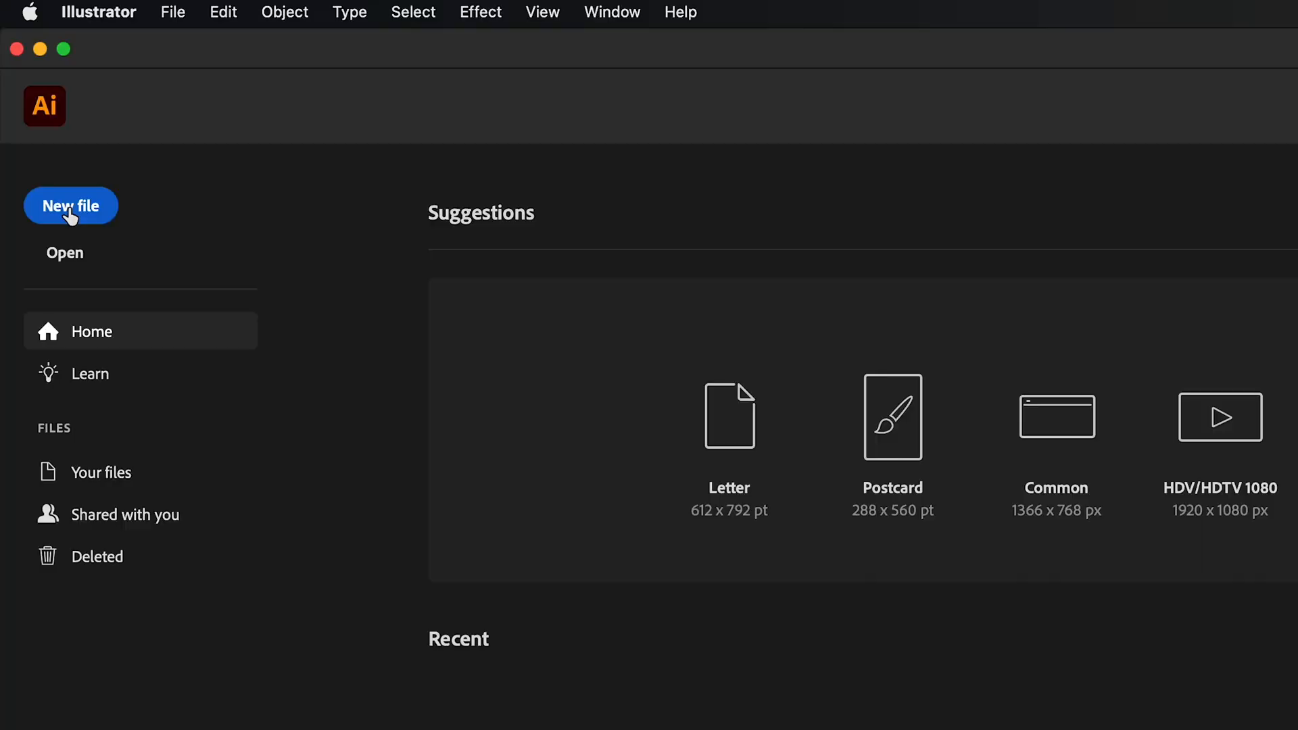
# Step: Create a new 1000×1000 px Web document named 'graph paper'
pyautogui.click(71, 205)
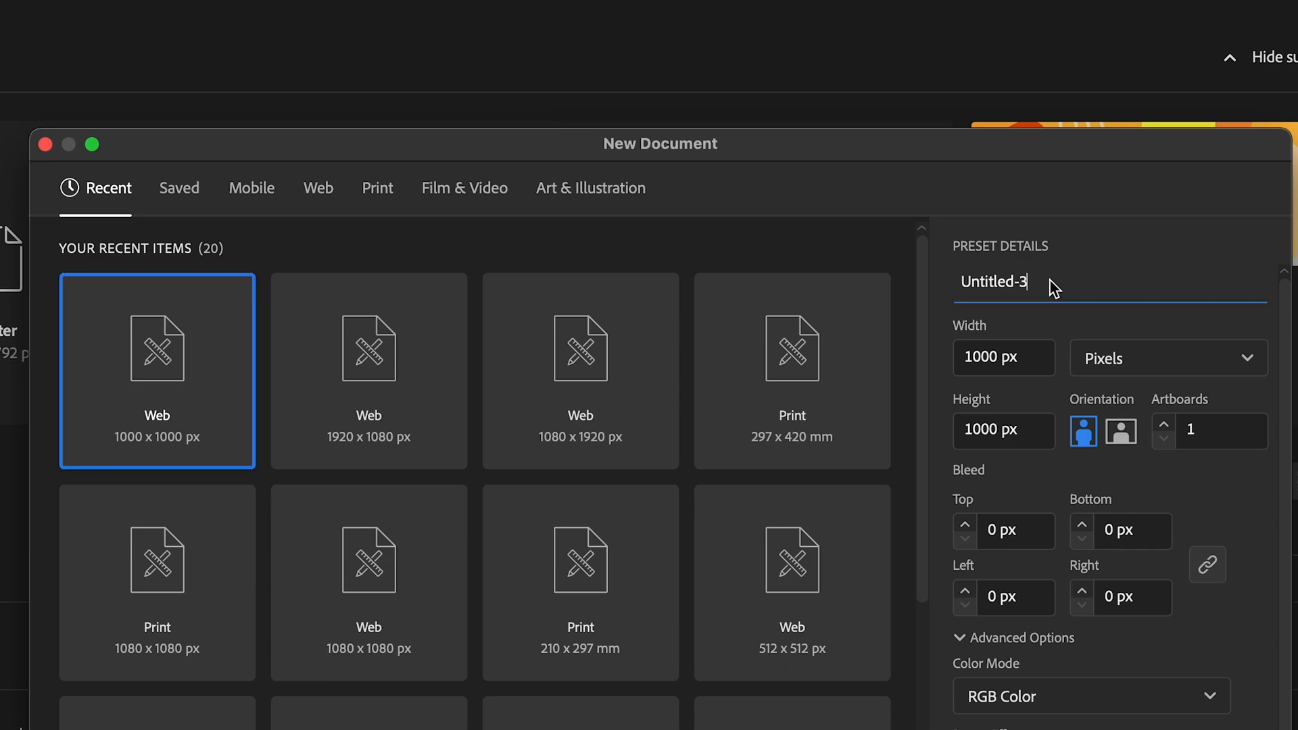
pyautogui.write('g')
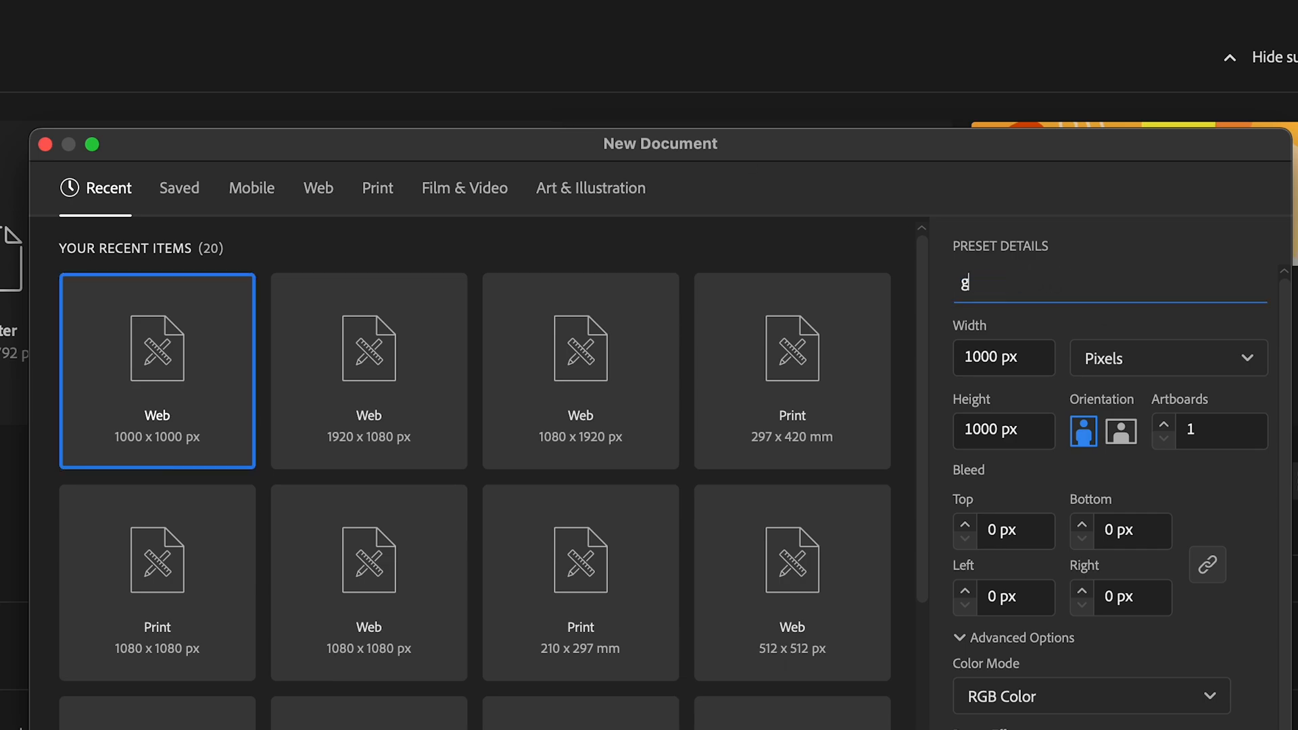
pyautogui.write('raph paper')
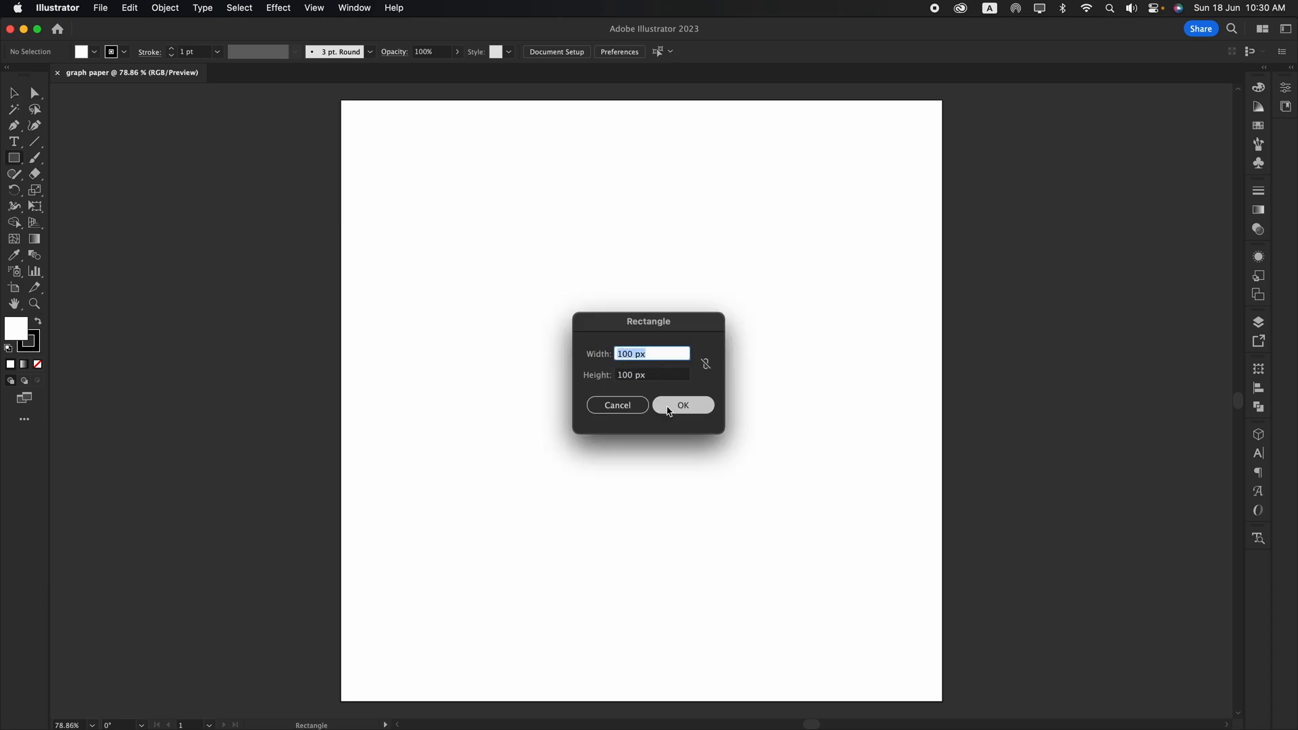
# Step: Draw a 100×100 px square and bring up Split Into Grid with live preview
pyautogui.click(681, 404)
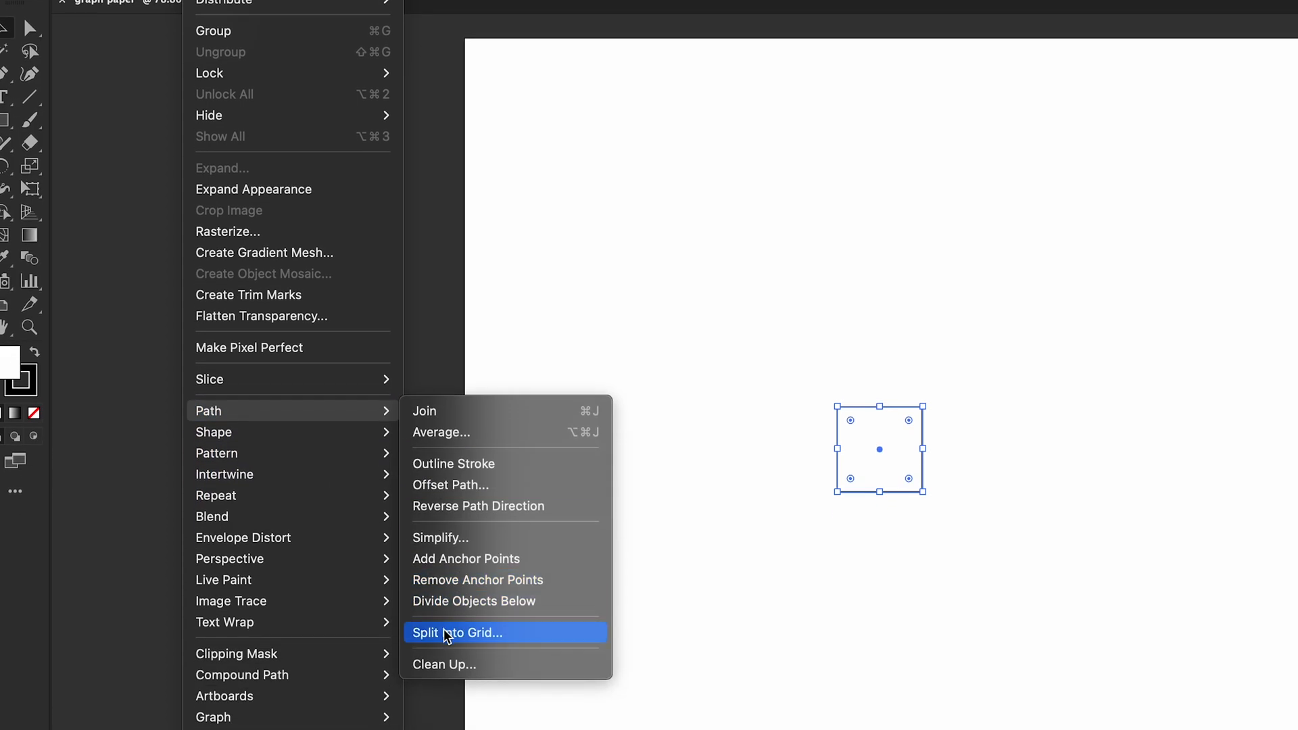
pyautogui.click(458, 633)
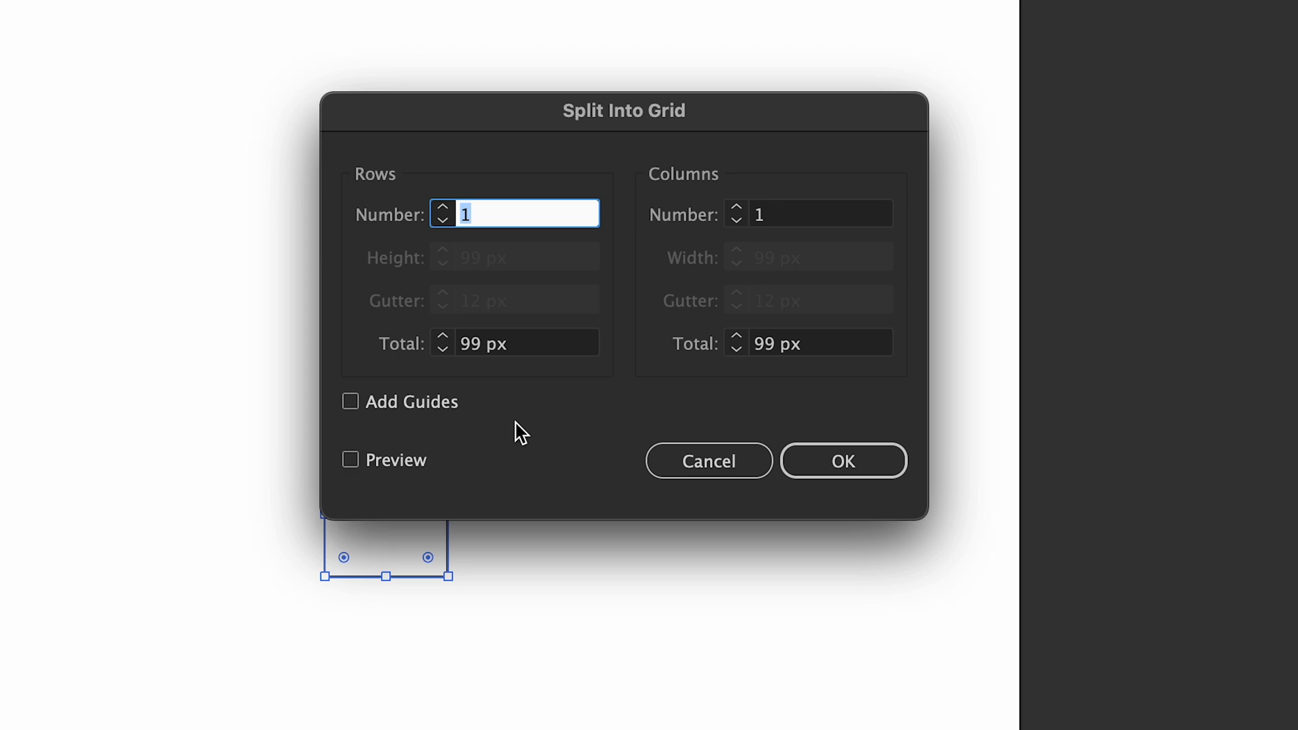
pyautogui.moveTo(444, 343)
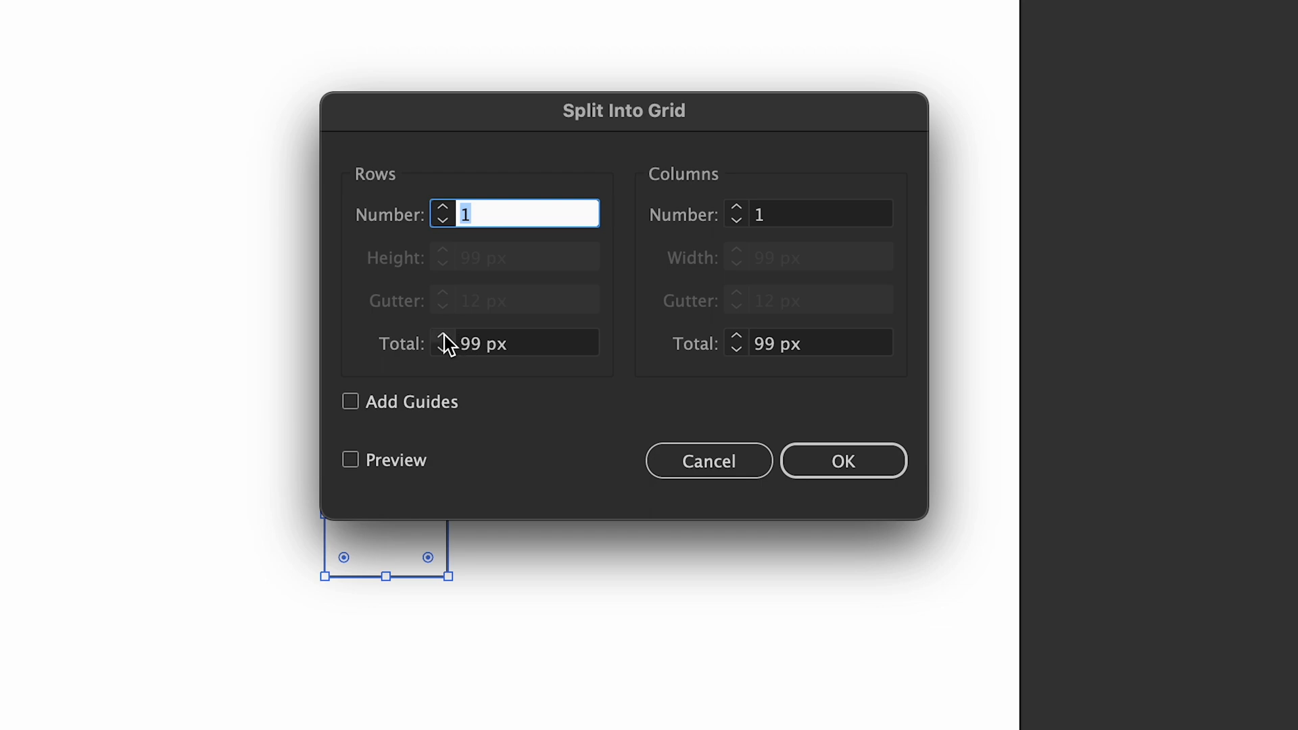
pyautogui.click(807, 342)
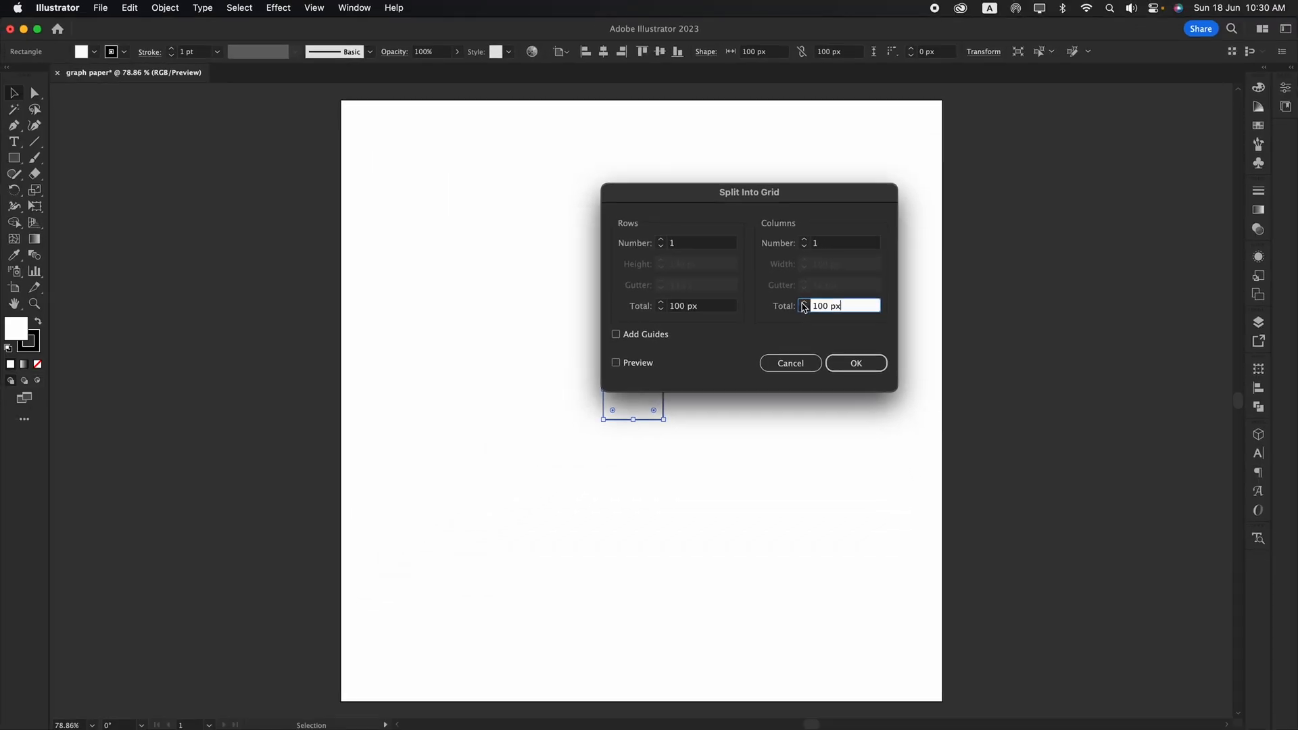
pyautogui.moveTo(704, 330)
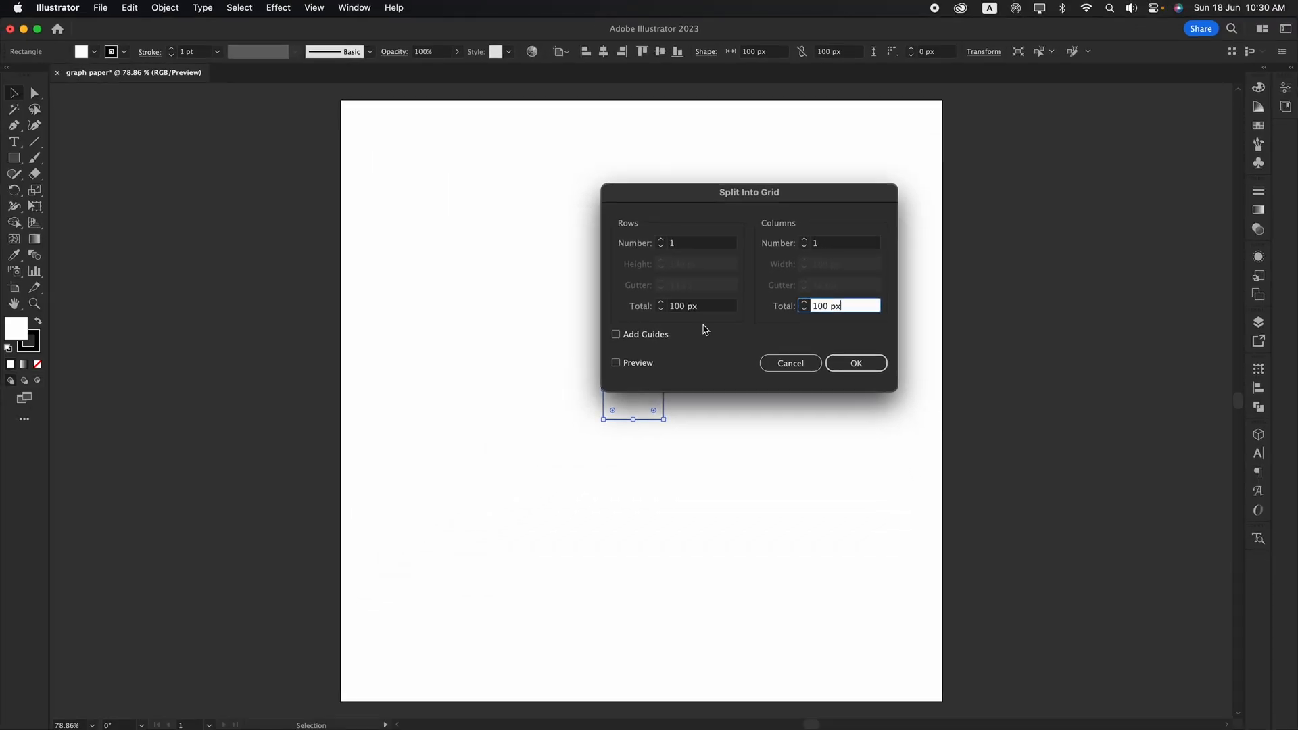
pyautogui.click(616, 362)
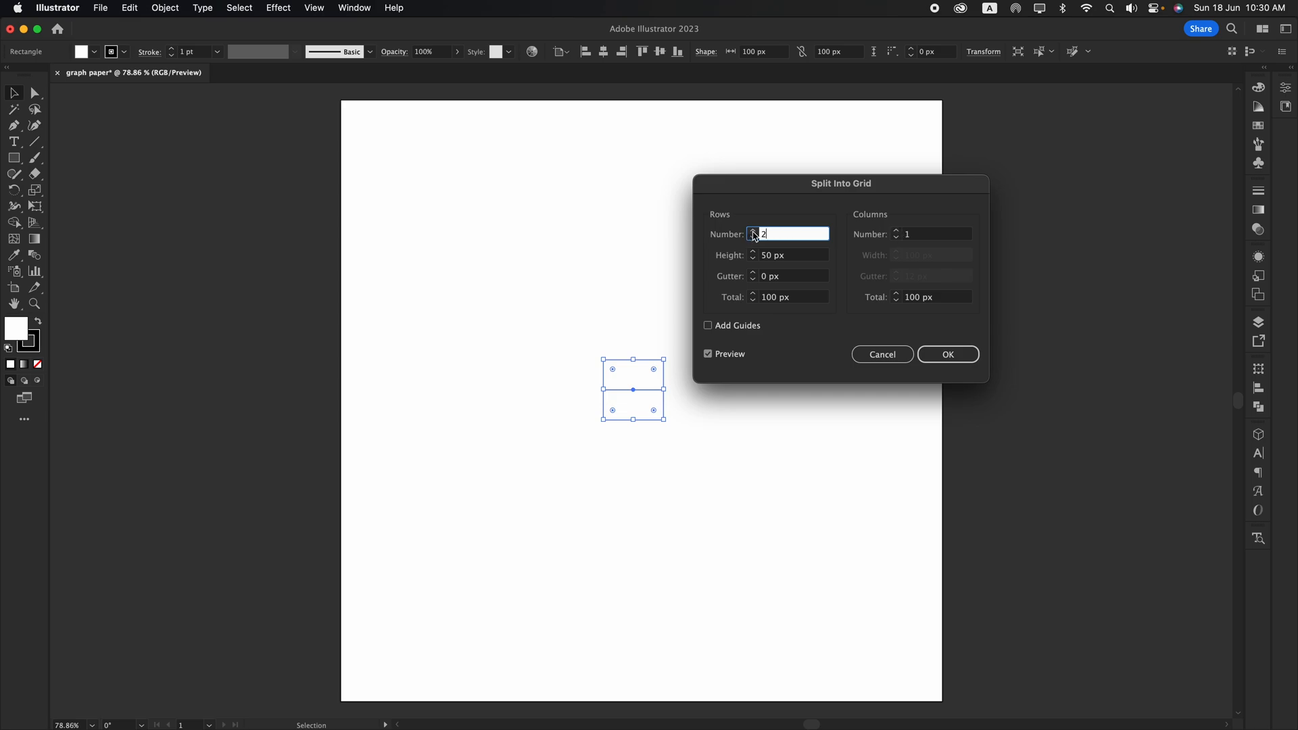
# Step: Split the square into 5 rows and 5 columns of 20 px cells
pyautogui.click(753, 234)
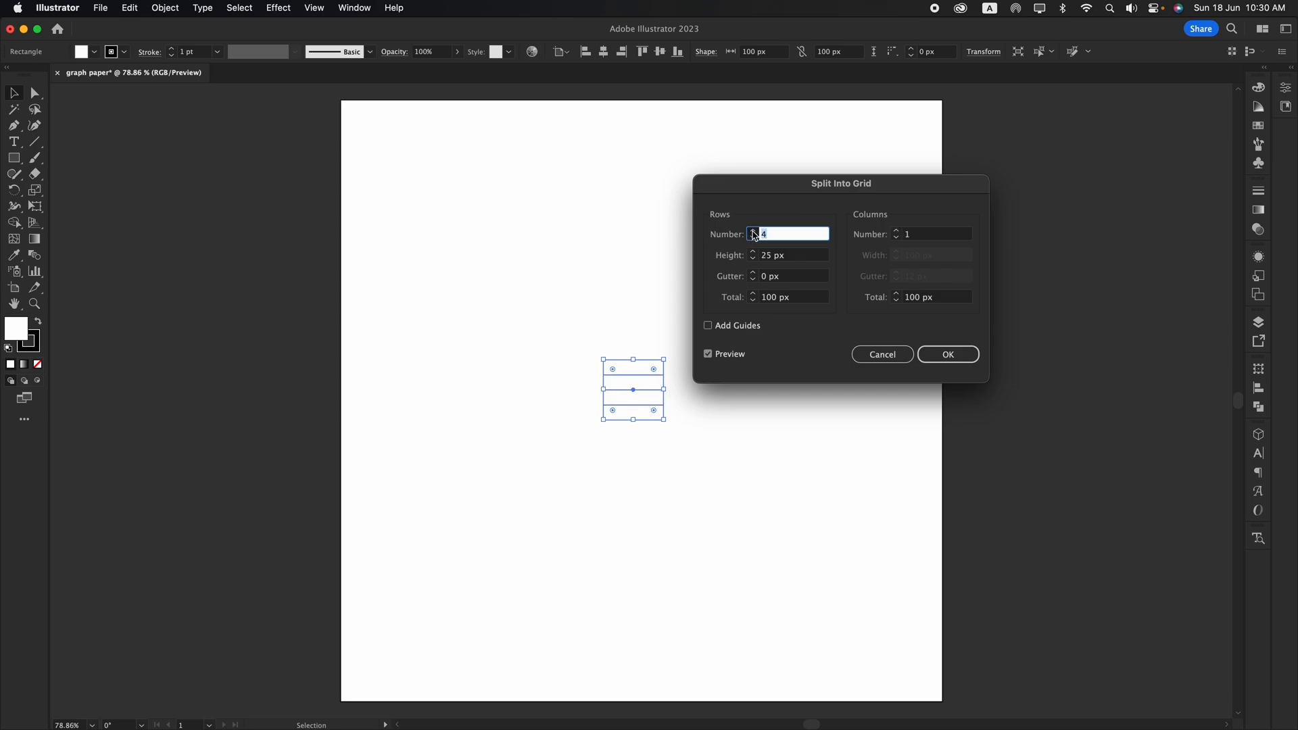
pyautogui.click(753, 232)
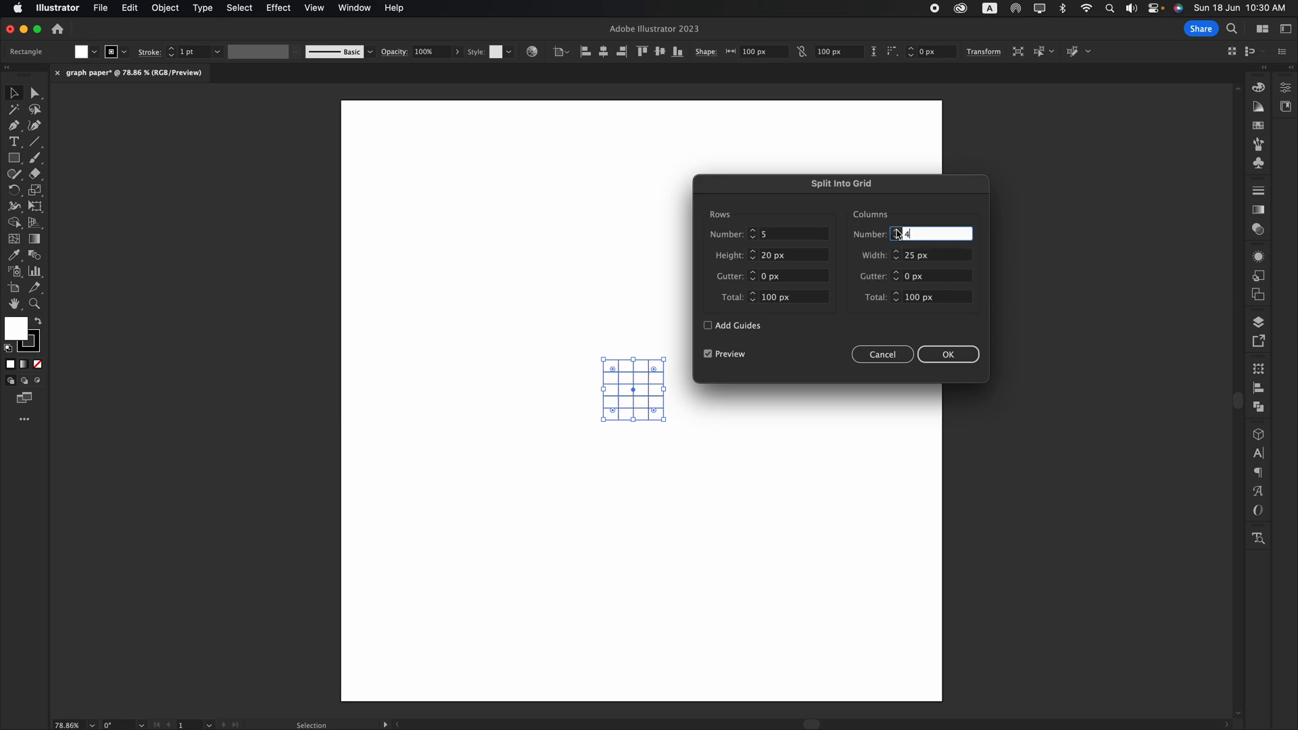
pyautogui.write('5')
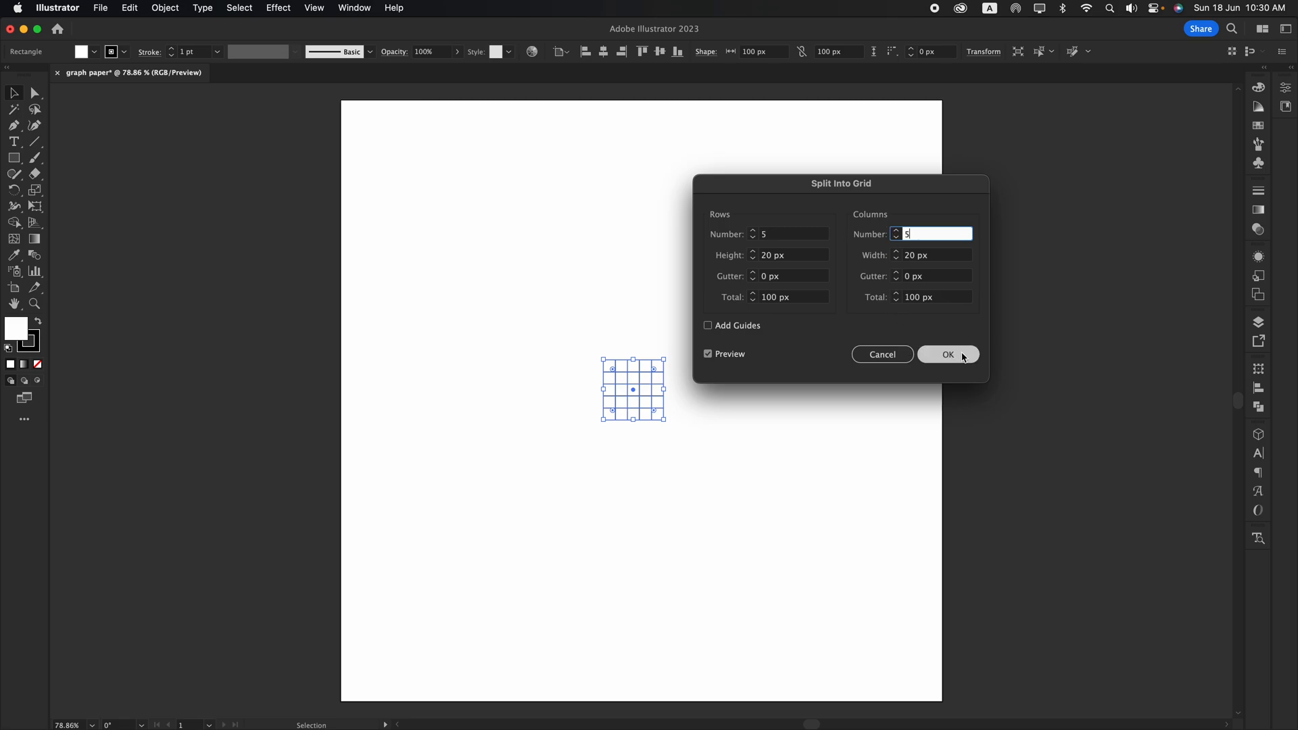
pyautogui.click(948, 354)
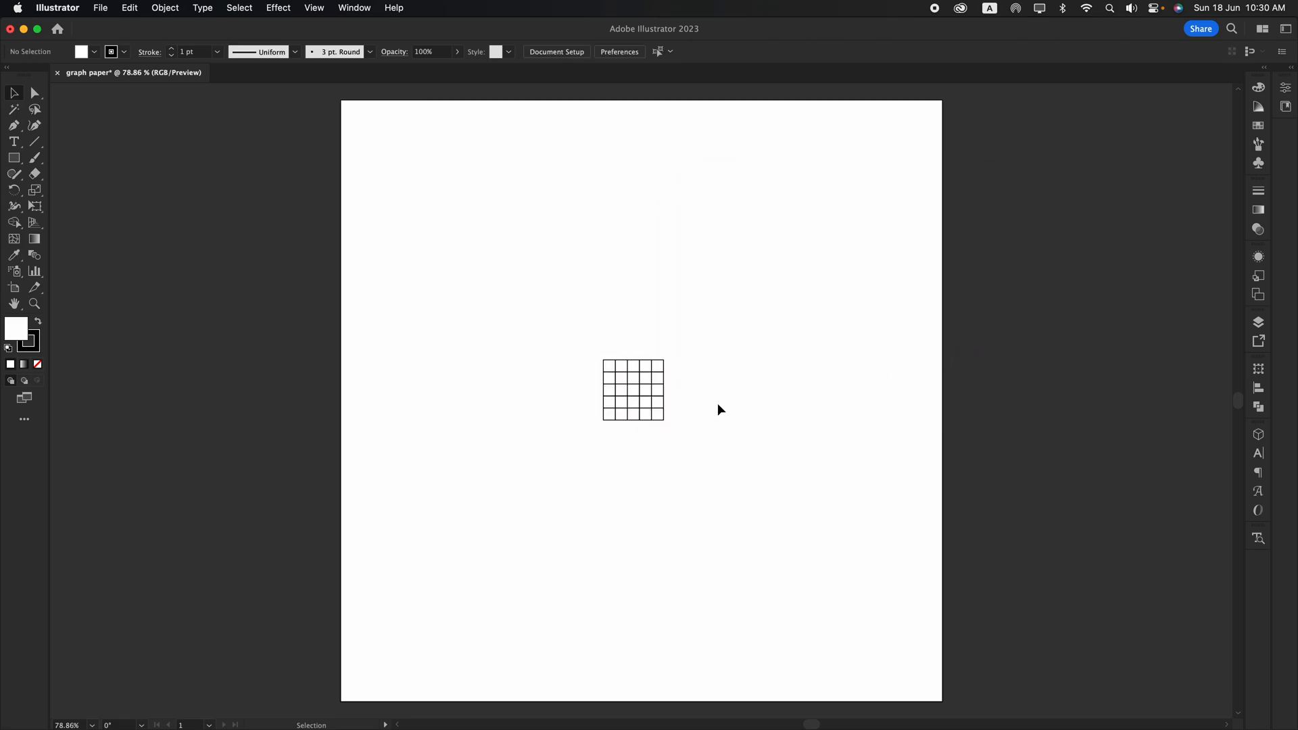
# Step: Thin the 5×5 grid's stroke and draw a second 100×100 px square for the border
pyautogui.click(633, 389)
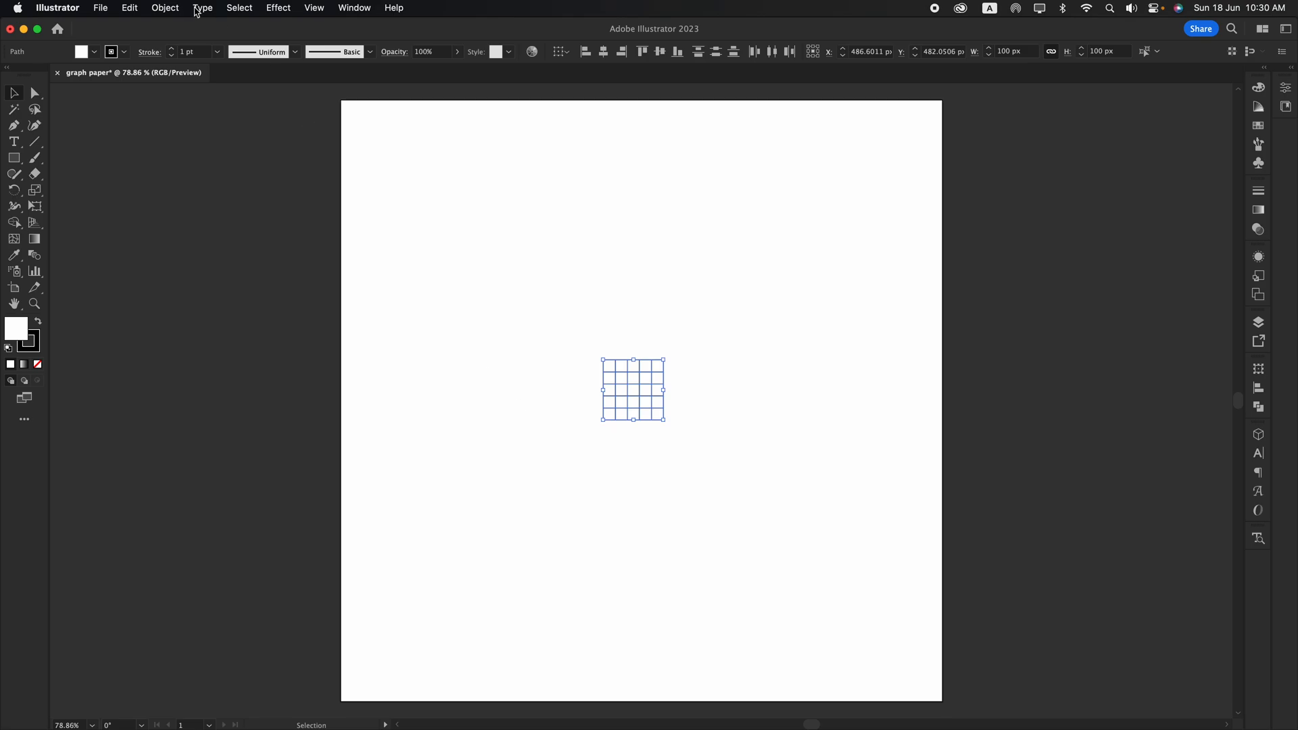
pyautogui.click(669, 240)
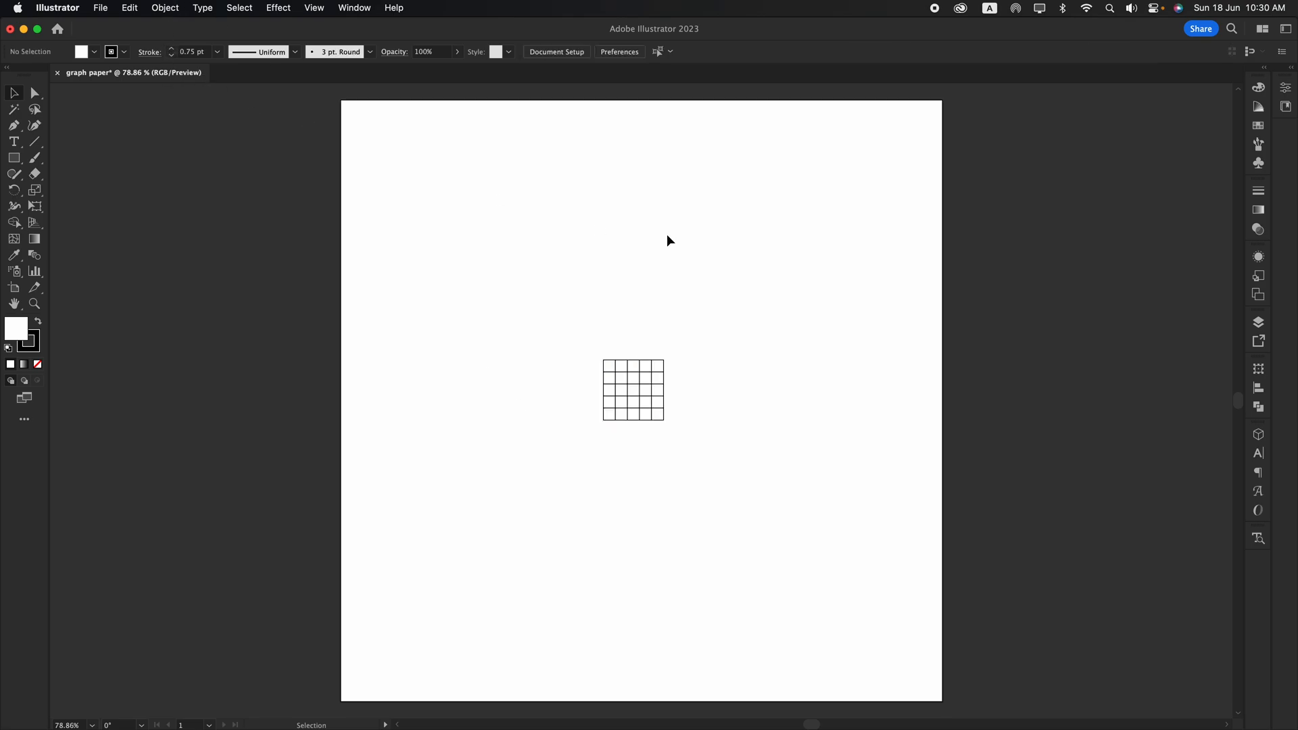
pyautogui.moveTo(689, 405)
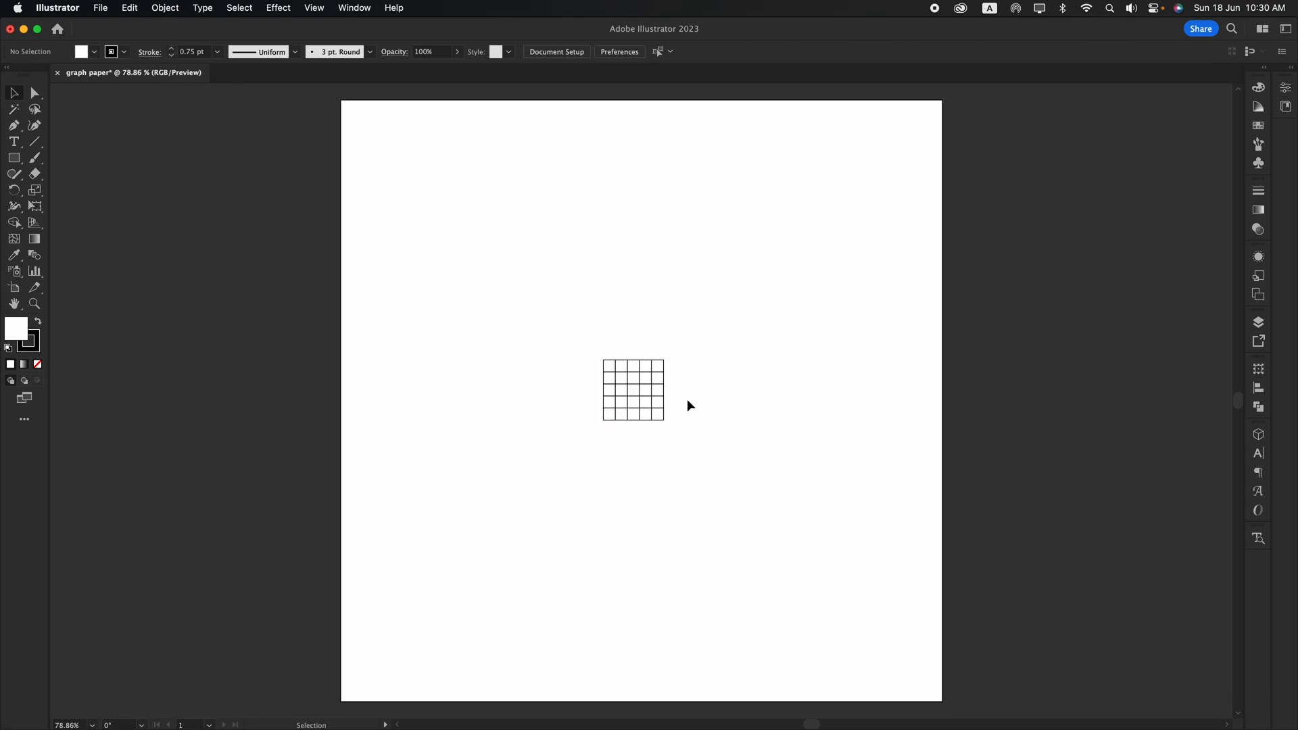
pyautogui.click(632, 389)
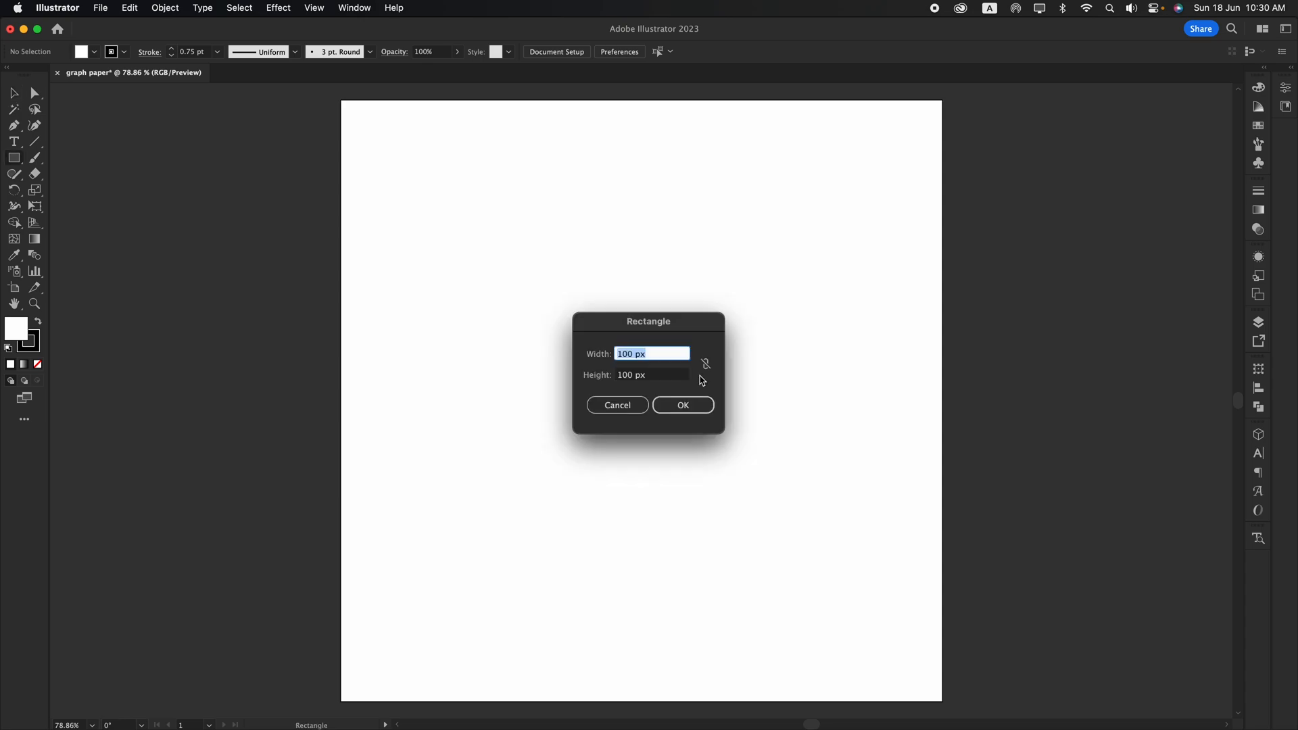
pyautogui.click(681, 404)
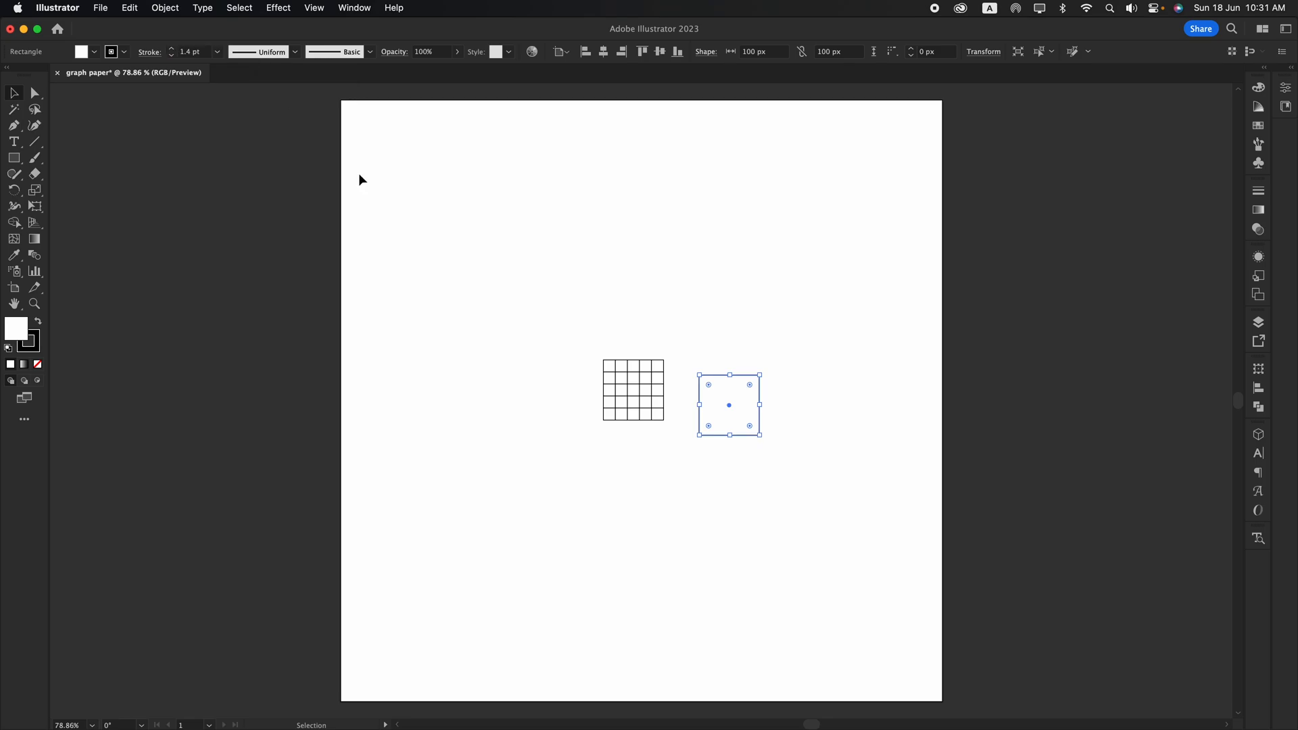
# Step: Align the heavier-outlined square exactly over the grid and select the whole tile
pyautogui.click(632, 389)
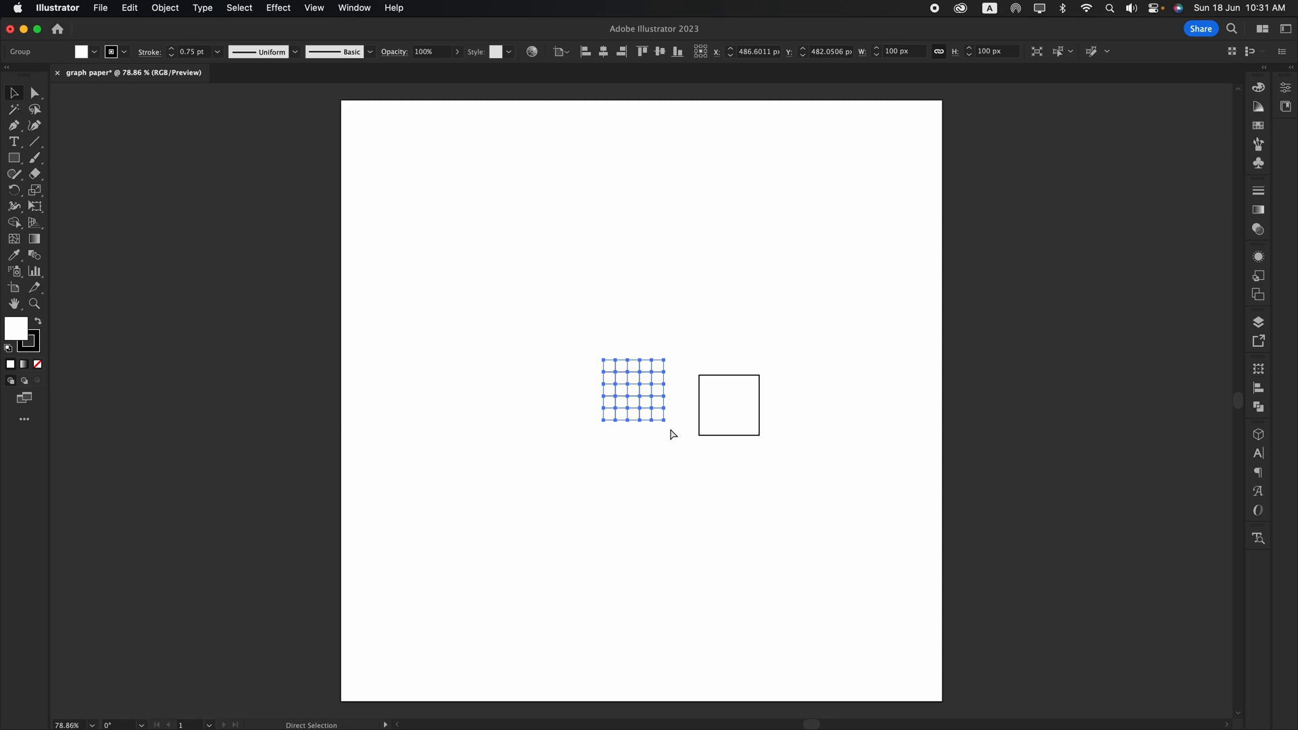
pyautogui.click(727, 404)
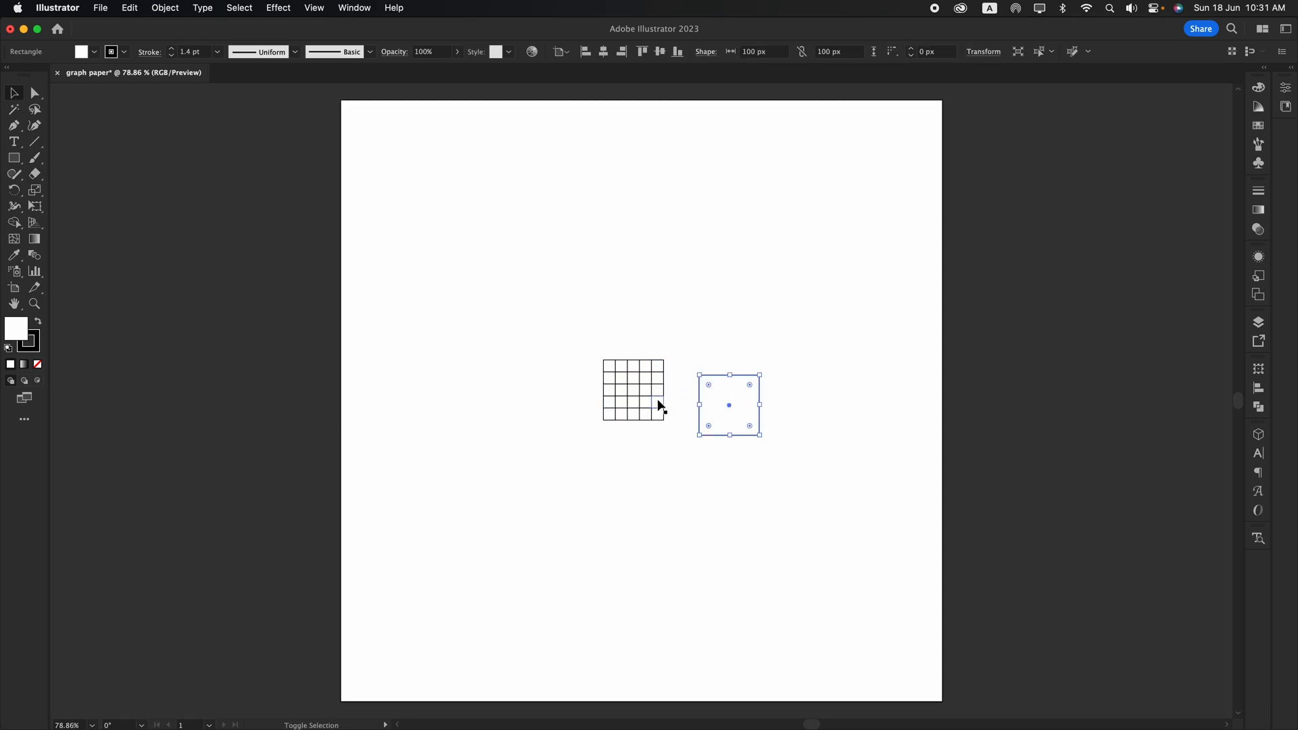
pyautogui.click(633, 389)
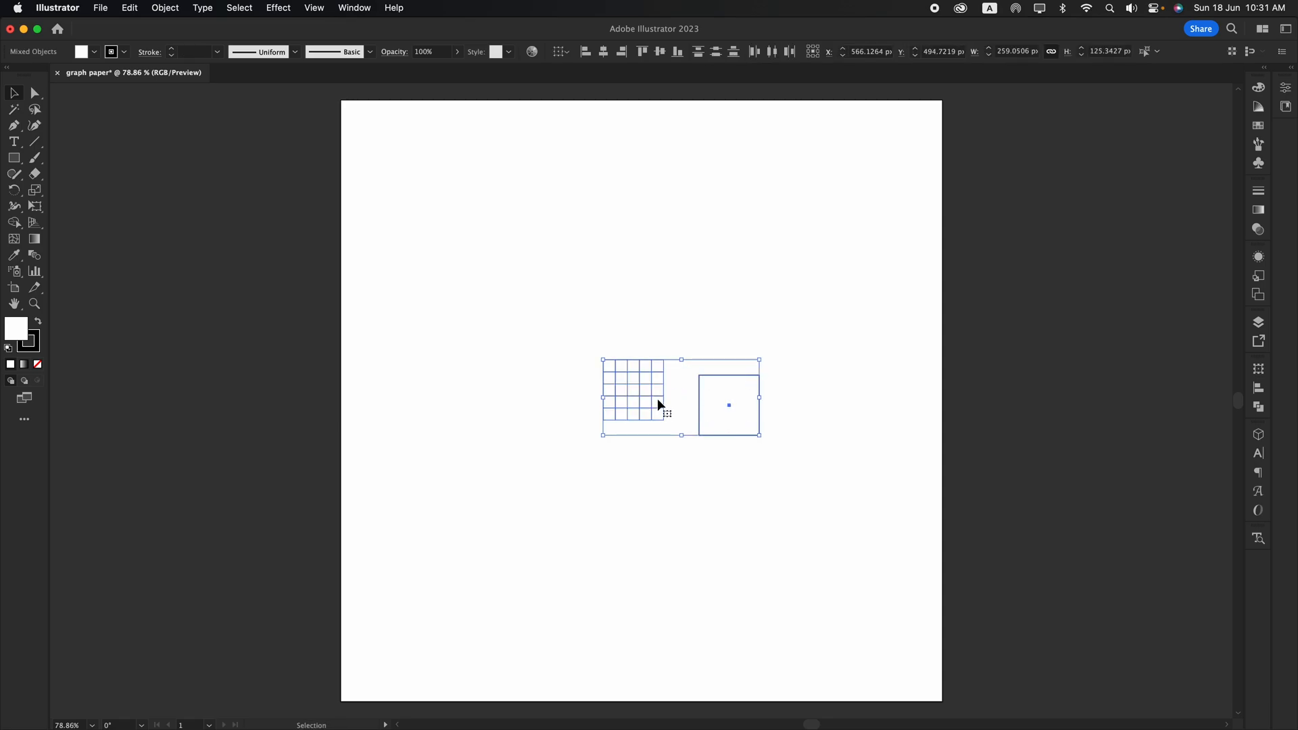
pyautogui.click(621, 51)
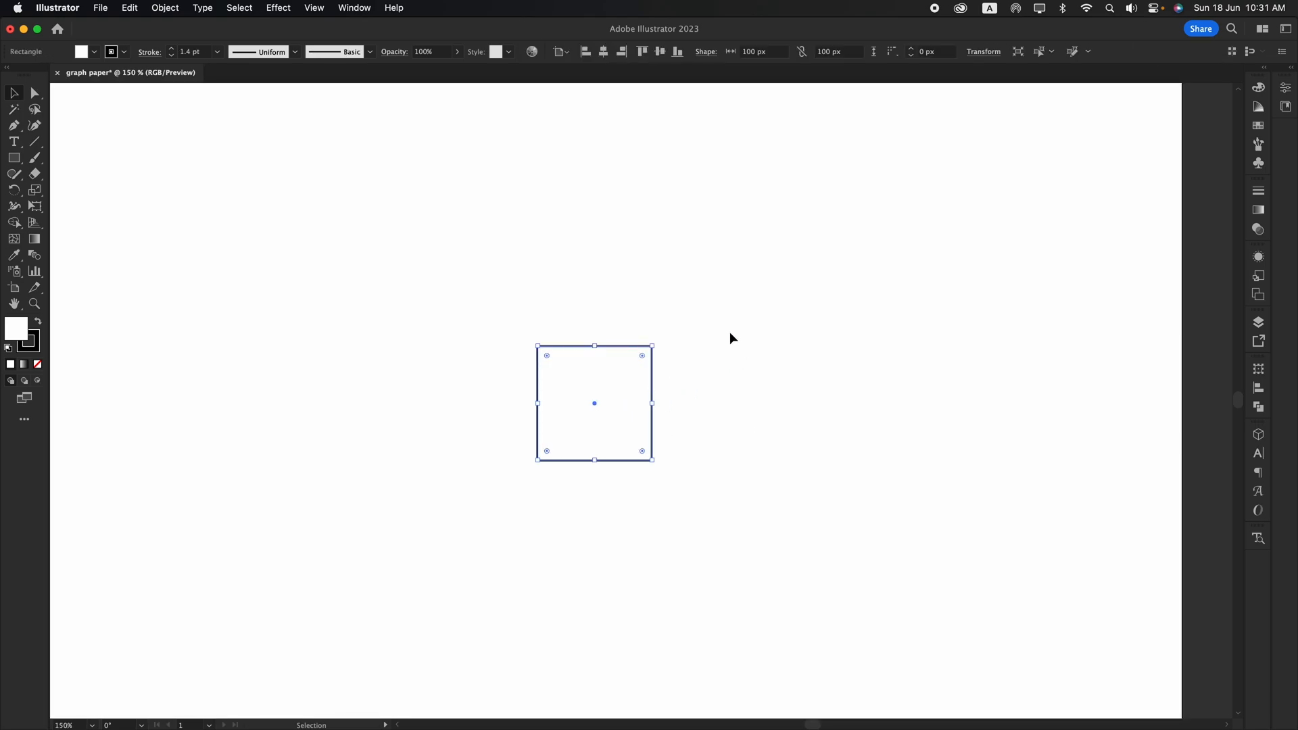
pyautogui.moveTo(35, 362)
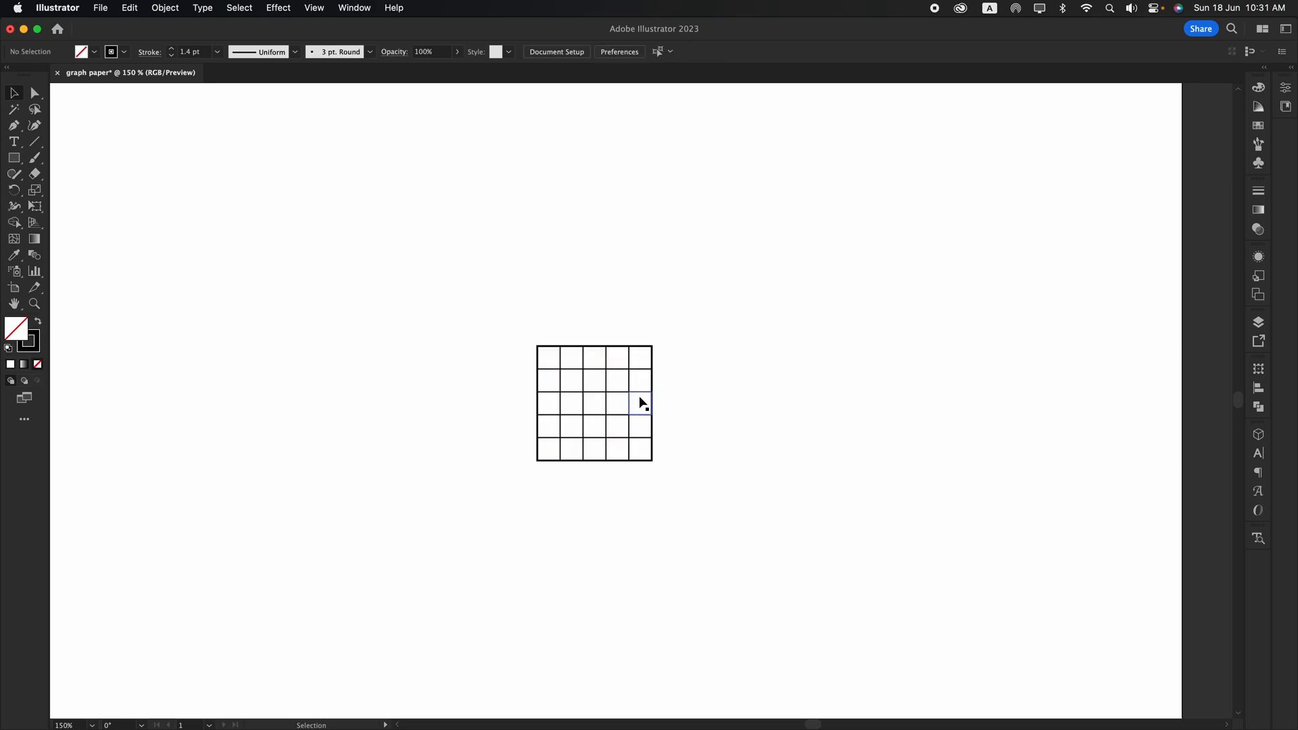
pyautogui.click(594, 403)
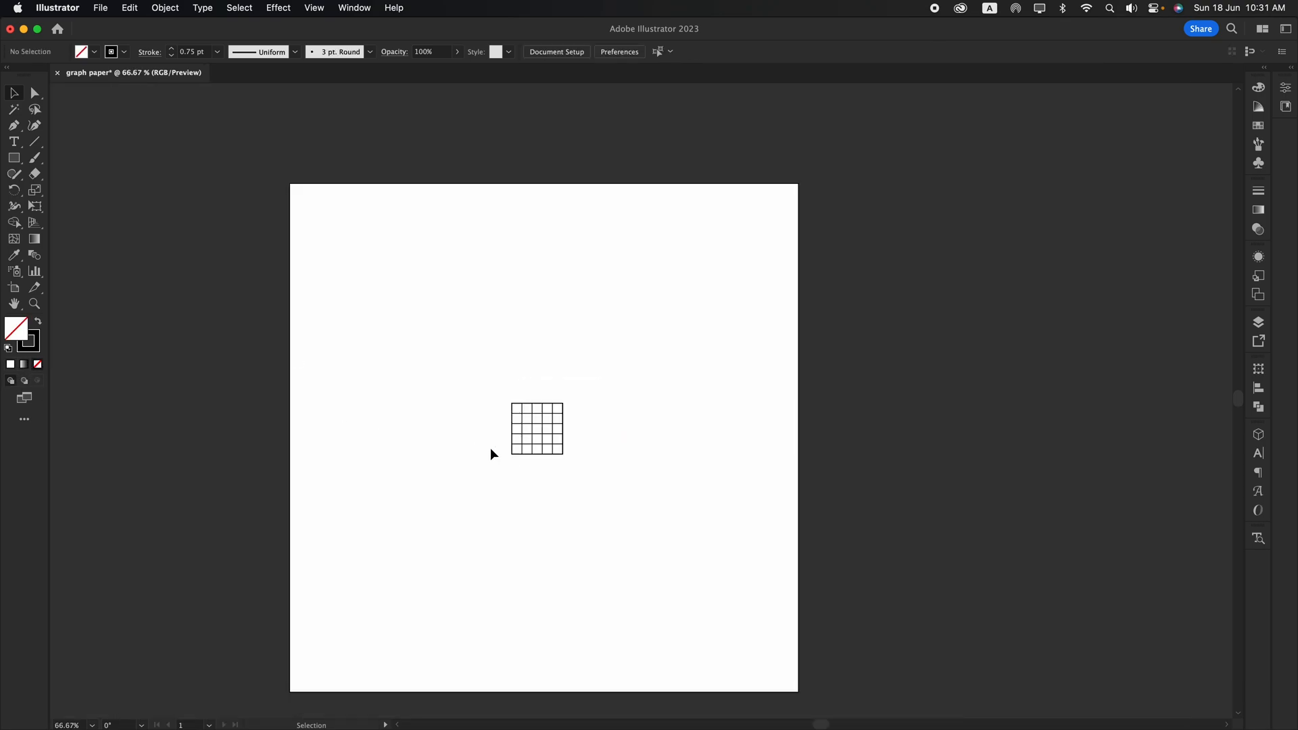
pyautogui.click(536, 429)
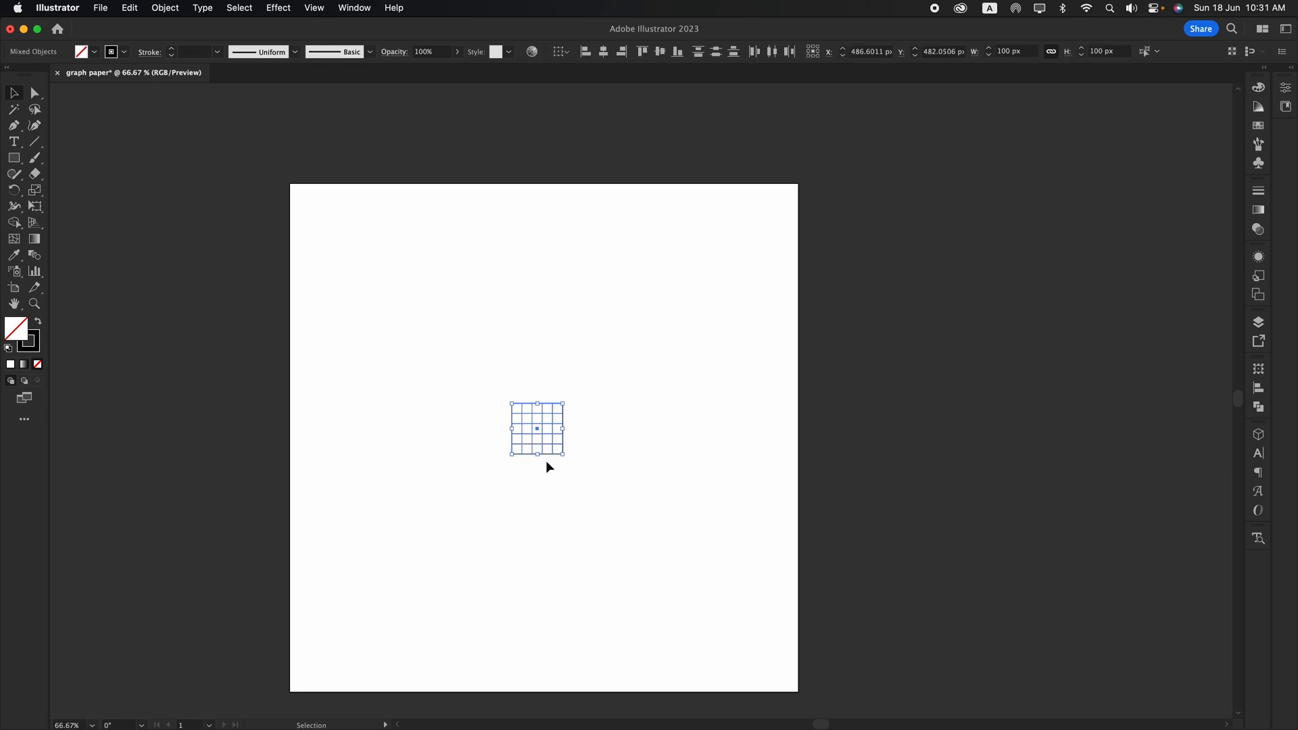
pyautogui.moveTo(551, 450)
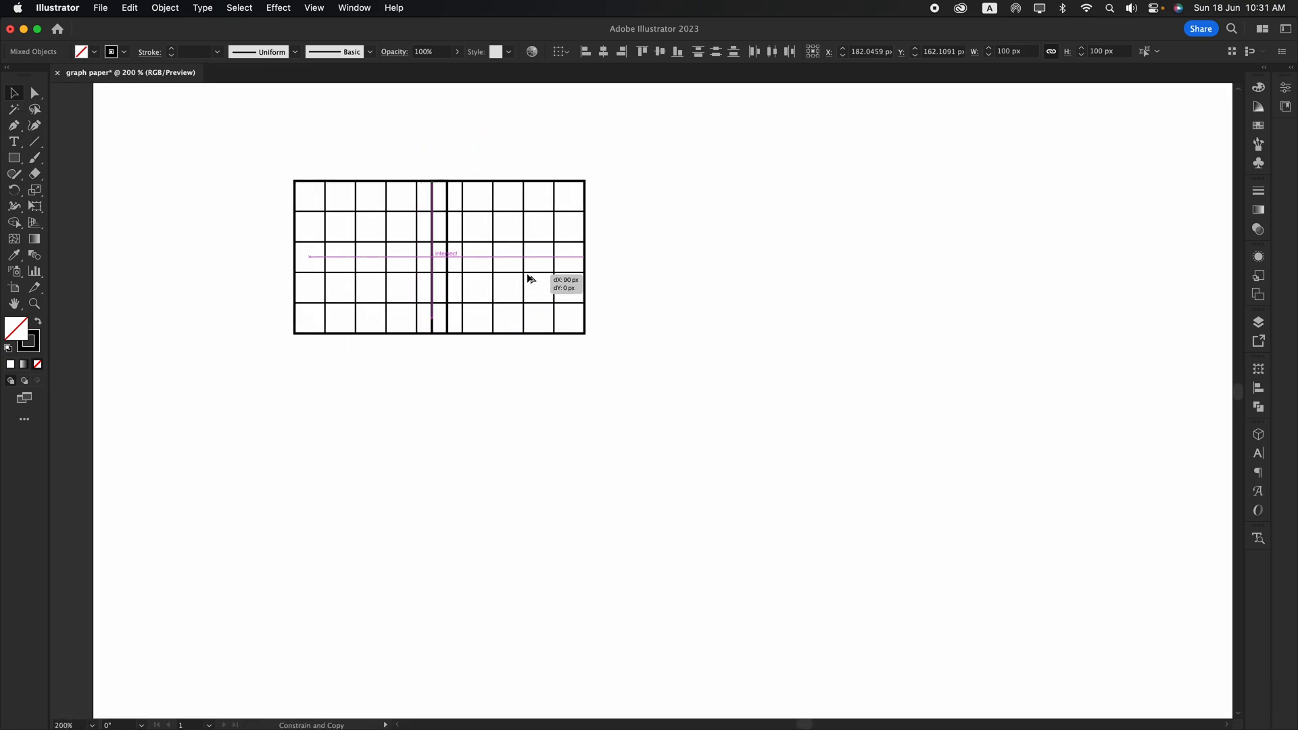
# Step: Alt+Shift-drag copies of the tile and repeat them into a 900×900 px graph-paper block
pyautogui.moveTo(430, 256); pyautogui.dragTo(521, 256)
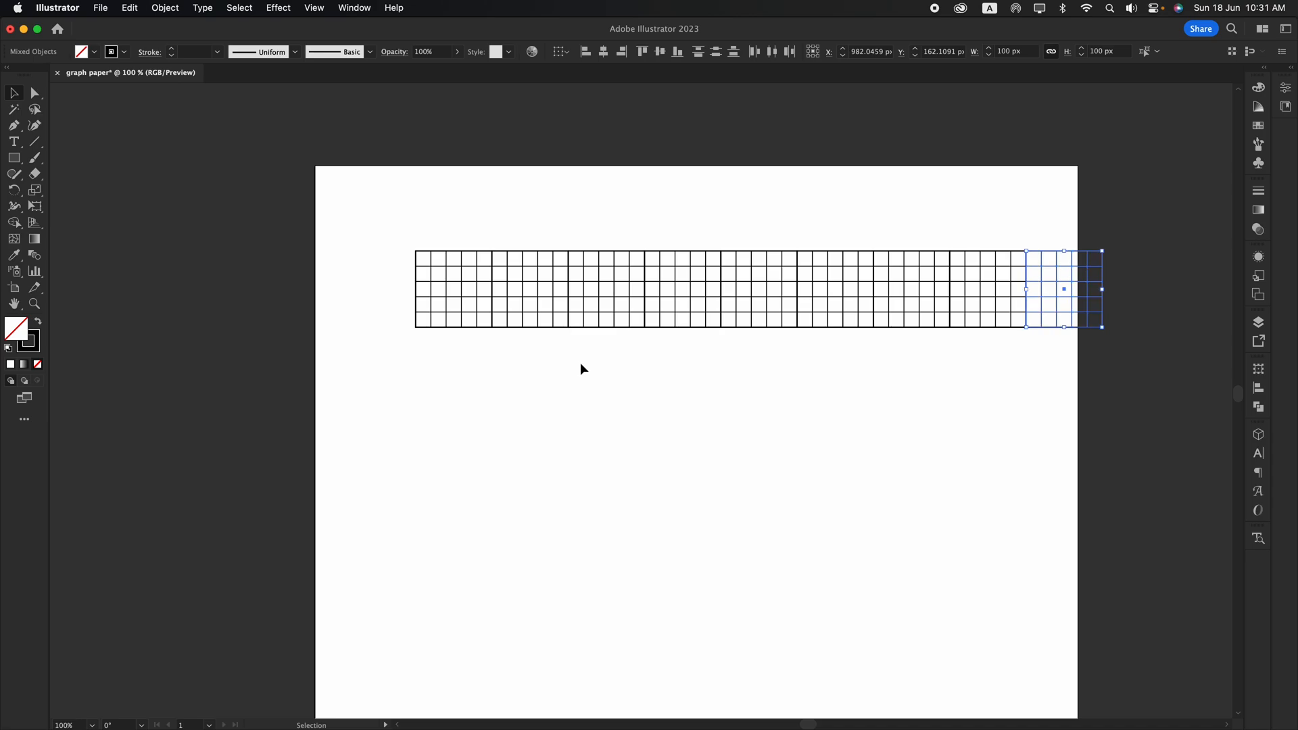
pyautogui.click(843, 346)
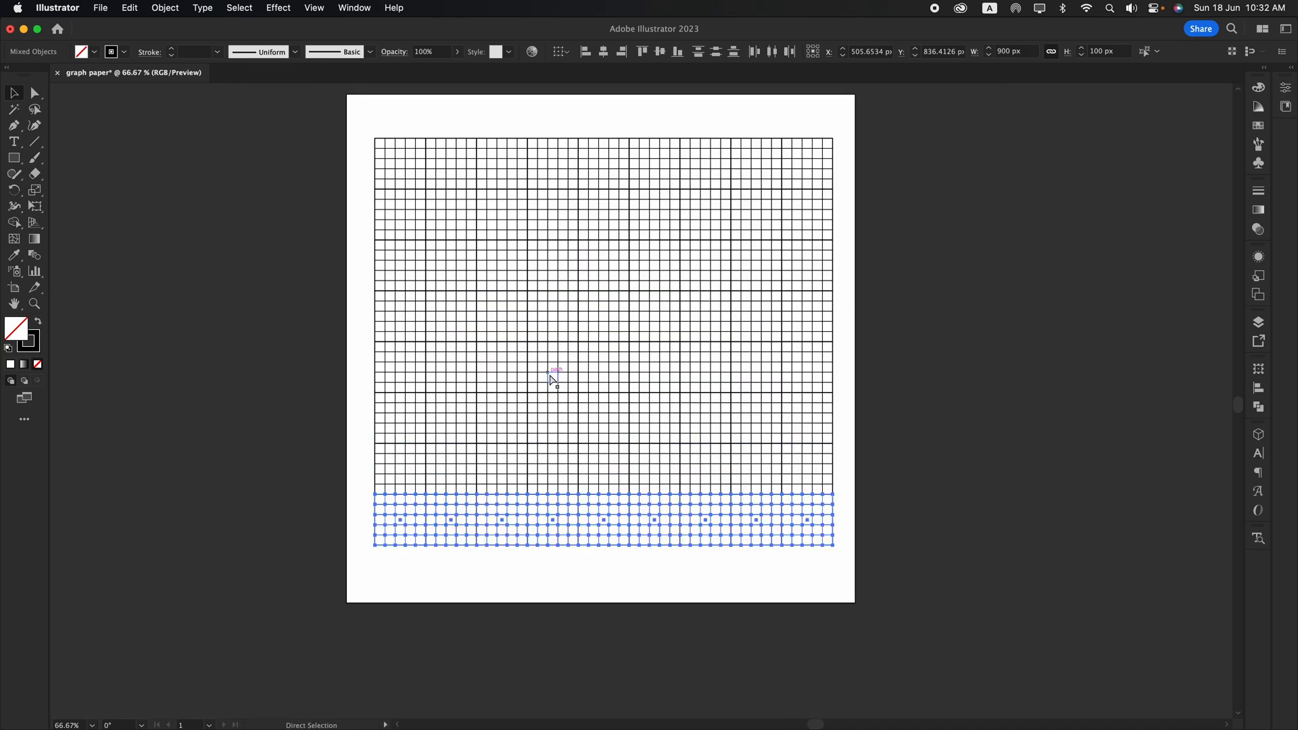
pyautogui.click(887, 372)
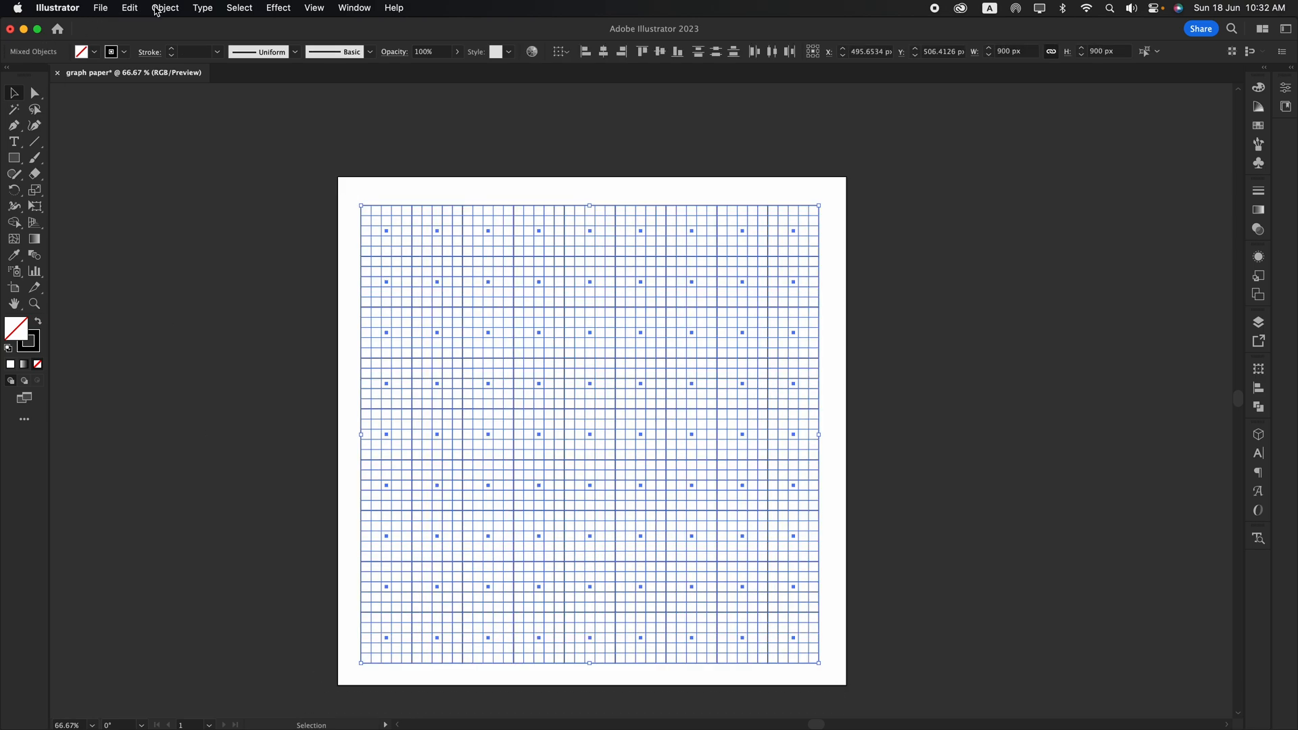
# Step: Expand the 900 px grid's fill and stroke and unite it into one compound path with Pathfinder
pyautogui.click(165, 9)
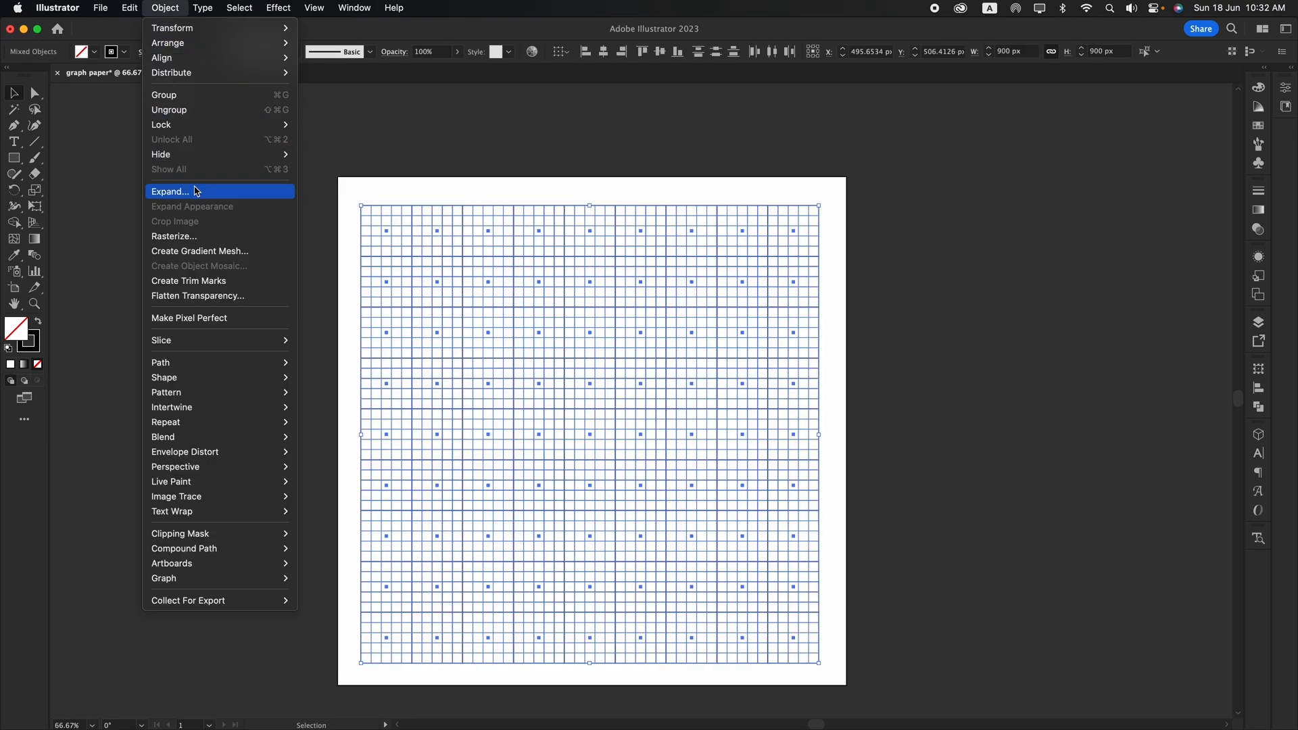
pyautogui.click(170, 190)
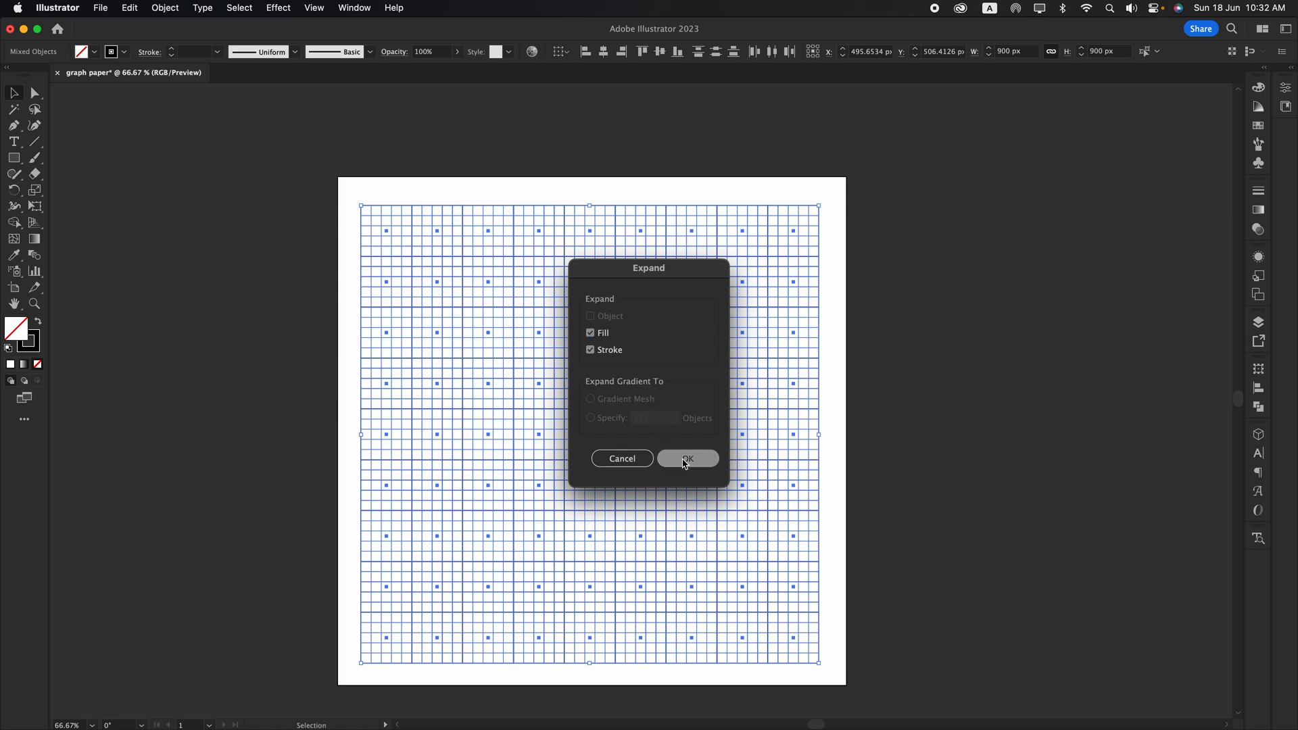
pyautogui.click(687, 458)
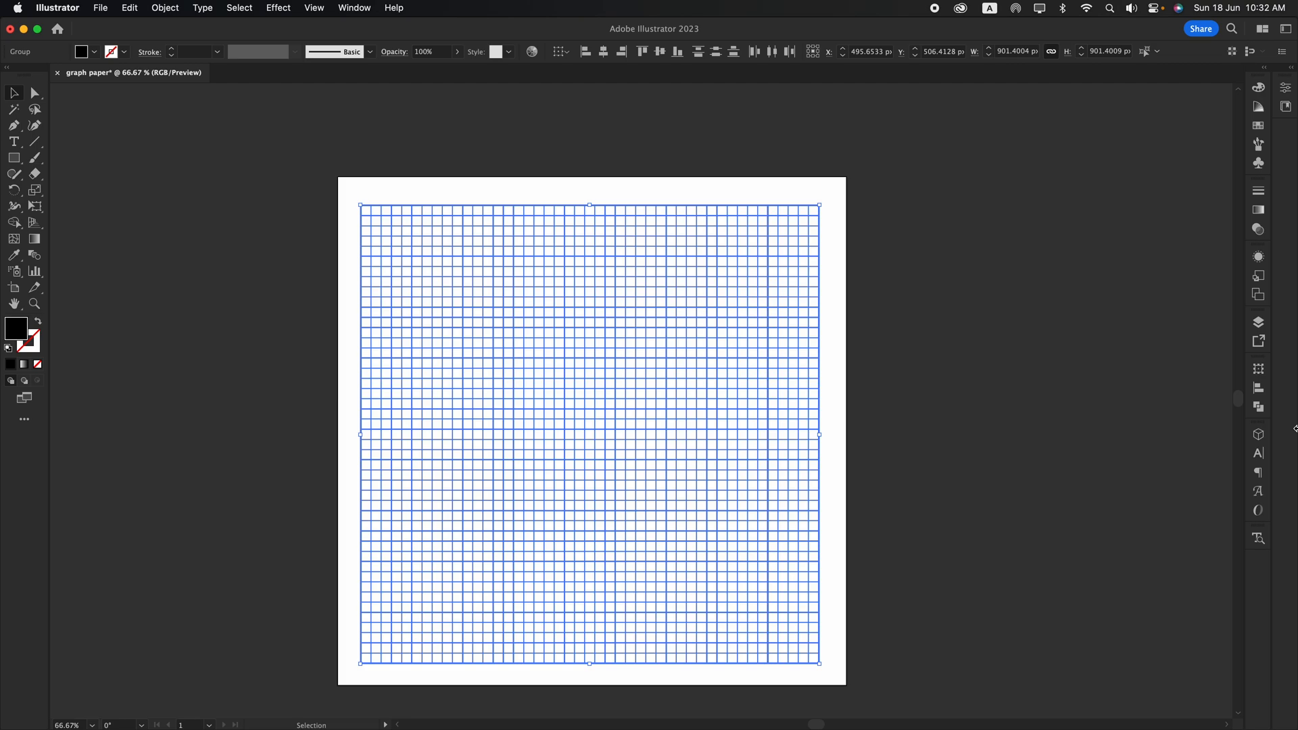
pyautogui.click(1257, 407)
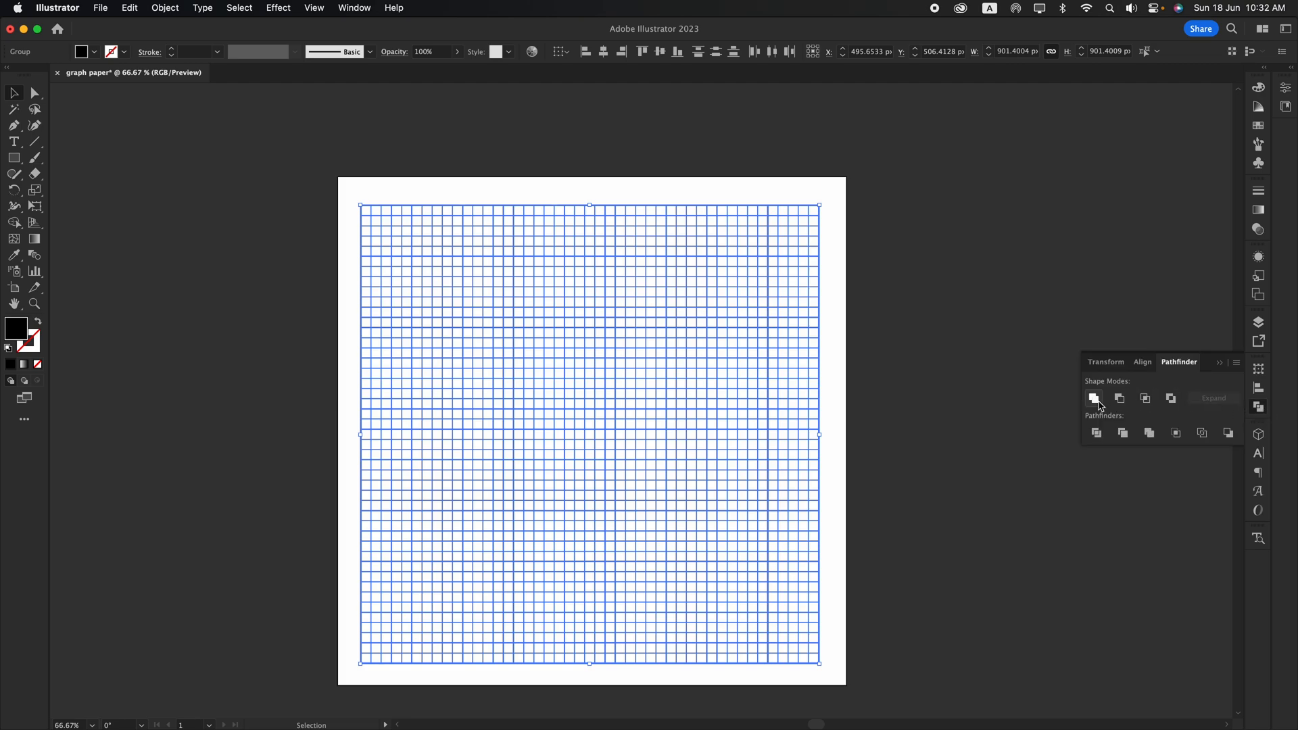
pyautogui.click(1093, 398)
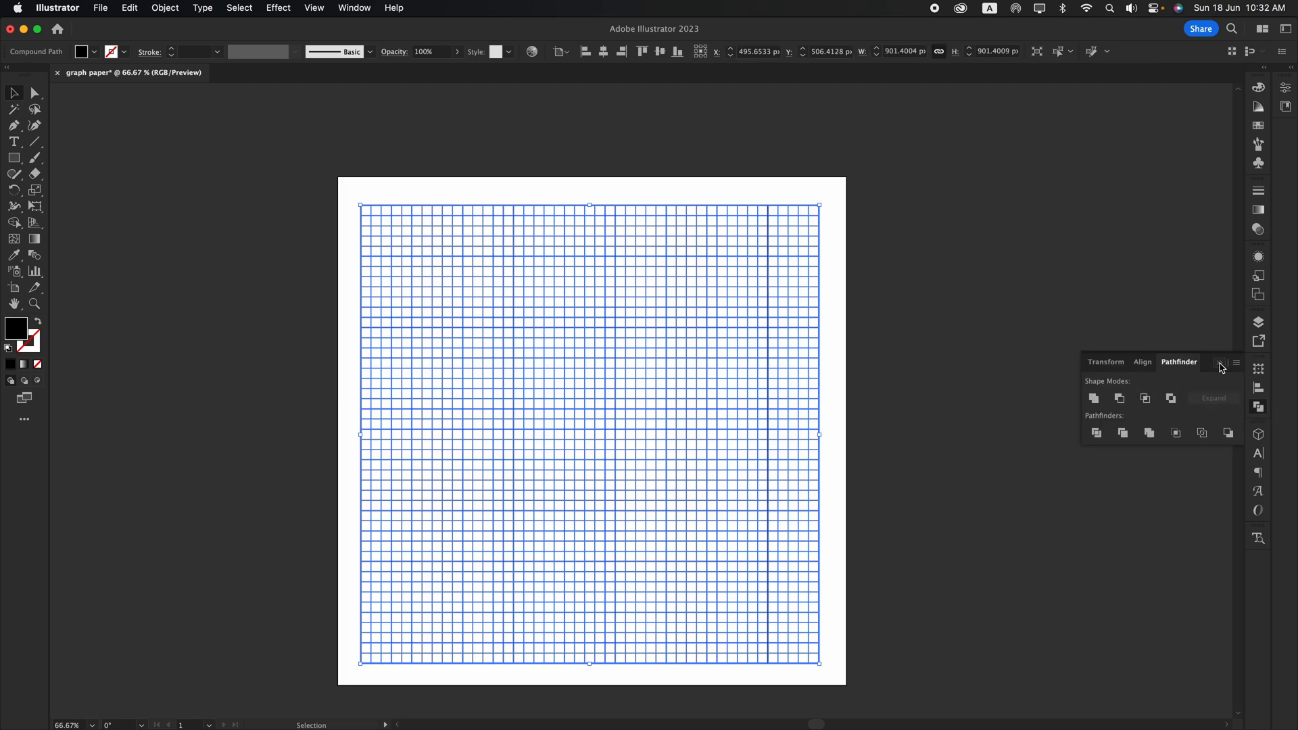
pyautogui.click(907, 337)
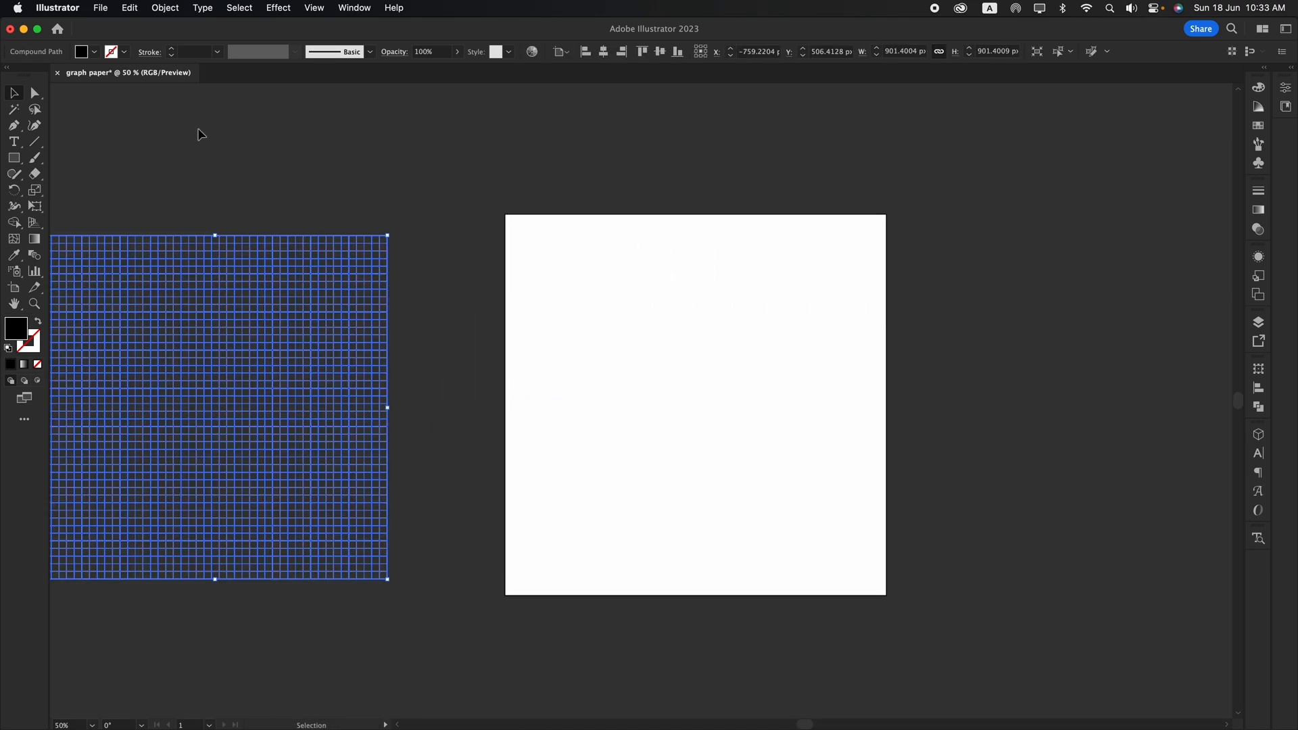
# Step: Draw a new 100×100 px square near the artboard's top-left and bring up Split Into Grid
pyautogui.click(580, 281)
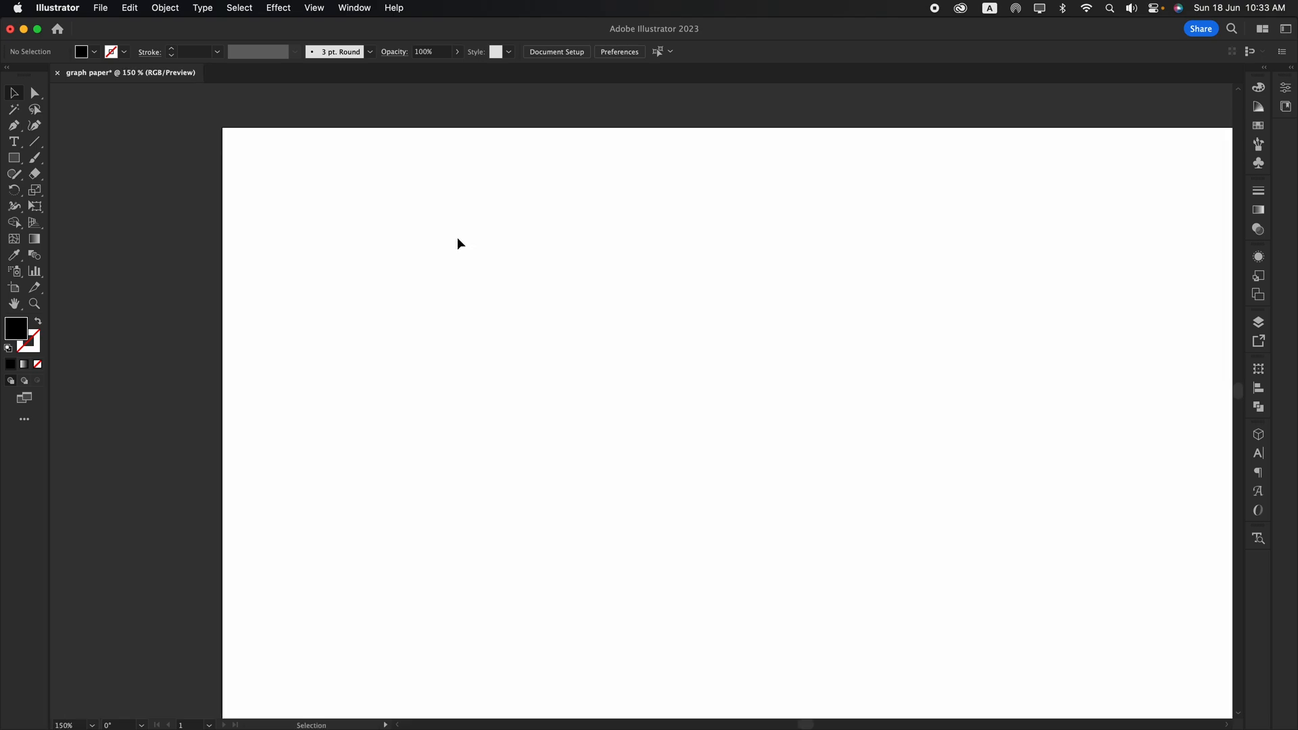
pyautogui.moveTo(440, 238)
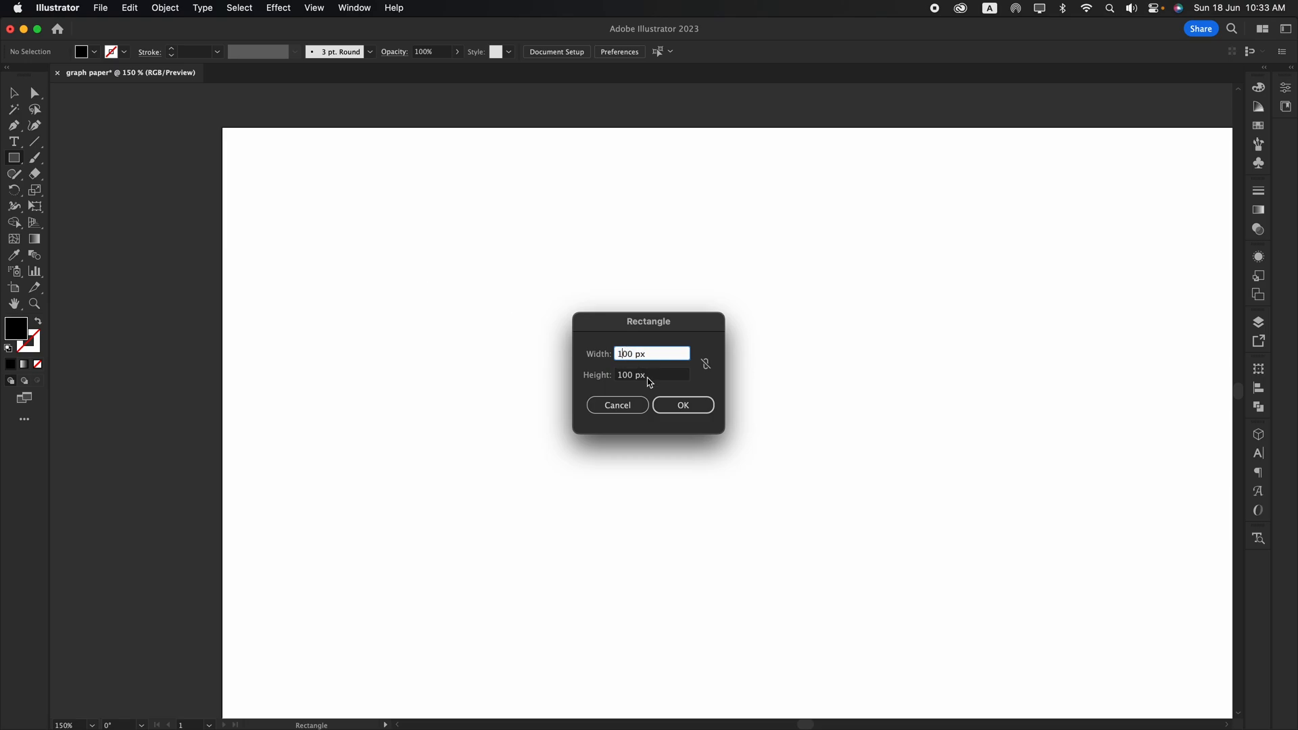
pyautogui.click(652, 374)
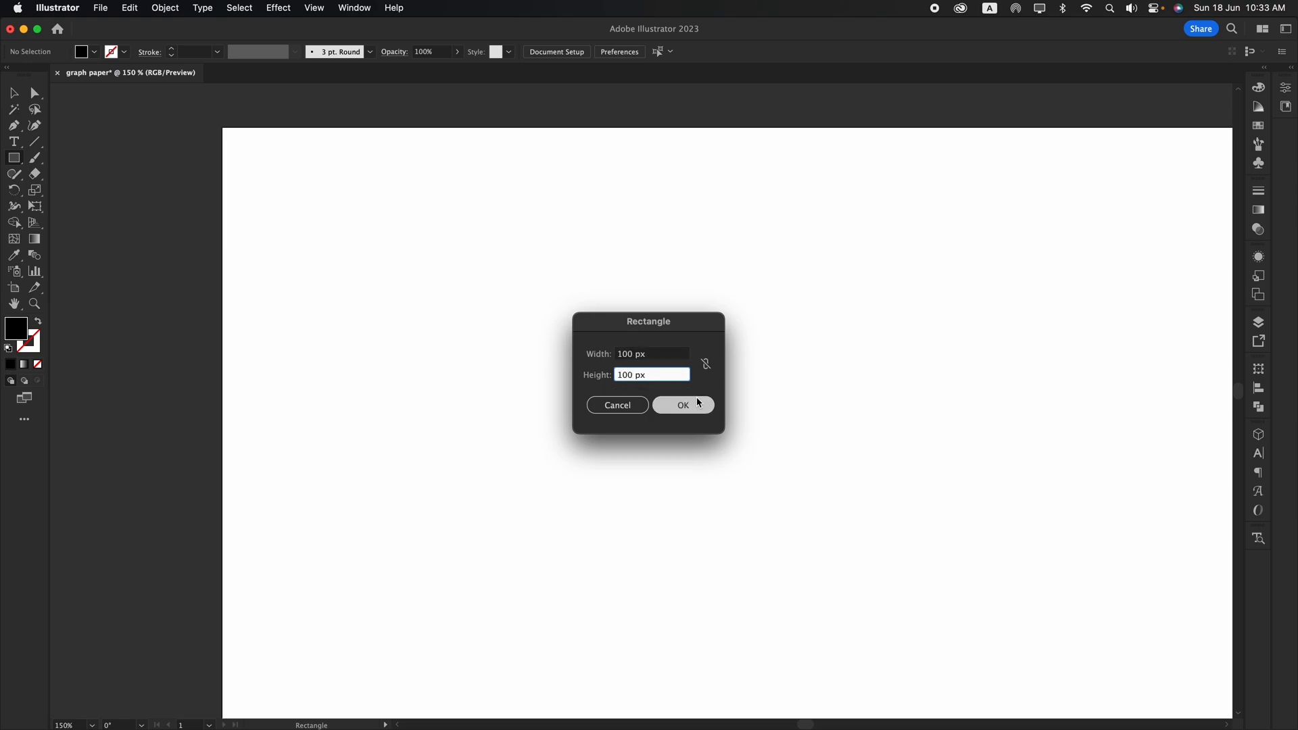
pyautogui.click(682, 404)
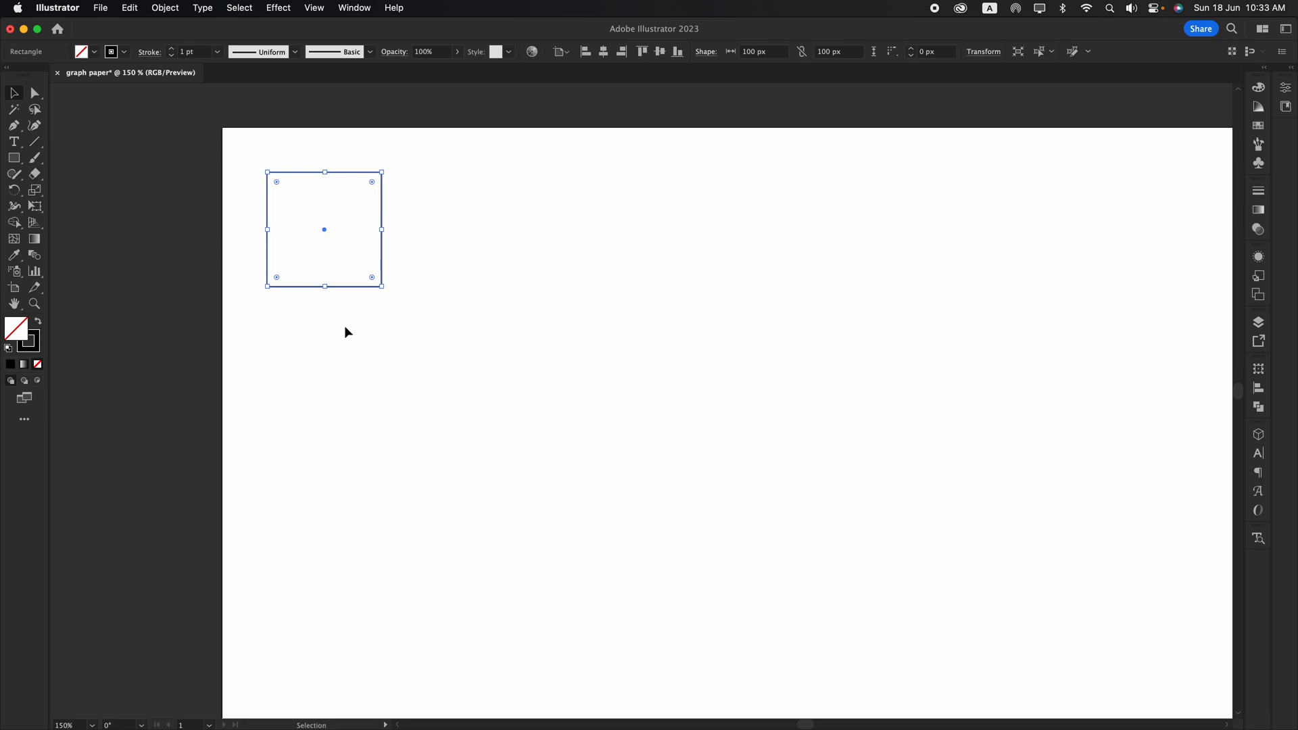
pyautogui.moveTo(381, 326)
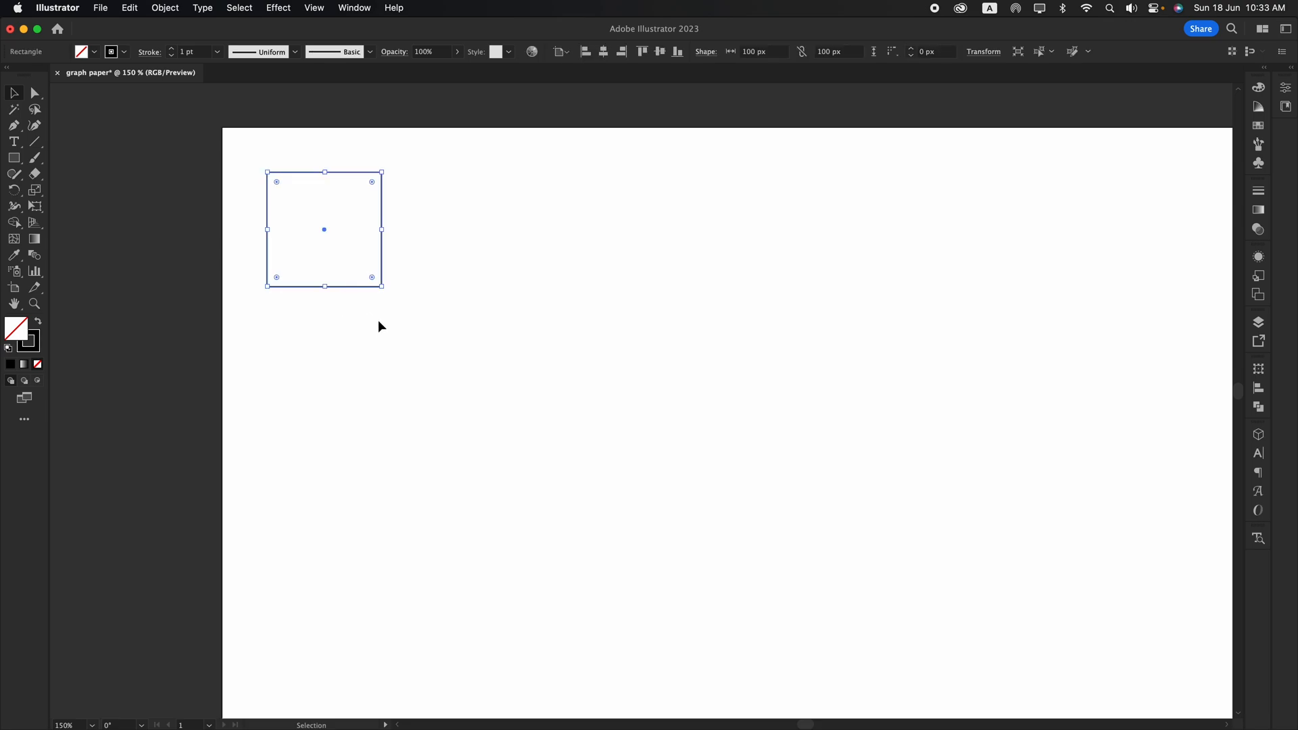
pyautogui.click(163, 9)
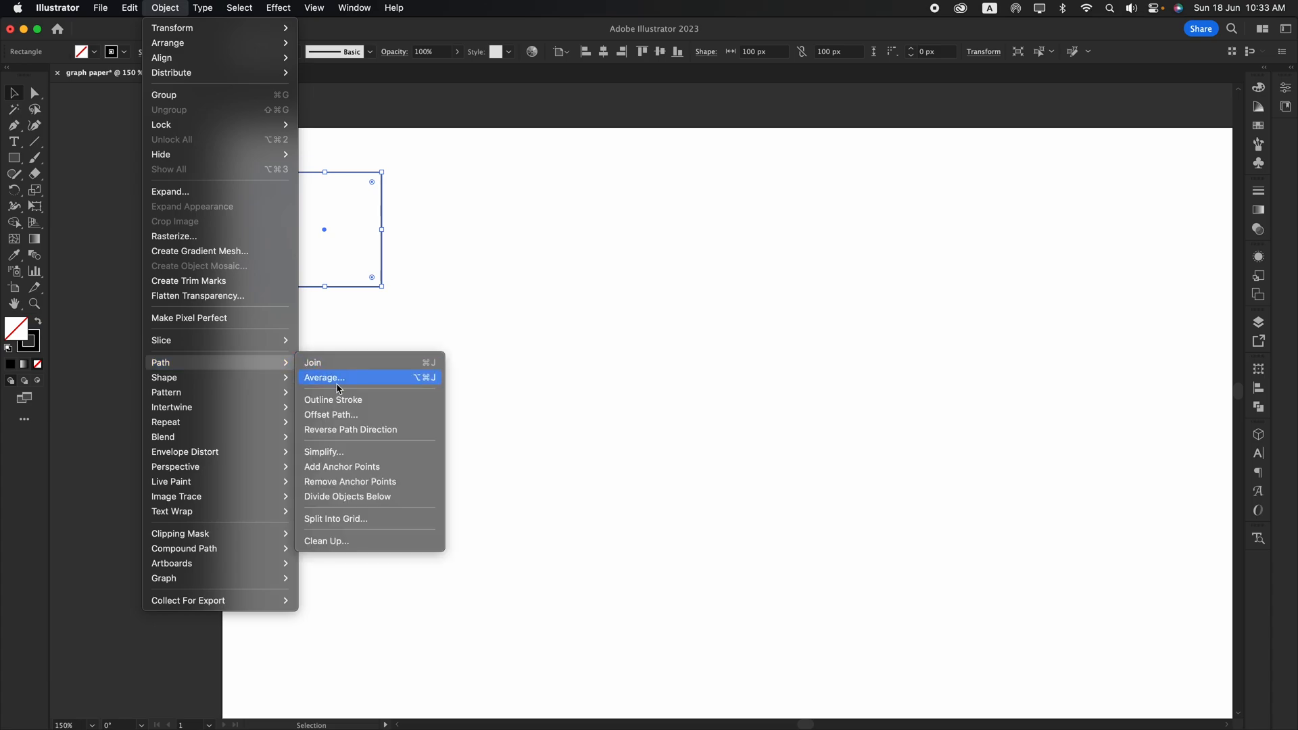
pyautogui.moveTo(354, 496)
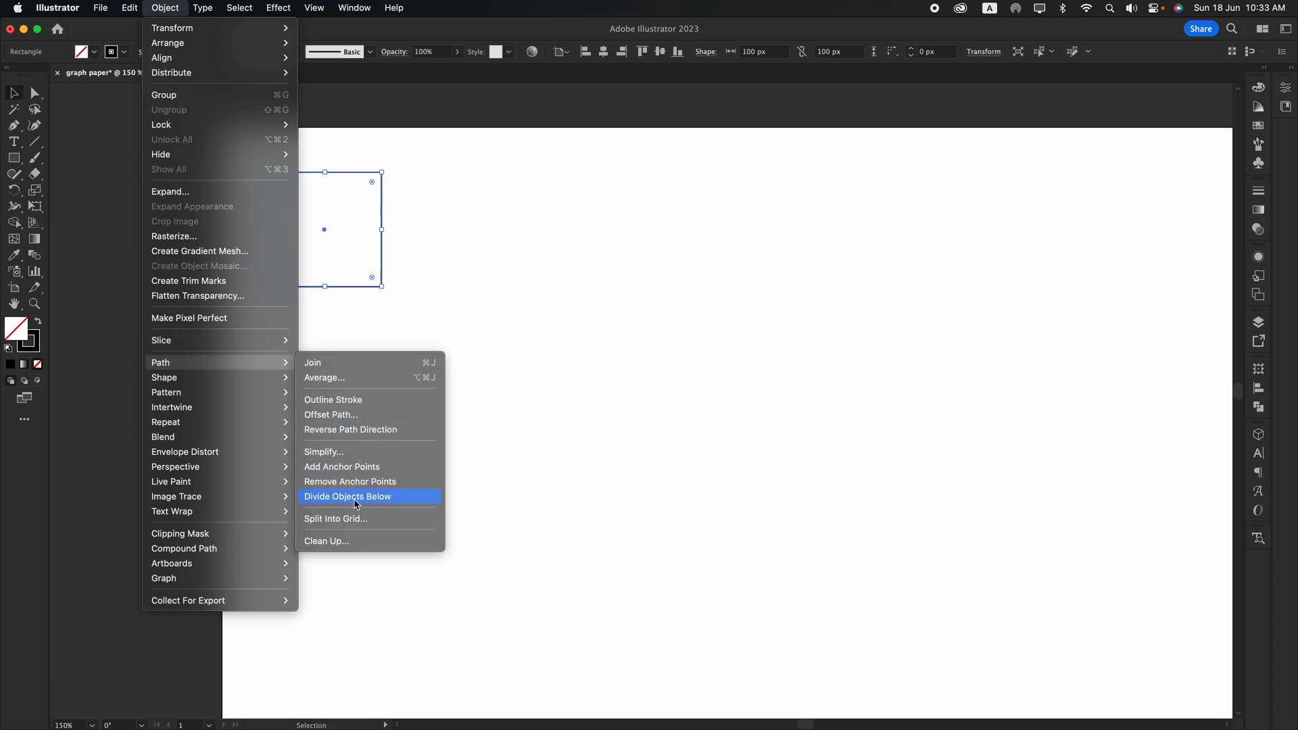
pyautogui.click(336, 519)
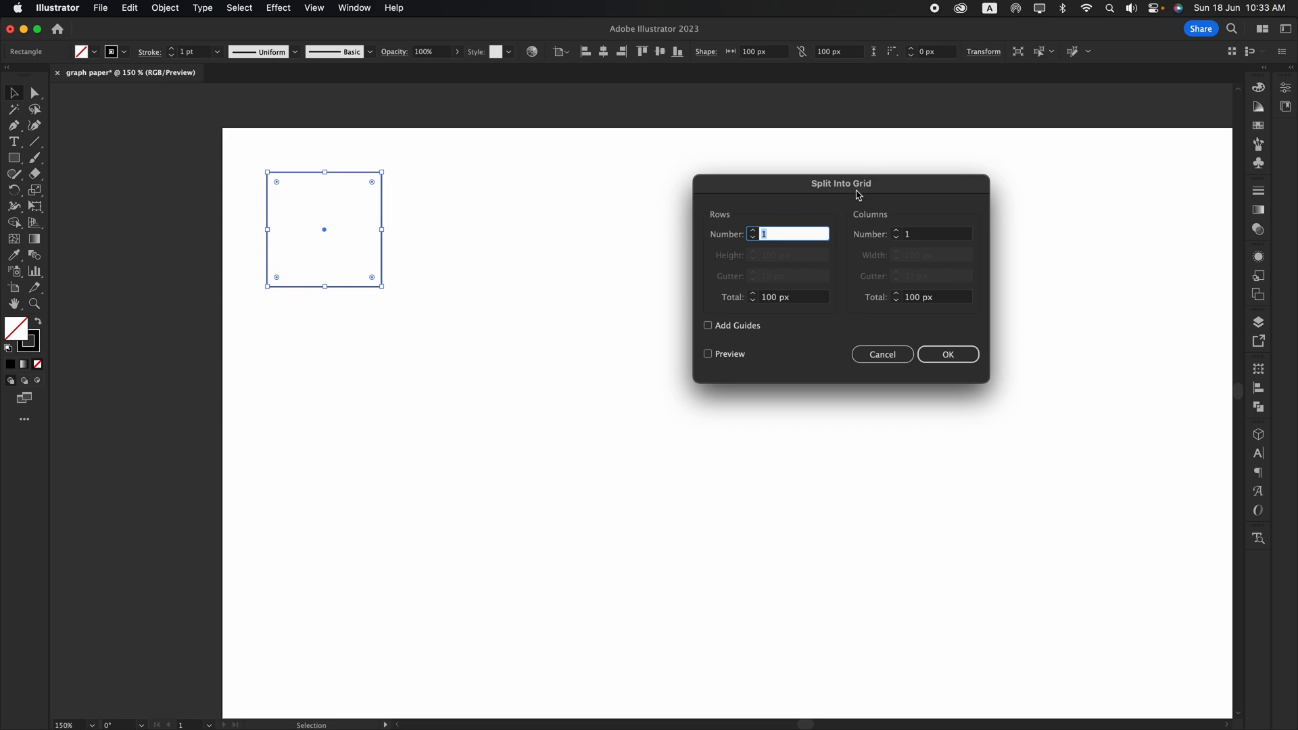
# Step: Split the square into 10 rows and 10 columns of 10 px cells
pyautogui.click(788, 233)
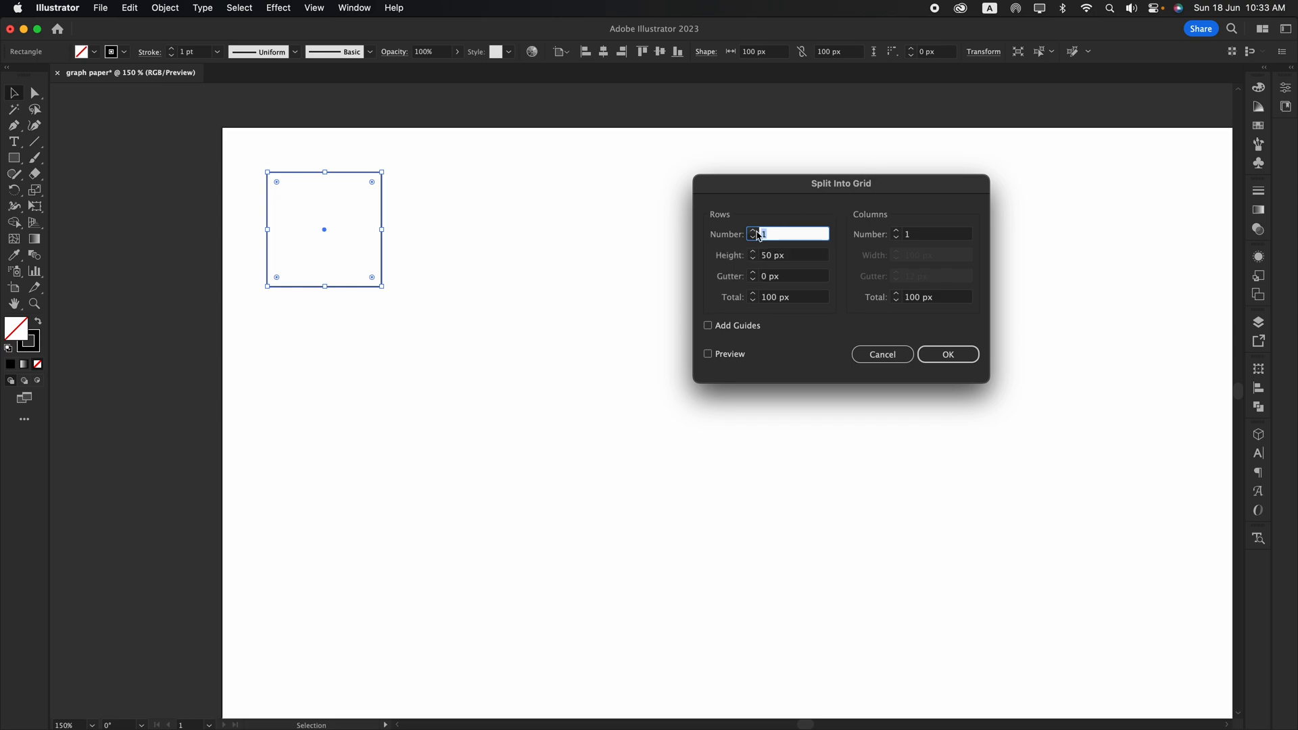
pyautogui.write('4')
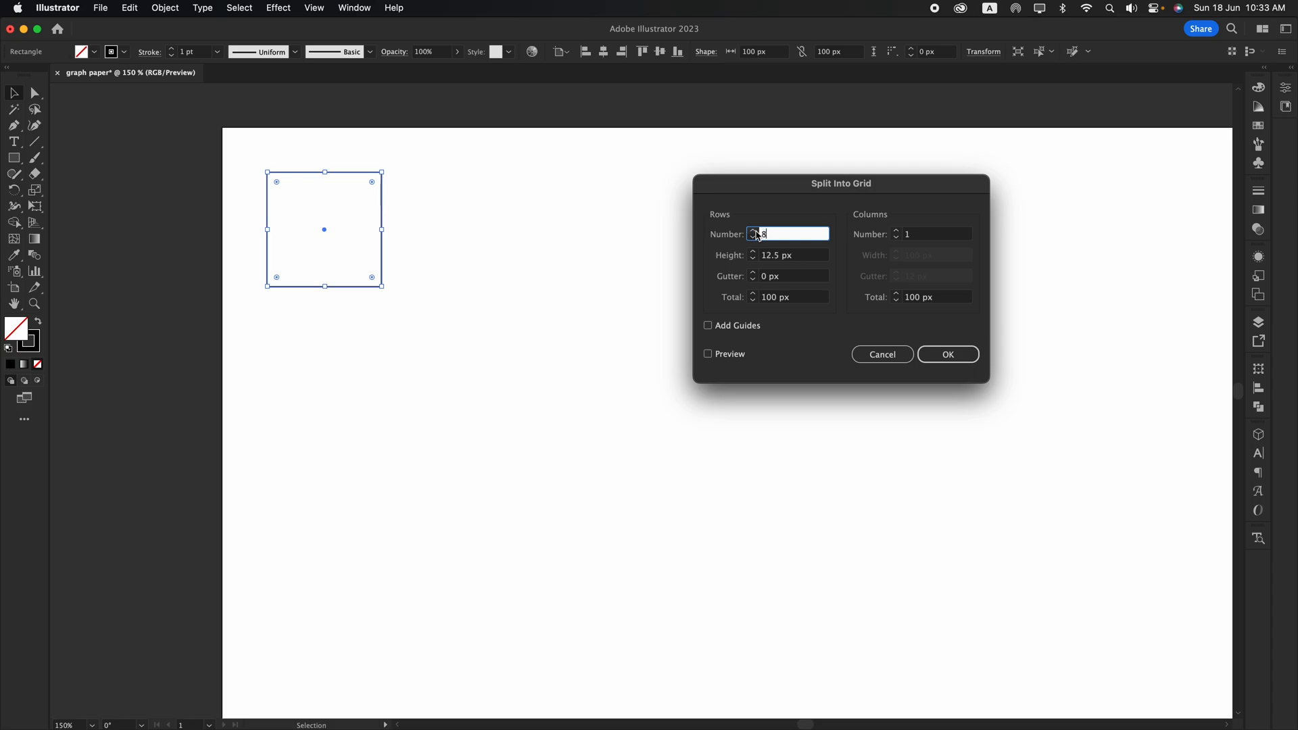
pyautogui.write('10')
pyautogui.click(930, 234)
pyautogui.write('6')
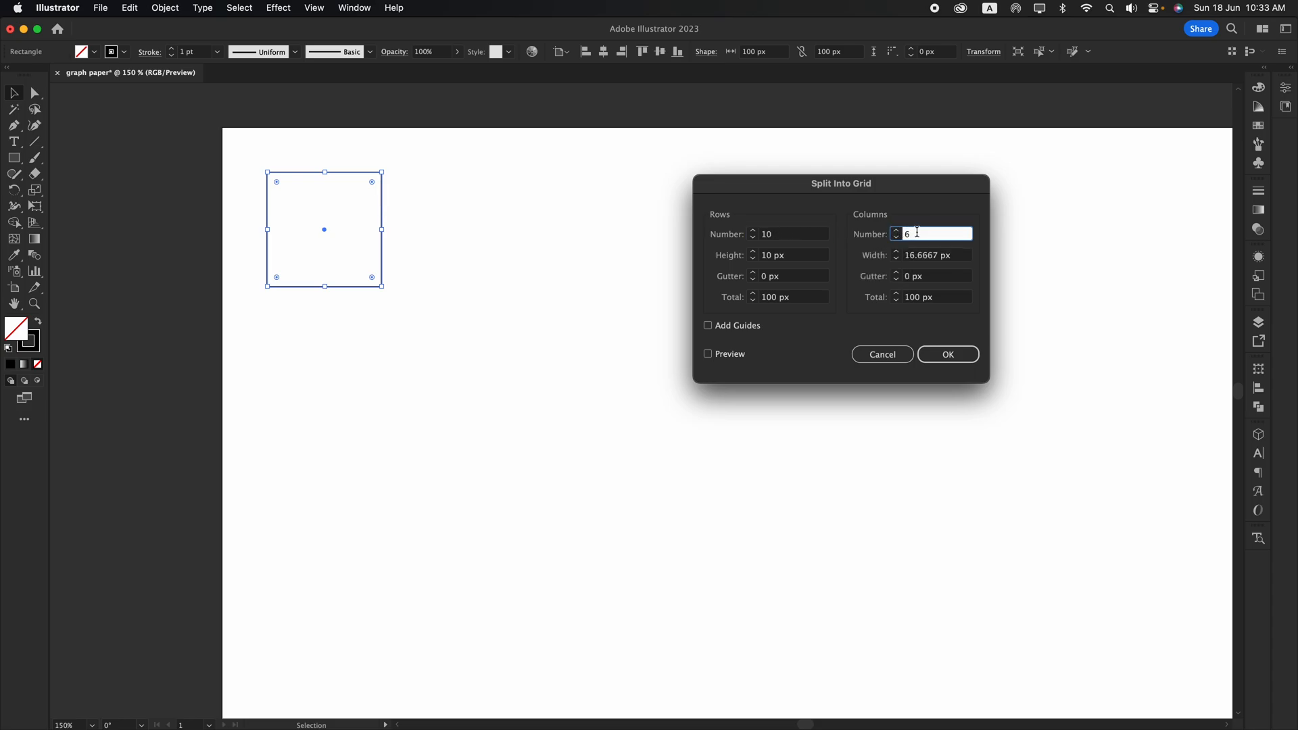
pyautogui.write('10')
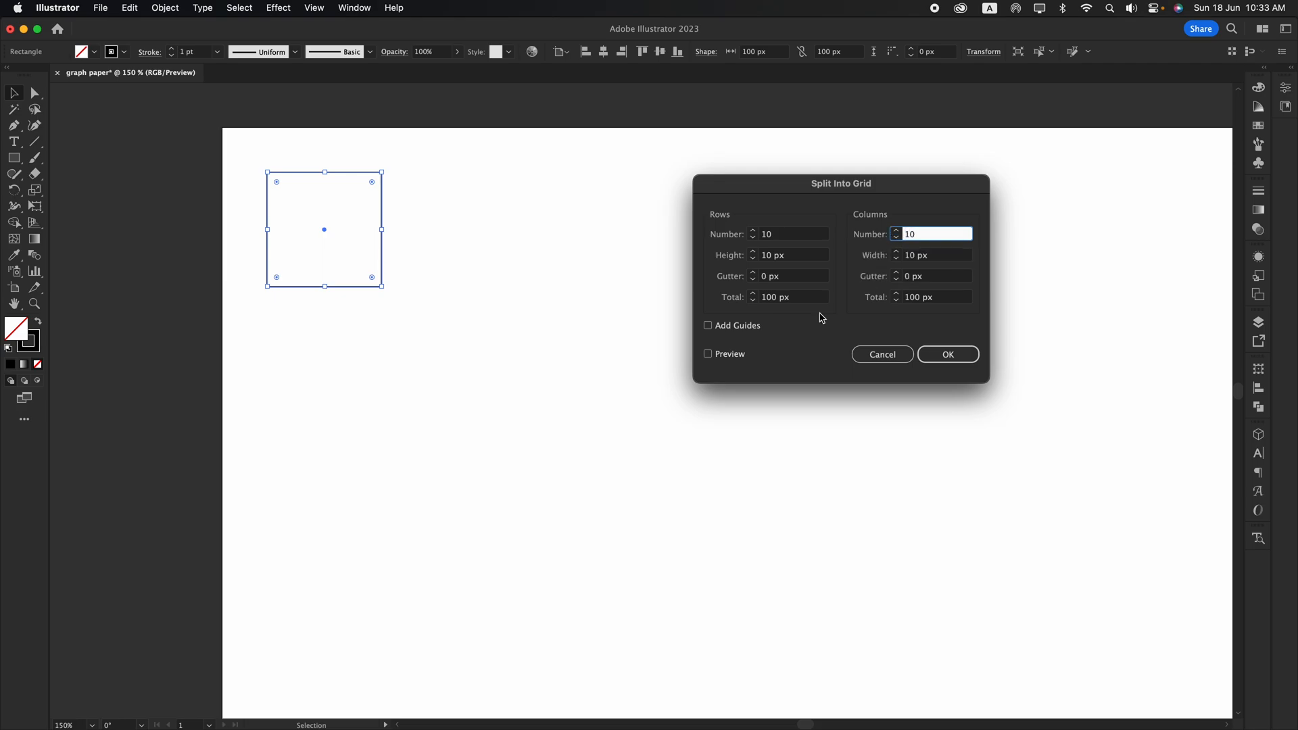
pyautogui.click(707, 352)
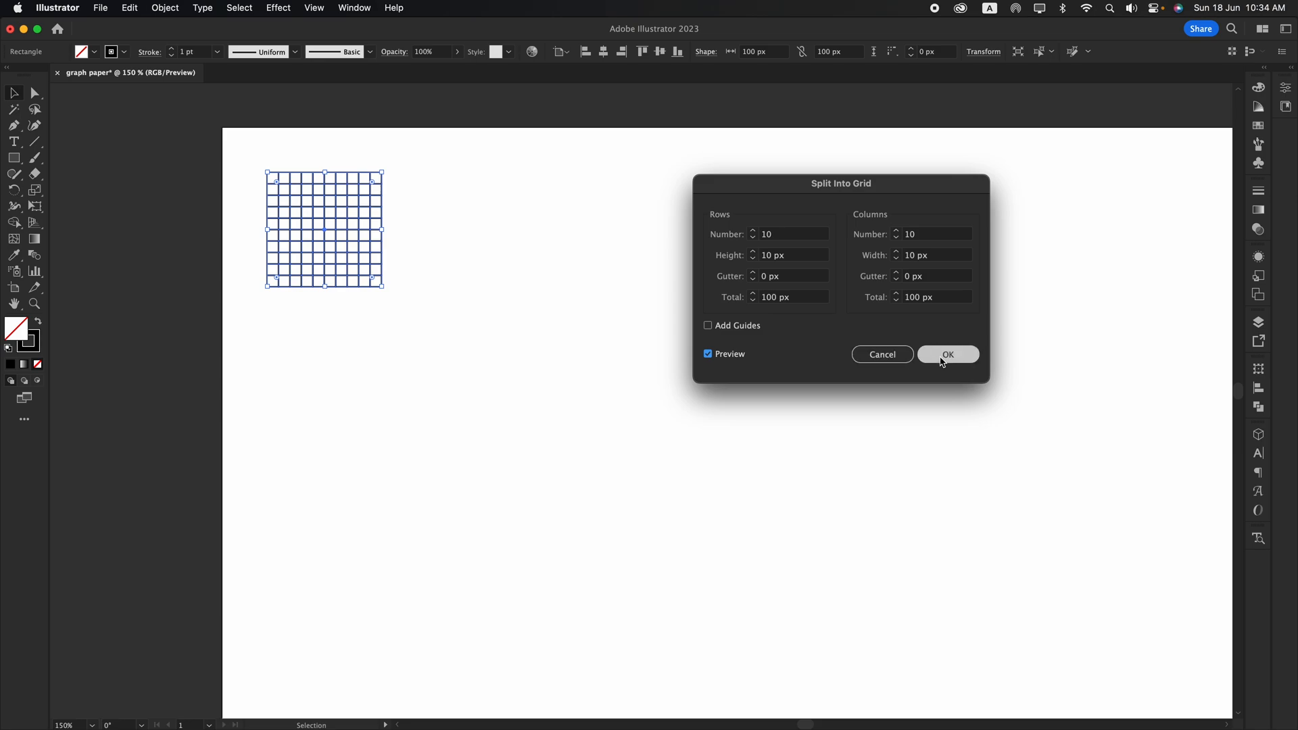
pyautogui.click(947, 354)
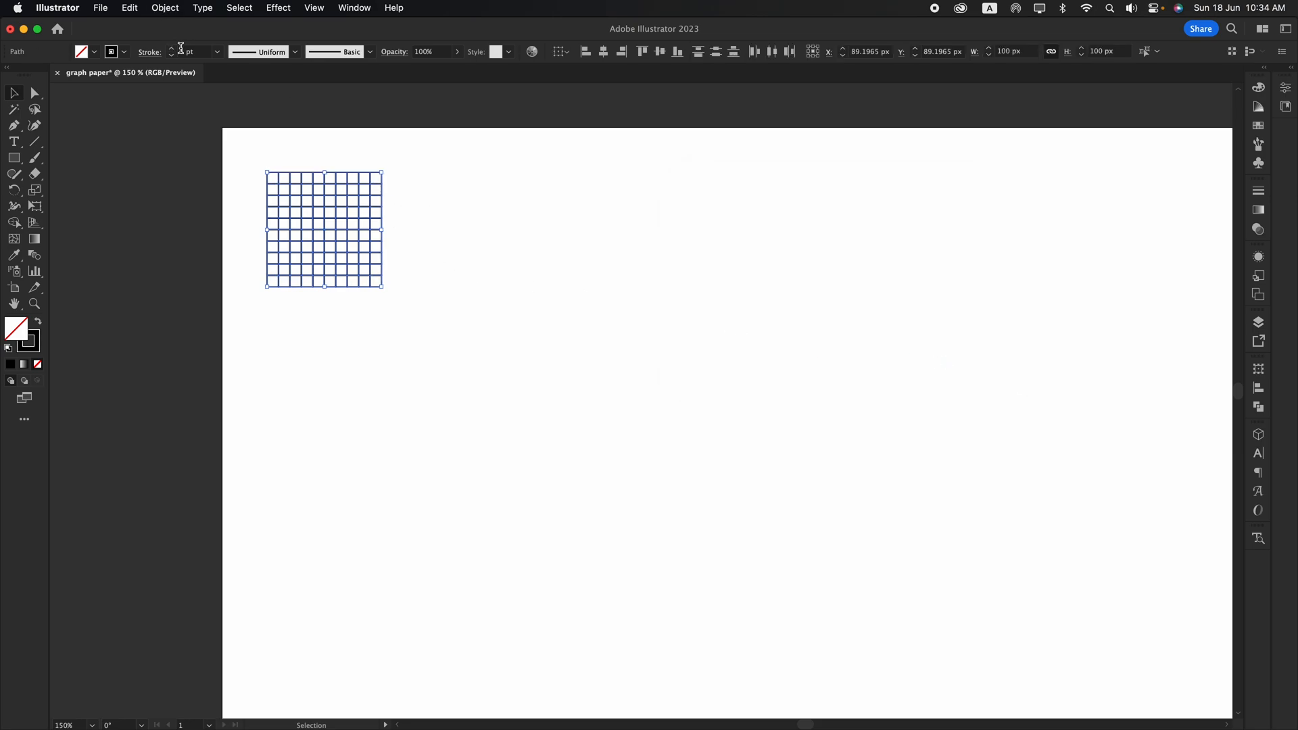
# Step: Thin the fine grid's lines to 0.5 pt and place a 100×100 px square beside it
pyautogui.click(172, 54)
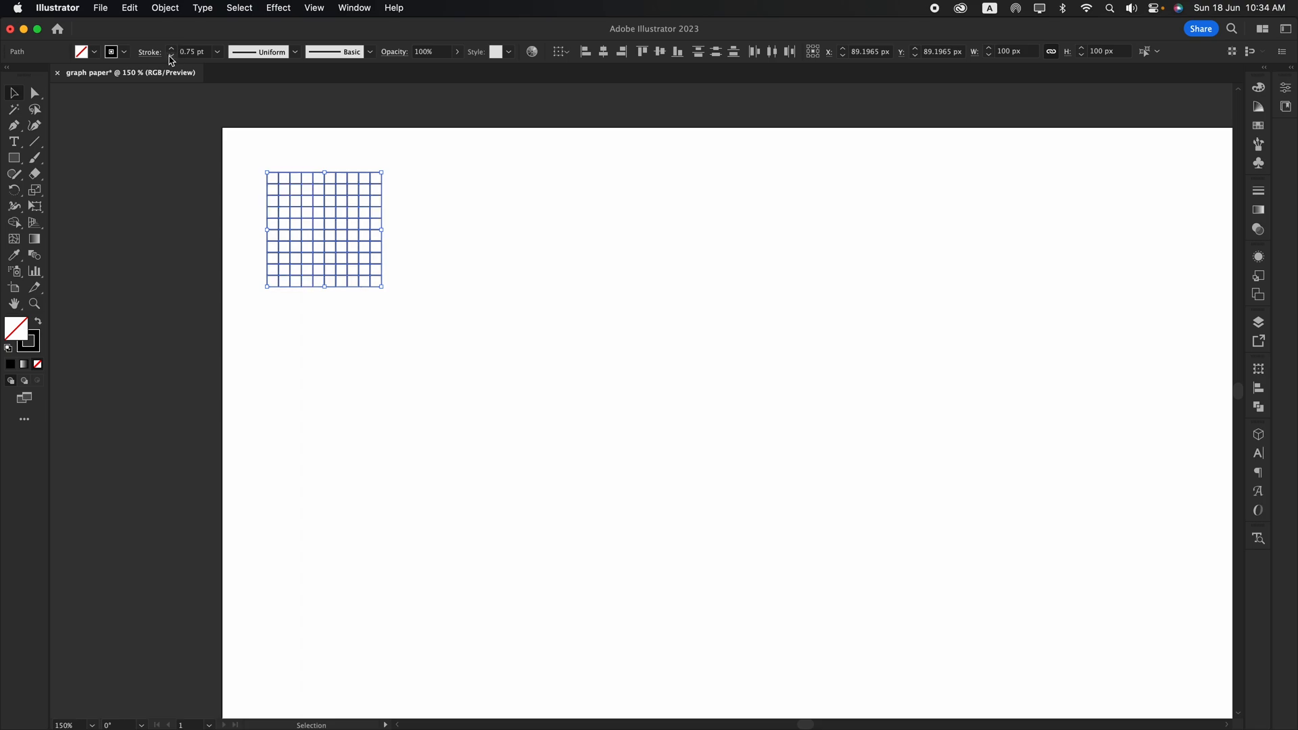
pyautogui.click(172, 54)
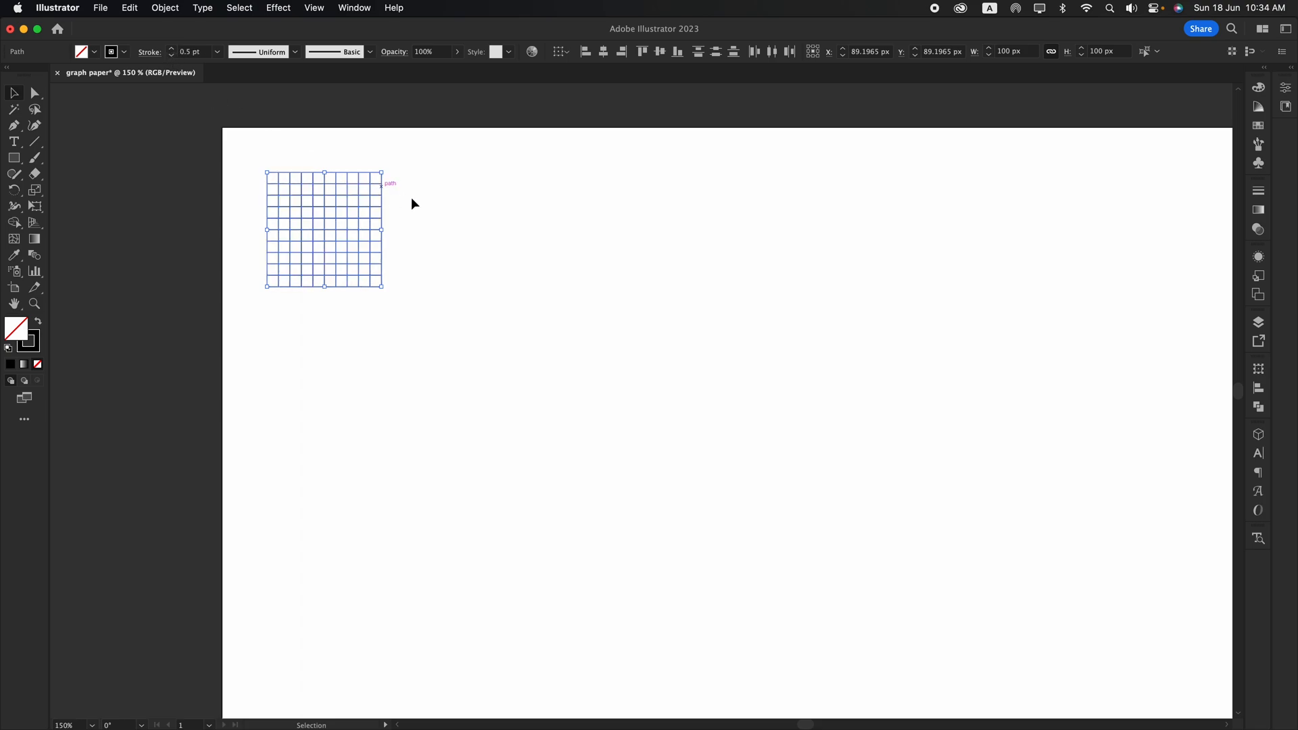
pyautogui.click(454, 201)
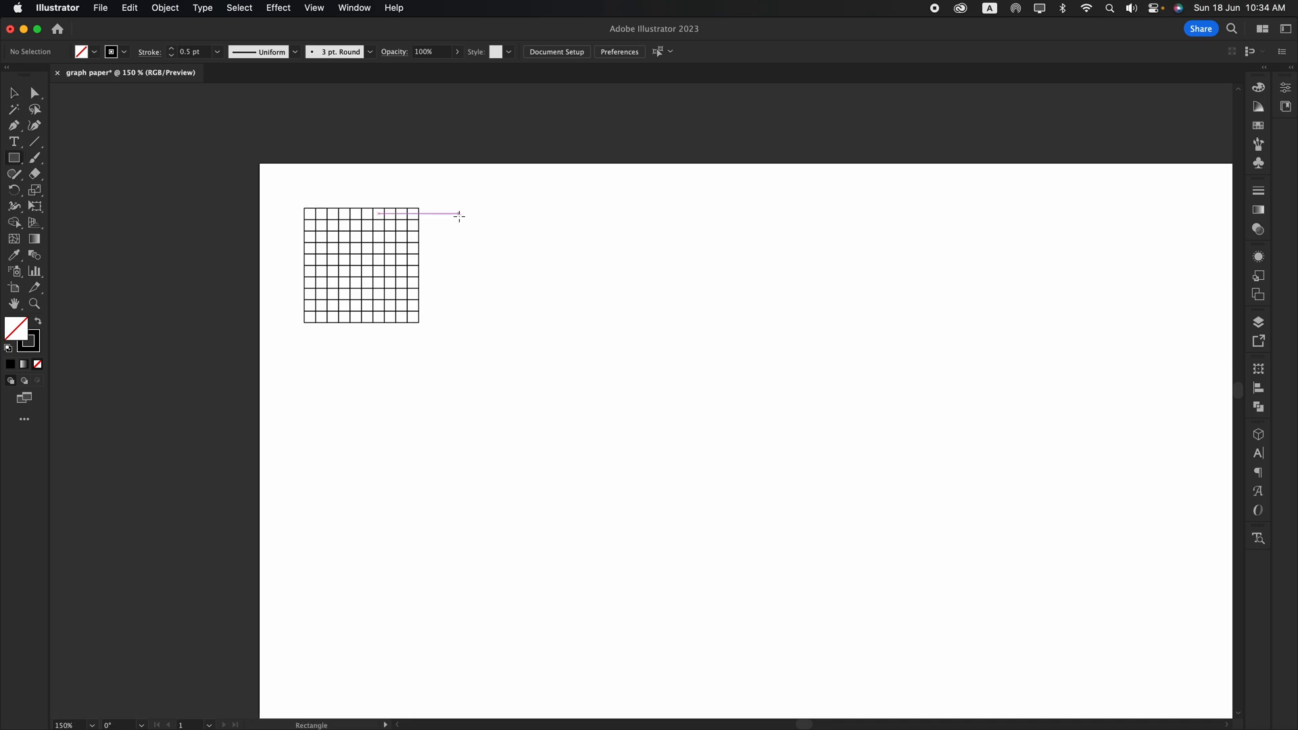
pyautogui.click(452, 208)
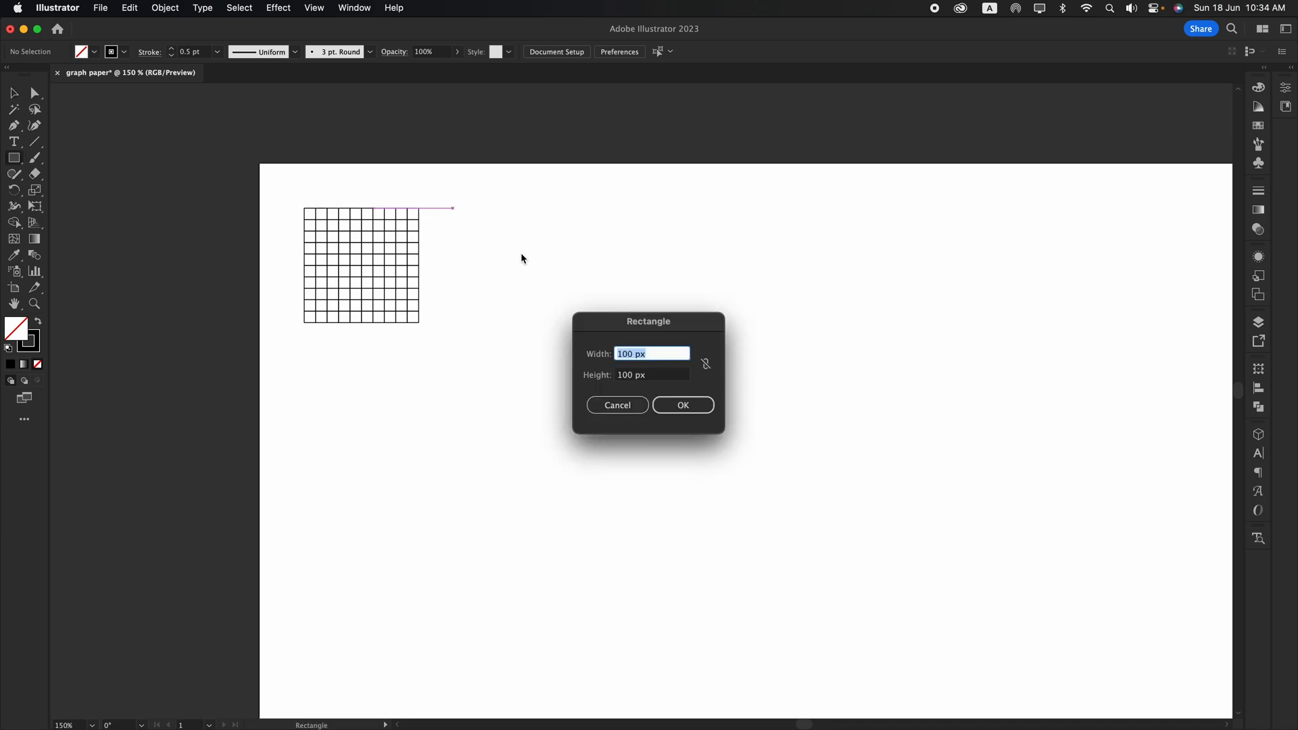
pyautogui.click(682, 404)
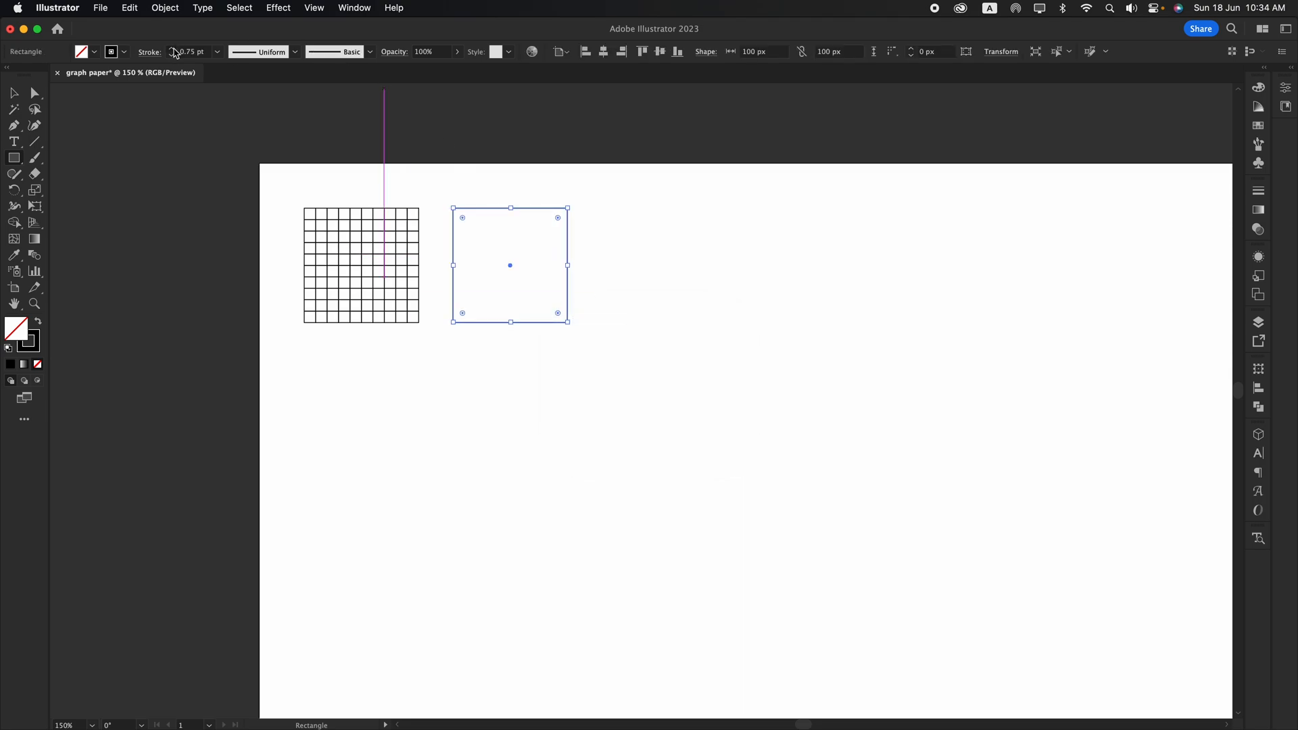
# Step: Split the new square into a 2×2 grid
pyautogui.click(164, 9)
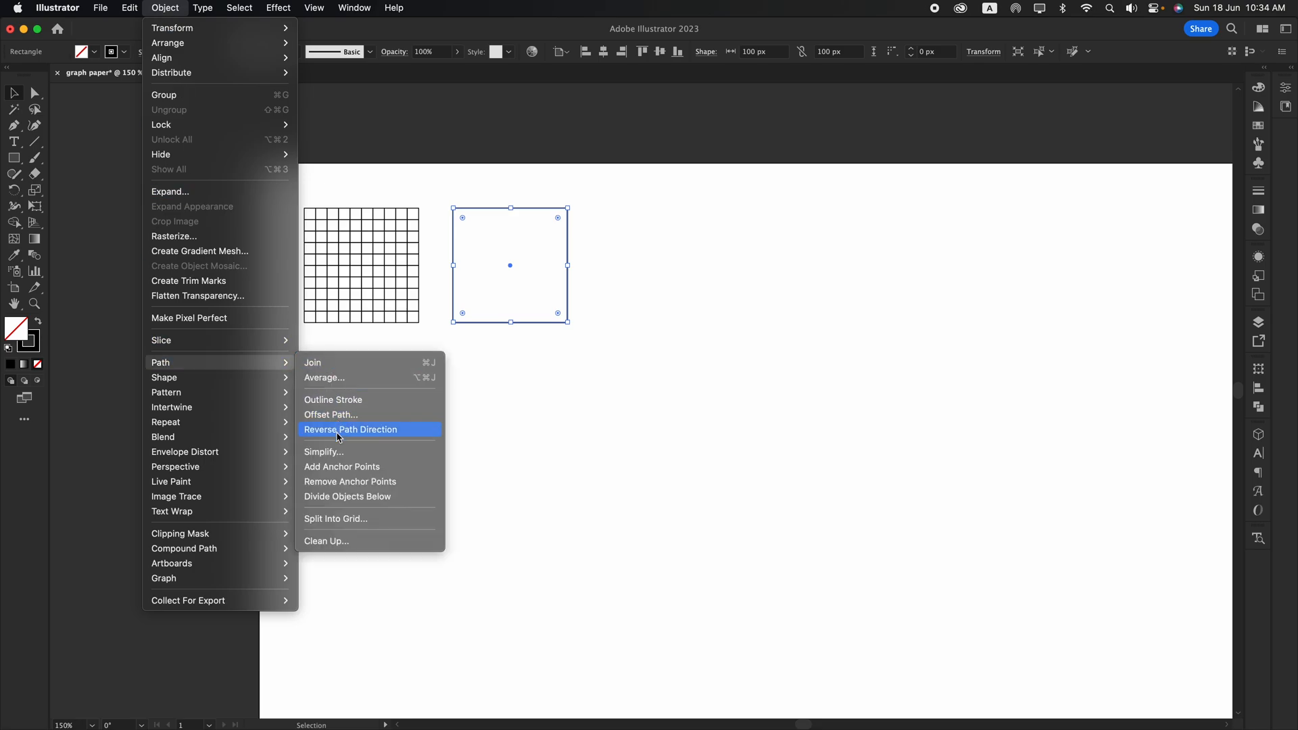
pyautogui.click(336, 517)
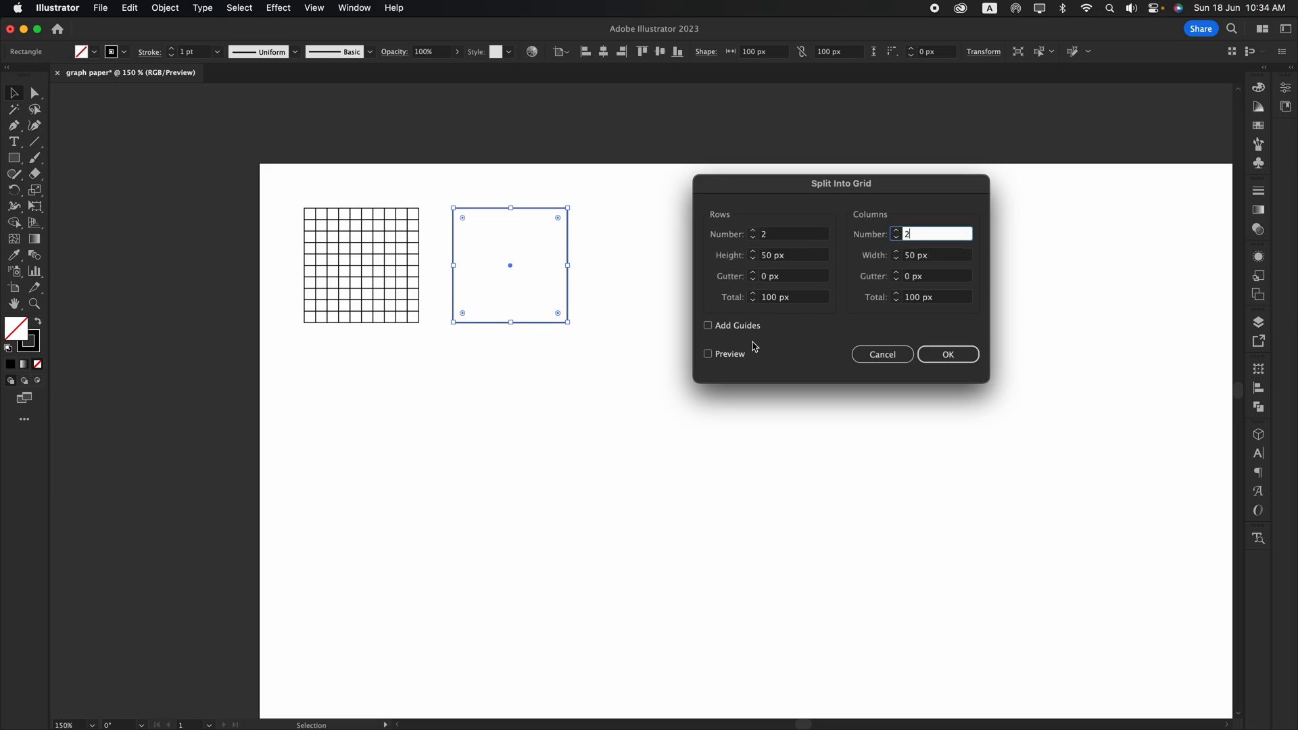
pyautogui.click(707, 353)
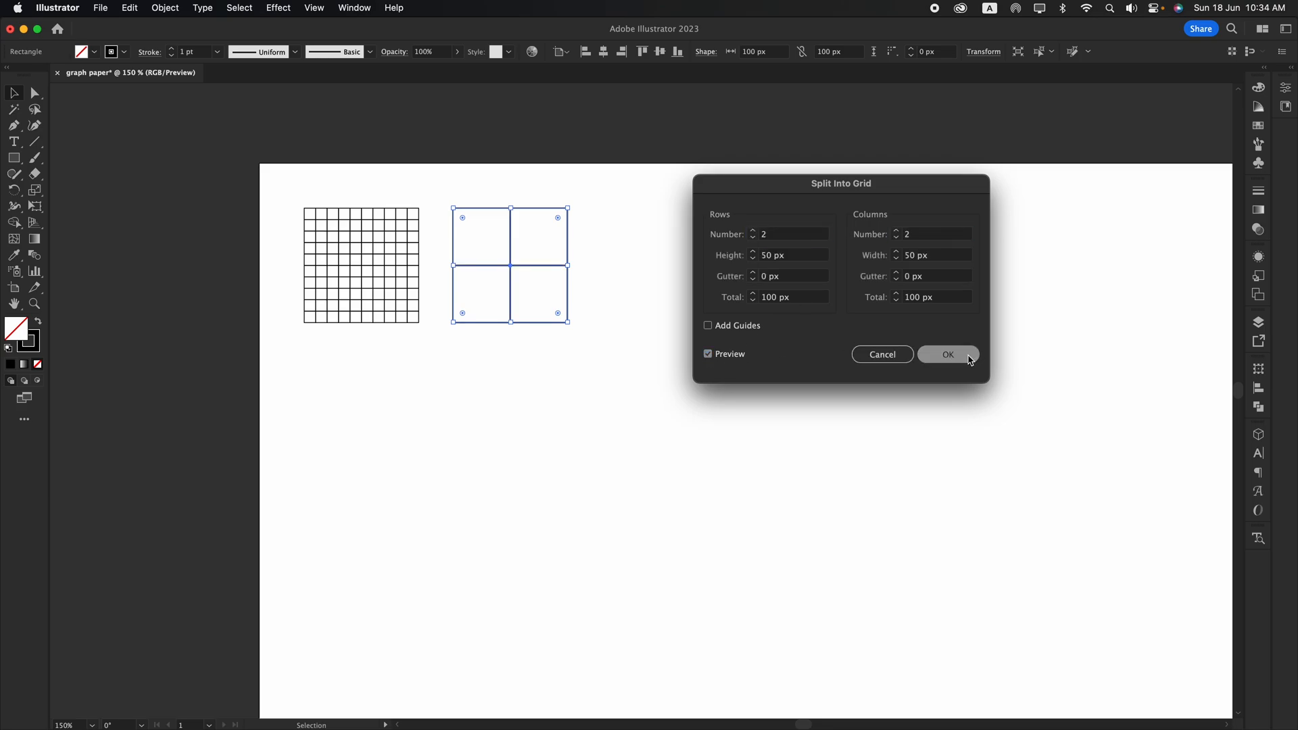
pyautogui.click(948, 354)
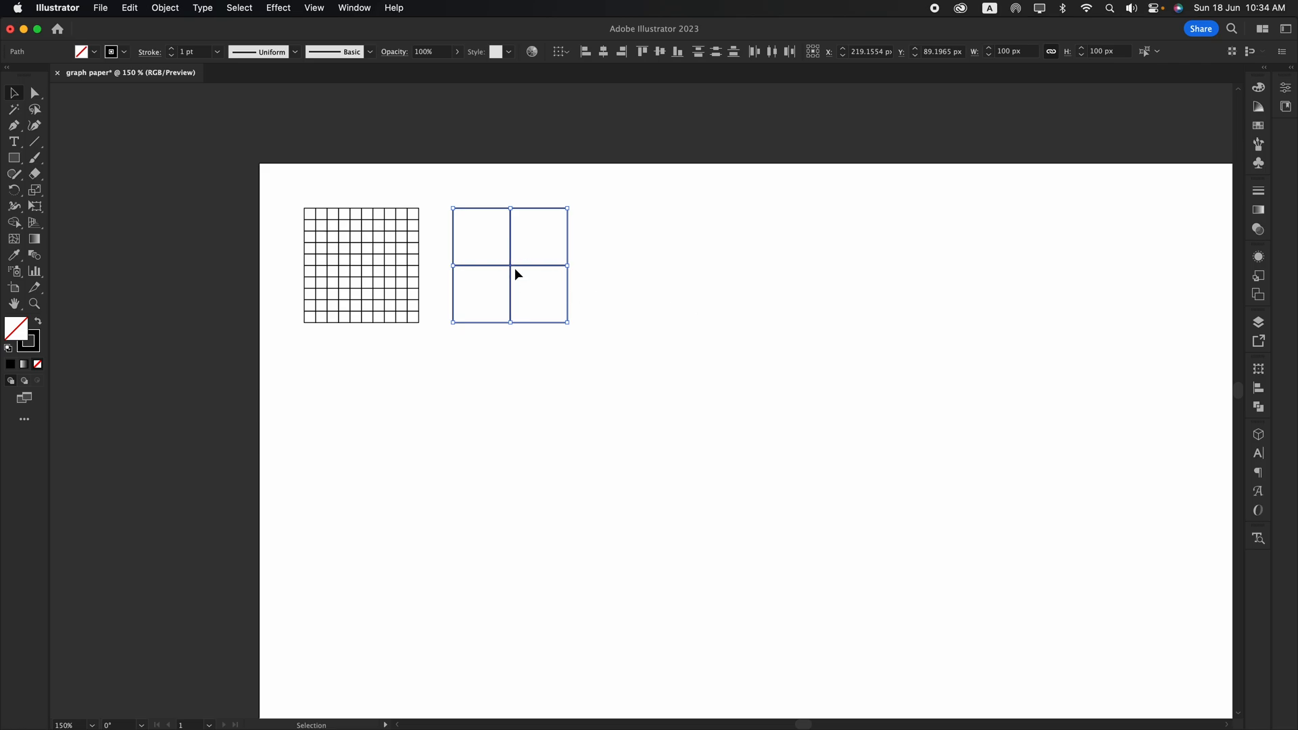
pyautogui.click(641, 253)
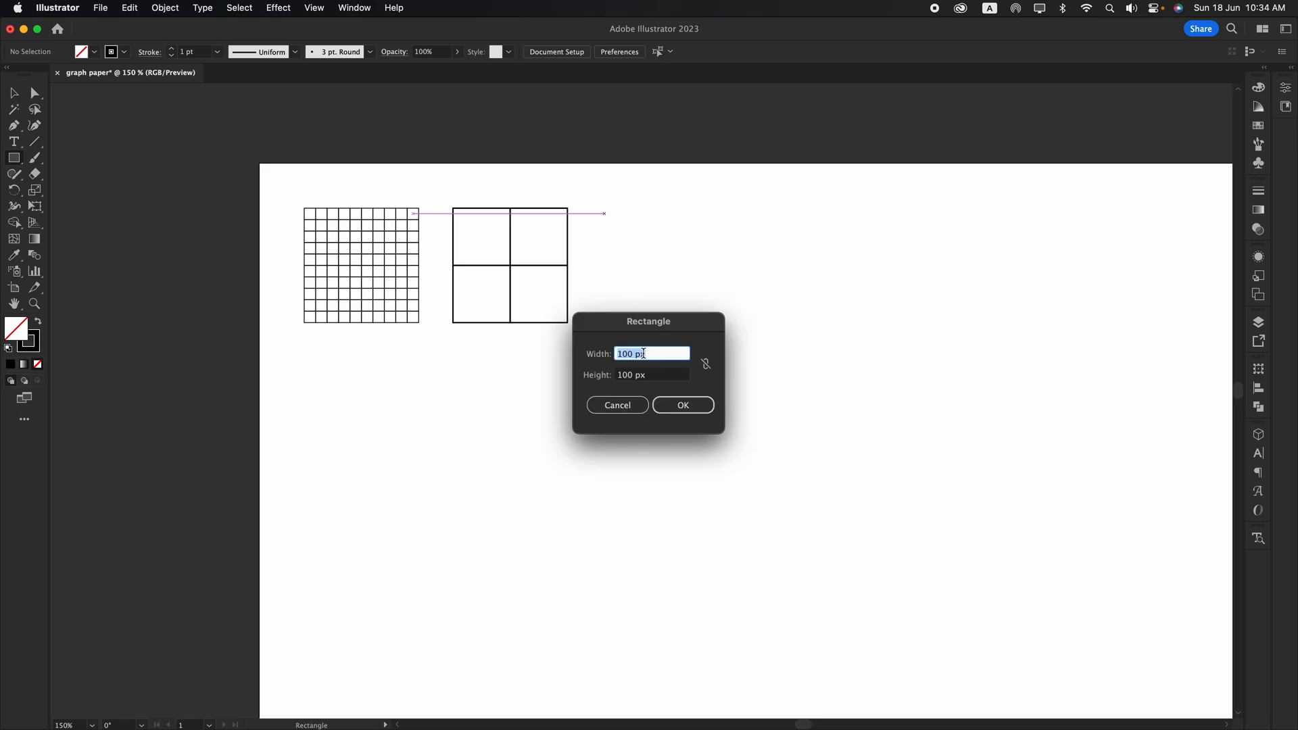
# Step: Add a 100 px border square with 1.5 pt stroke and stack it with the fine and 2×2 grids
pyautogui.click(681, 404)
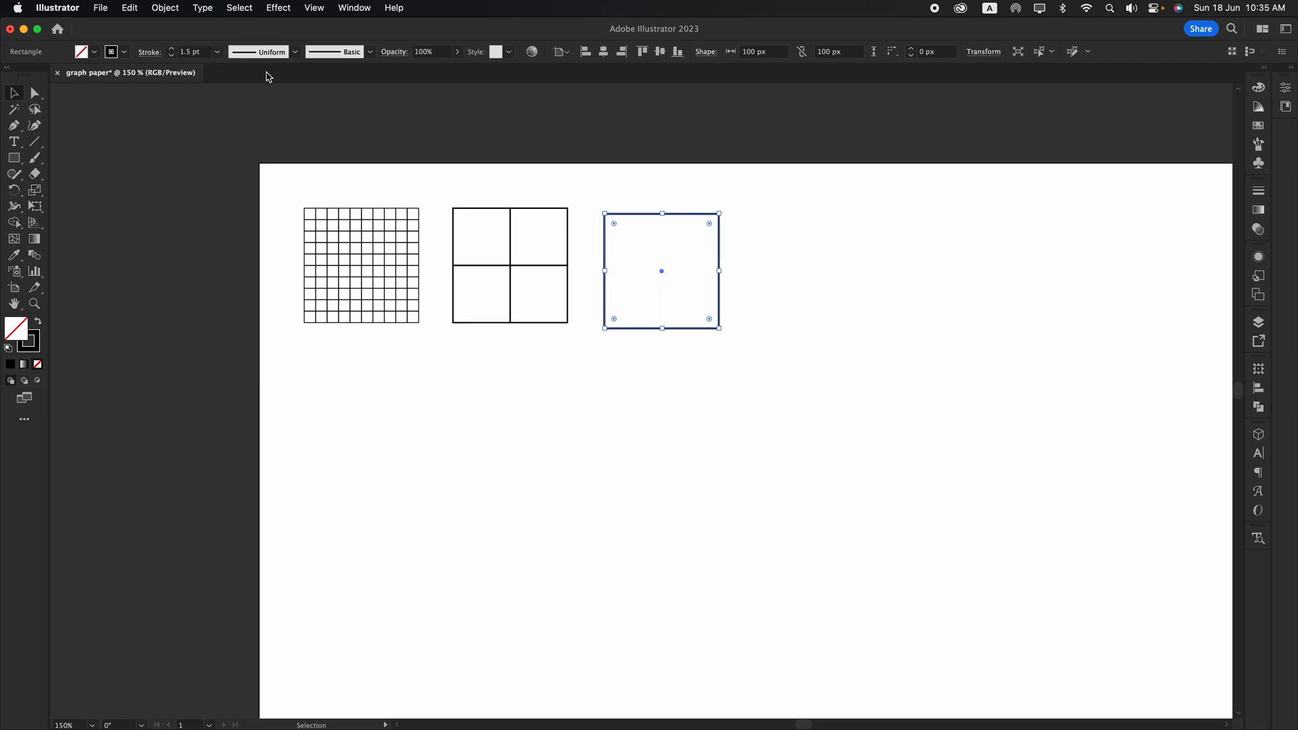
pyautogui.click(538, 223)
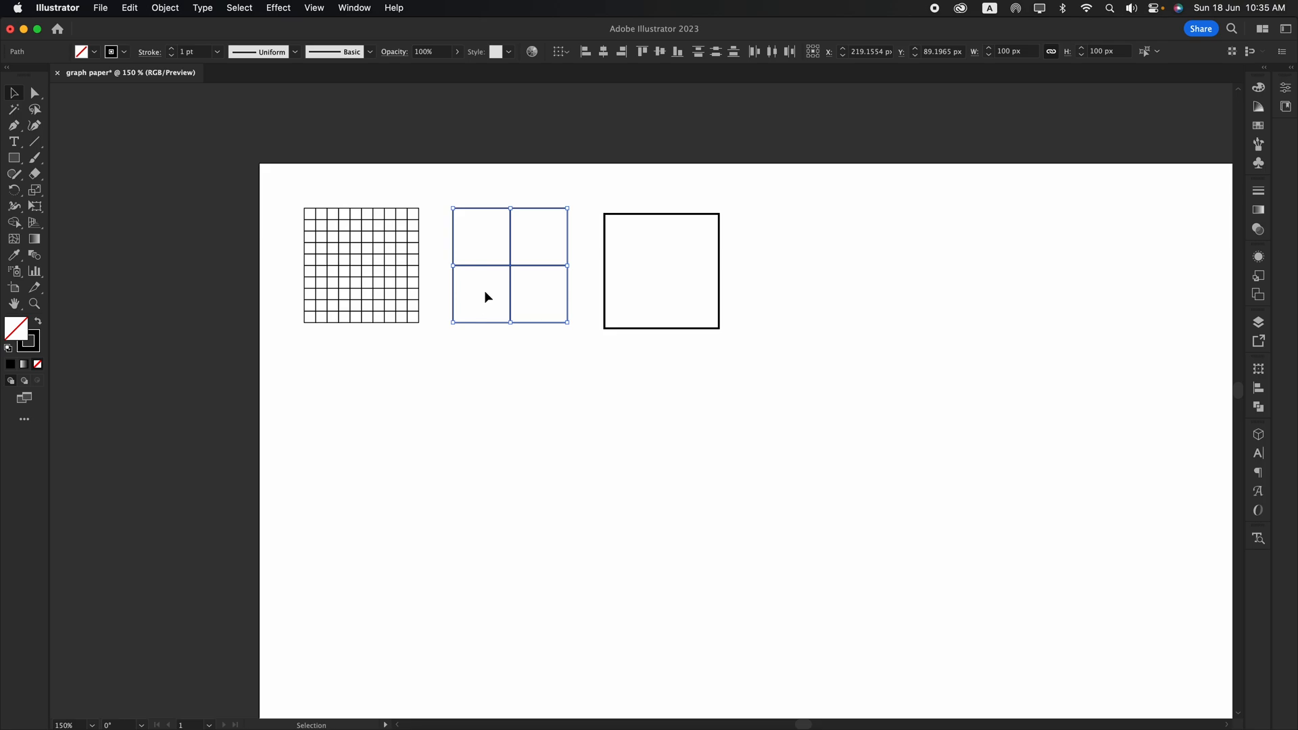
pyautogui.click(13, 110)
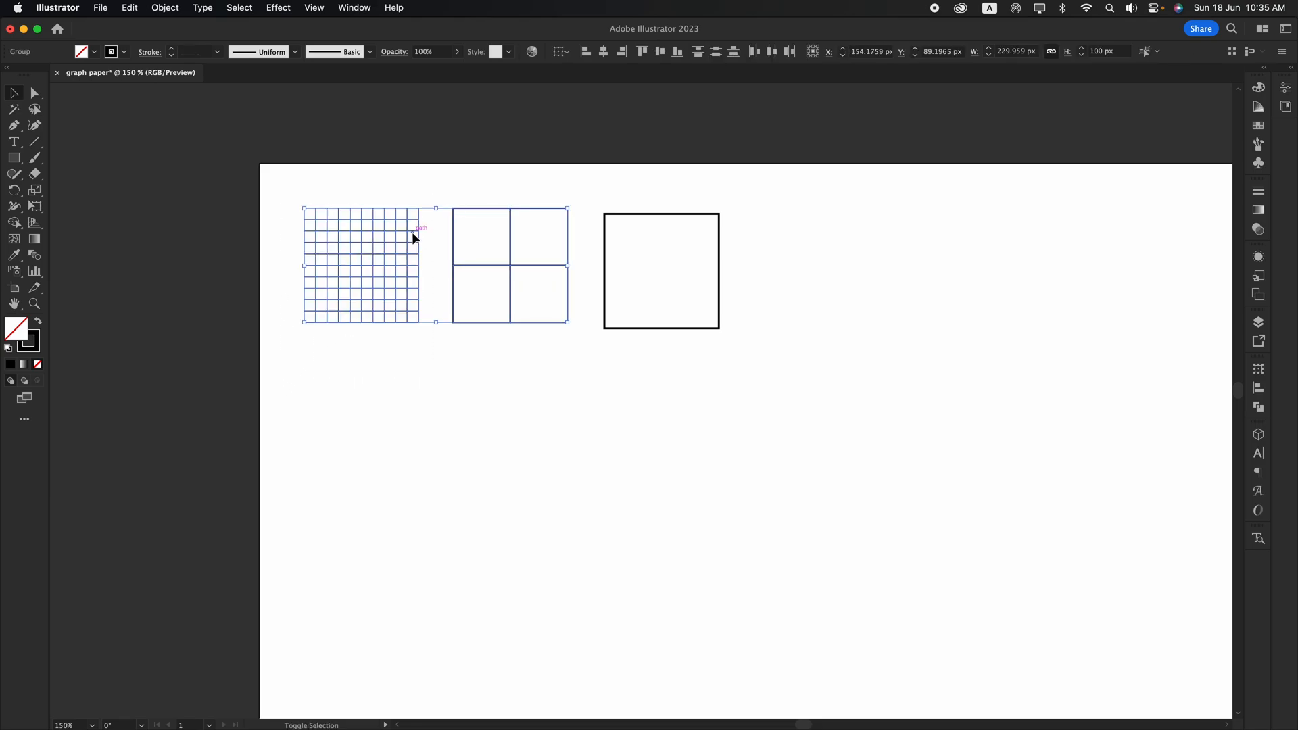
pyautogui.click(661, 270)
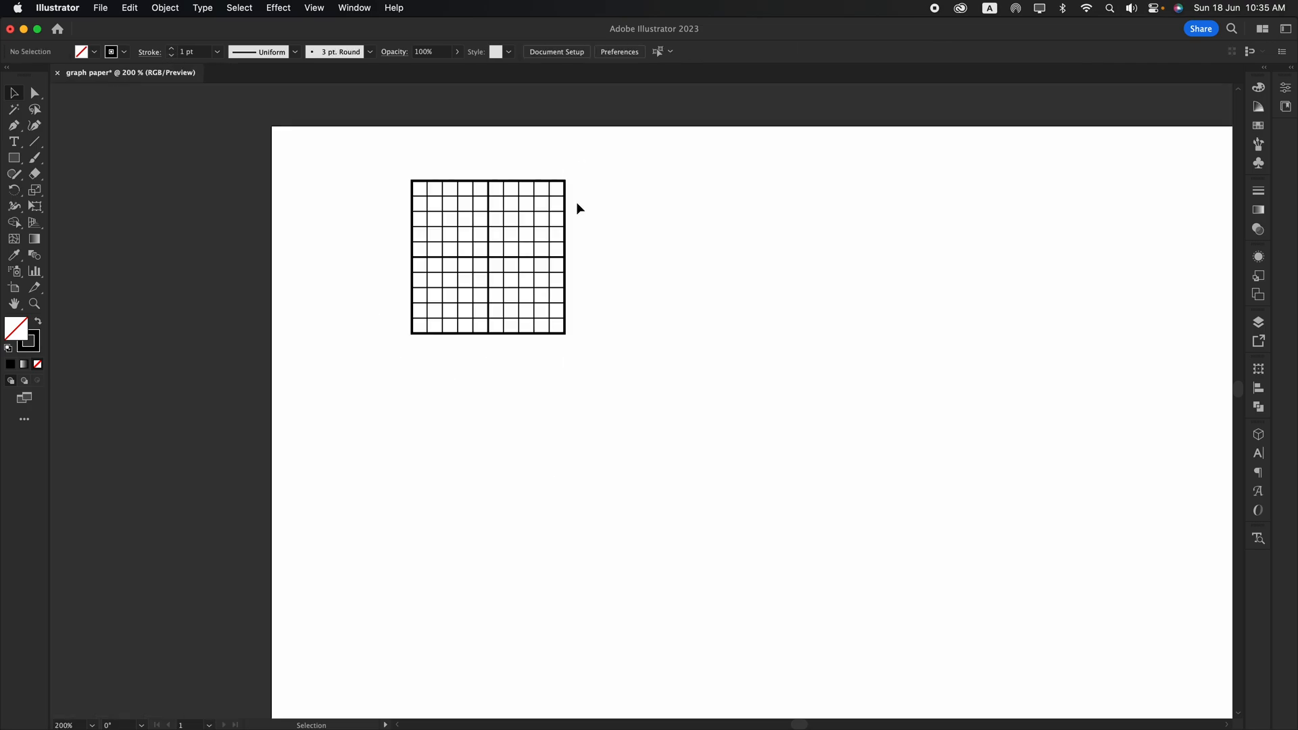
# Step: Move the tile to the artboard's top-left corner and repeat copies into a 1000×1000 px sheet
pyautogui.click(488, 257)
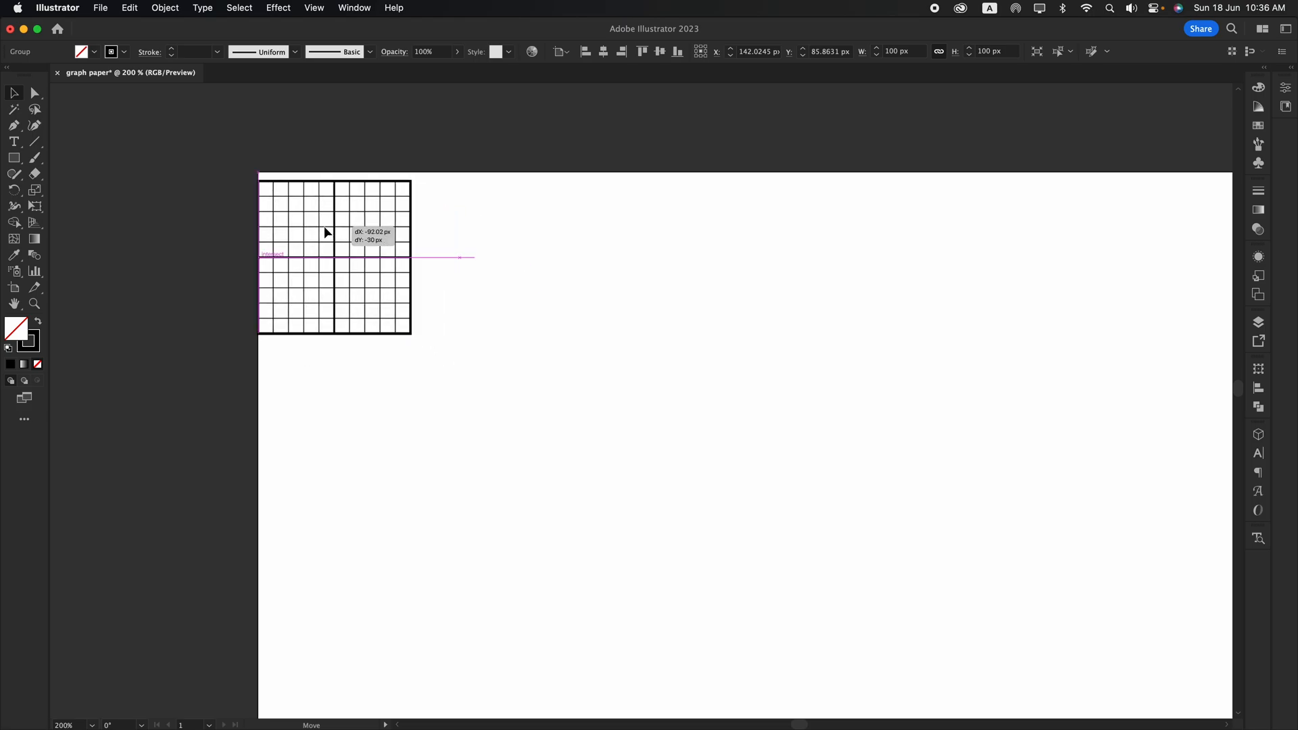
pyautogui.moveTo(324, 232); pyautogui.dragTo(285, 223)
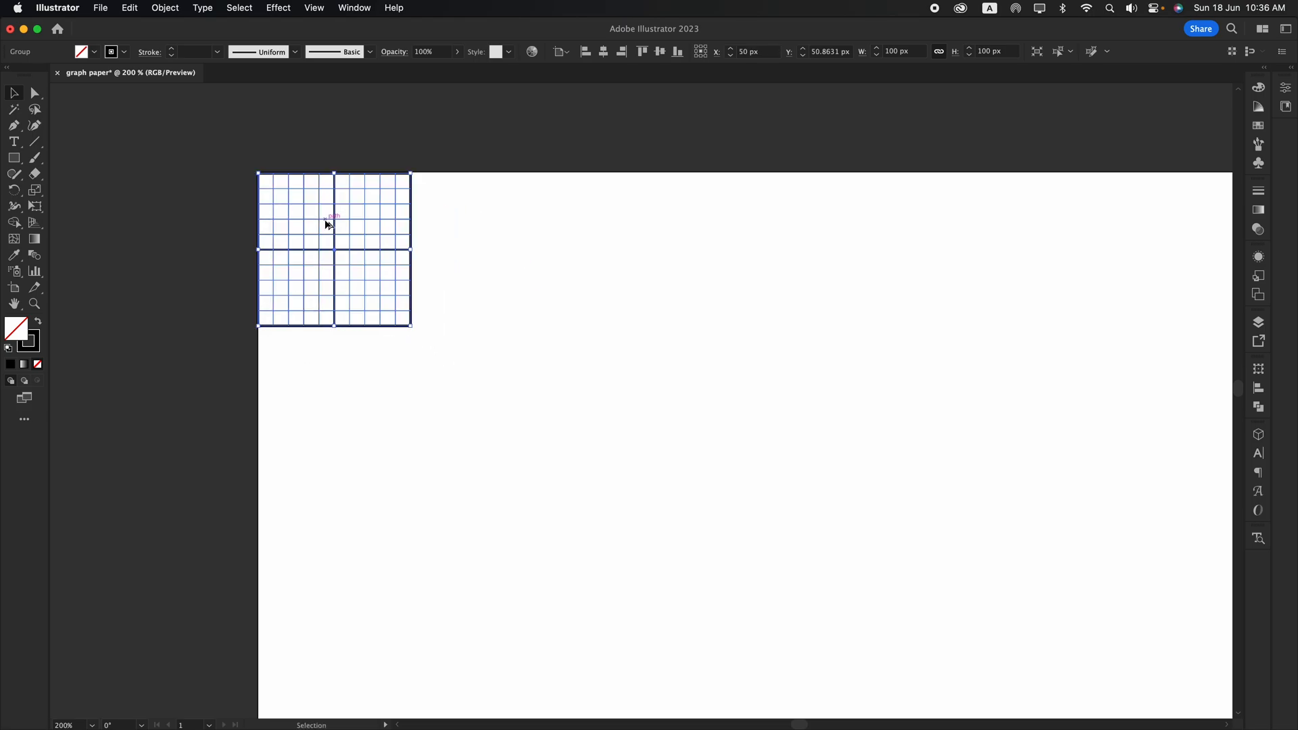
pyautogui.moveTo(334, 226); pyautogui.dragTo(475, 225)
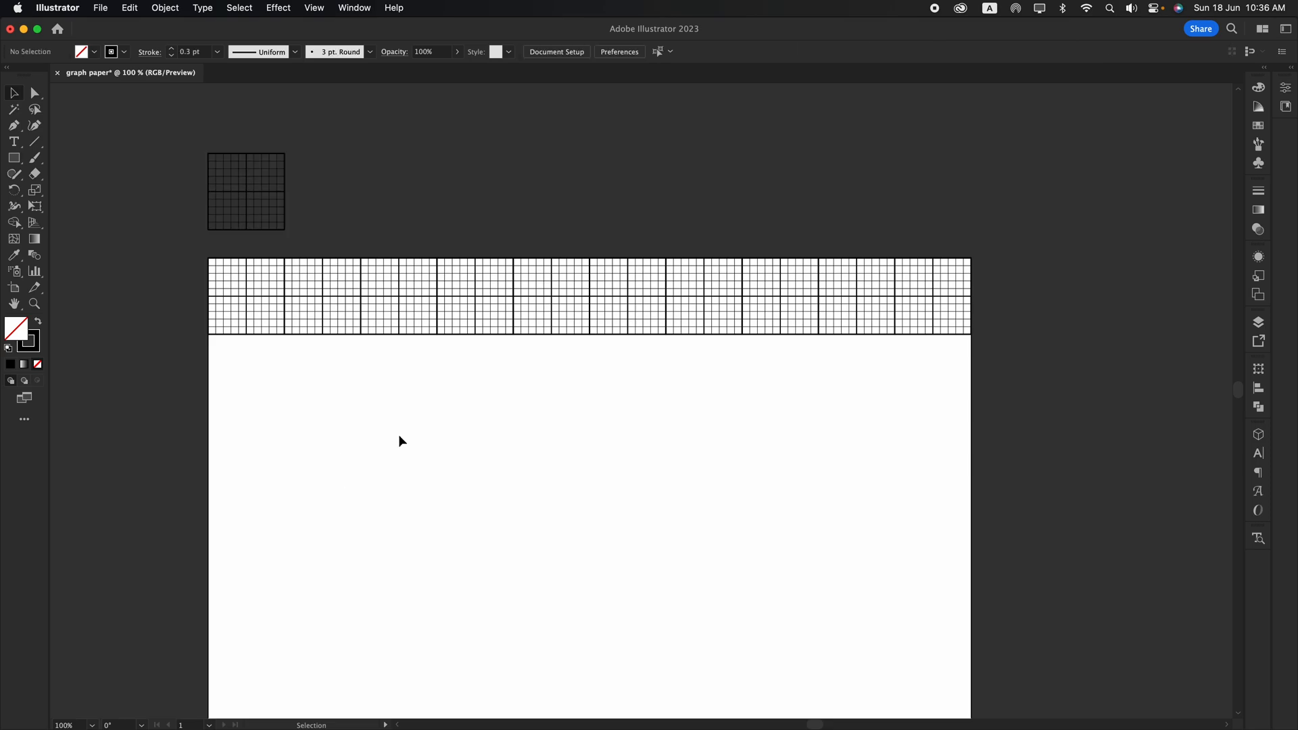
pyautogui.click(289, 327)
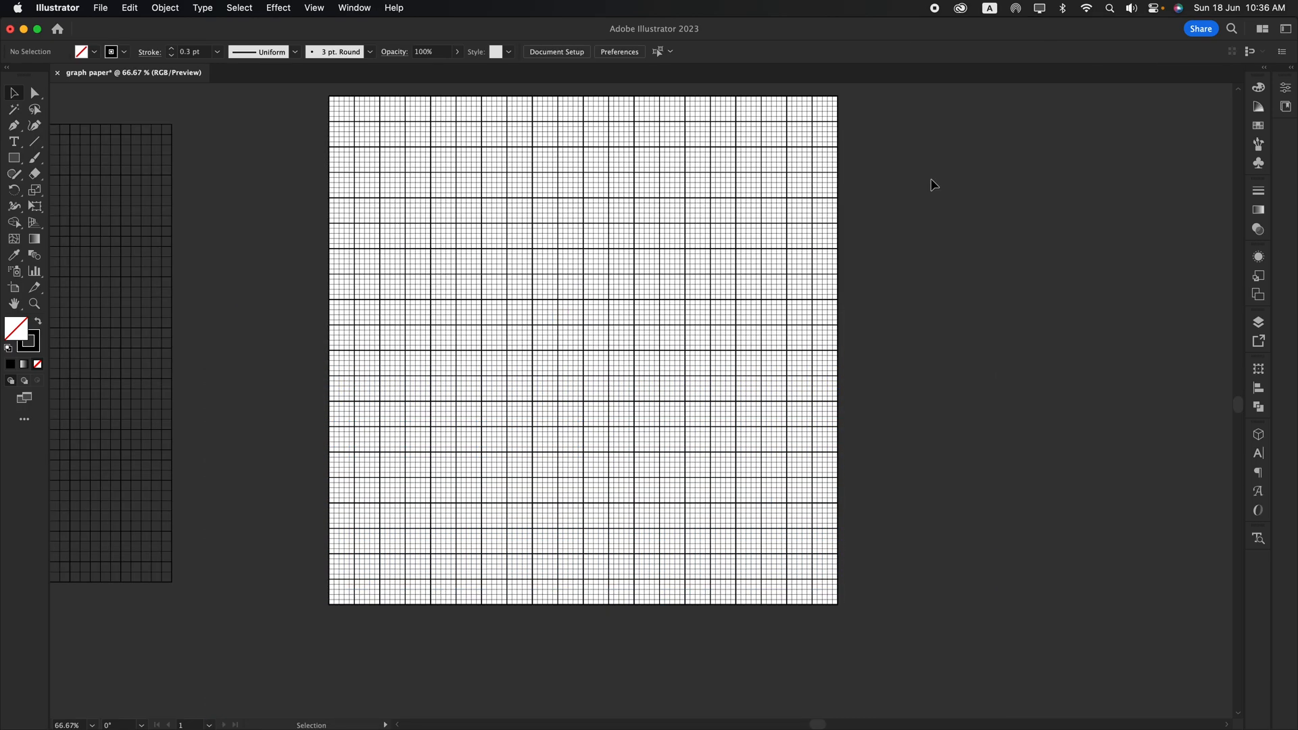
pyautogui.moveTo(888, 317)
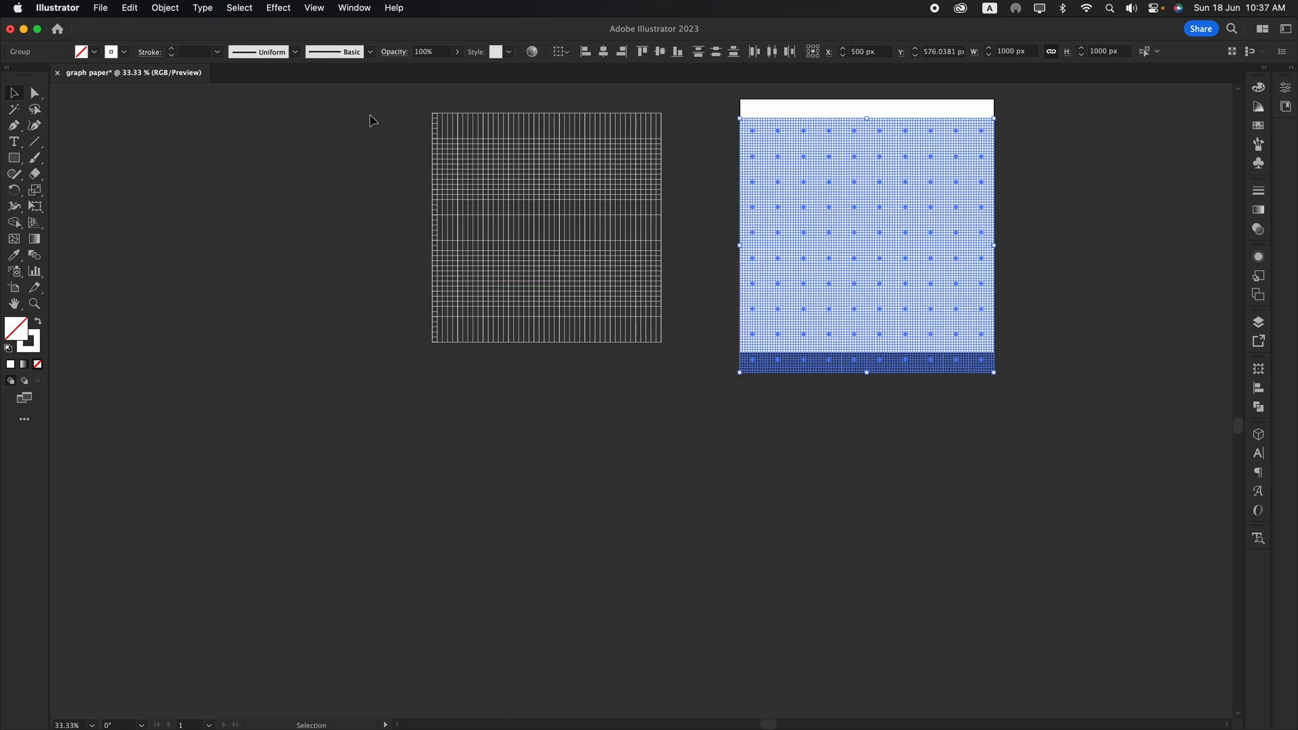
# Step: Recolour the grid lines to blue hex 5569a0
pyautogui.click(854, 425)
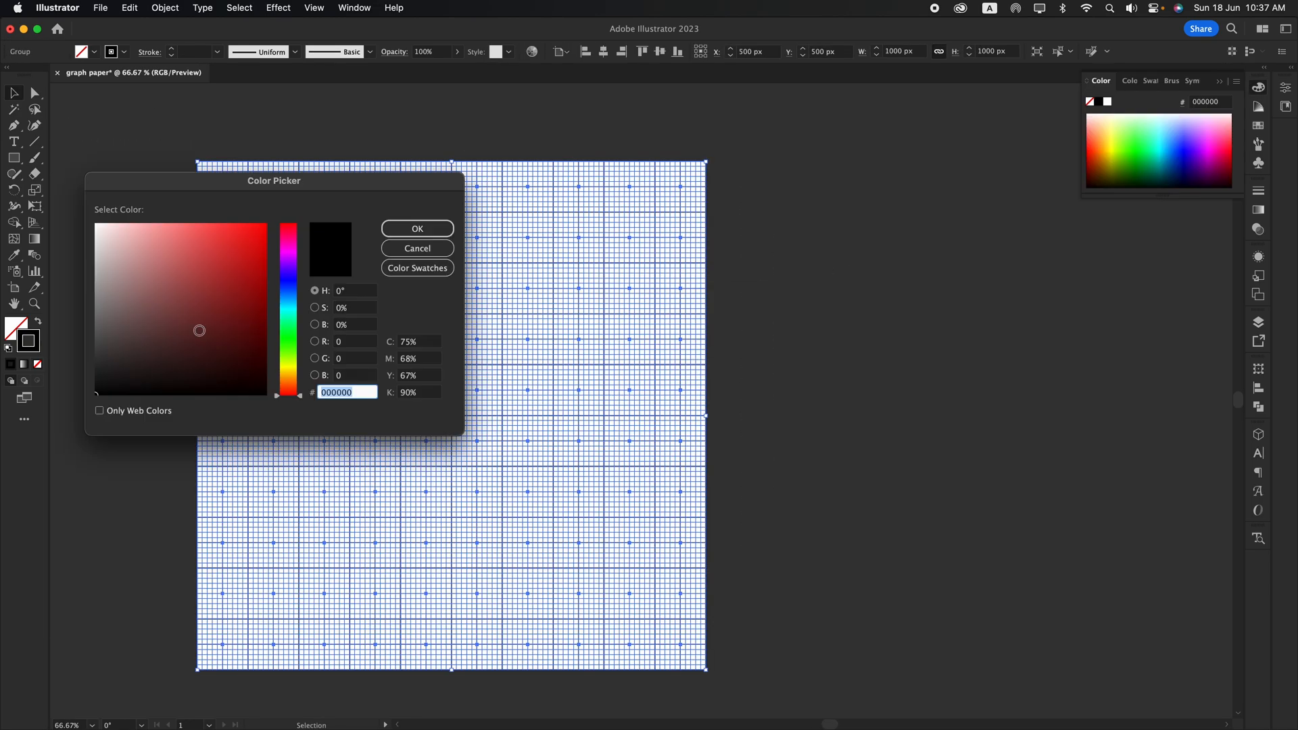
pyautogui.write('5569a0')
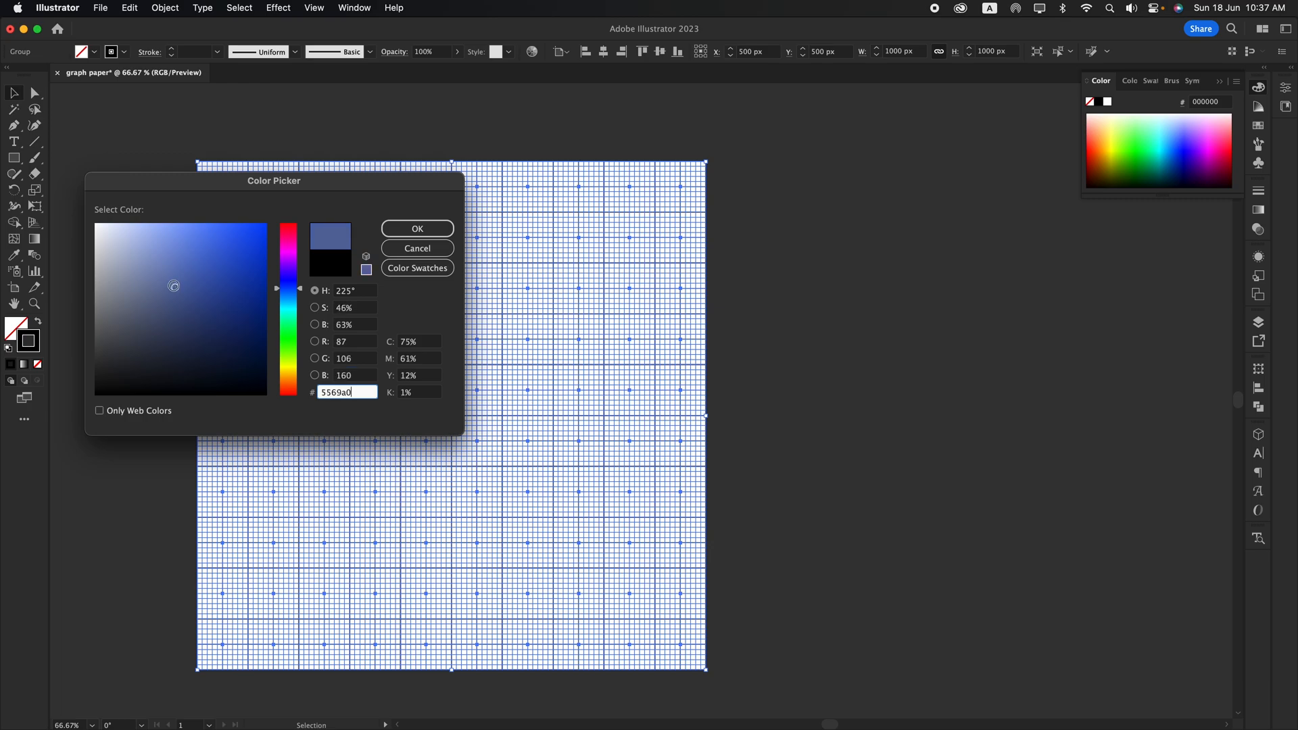
pyautogui.click(416, 229)
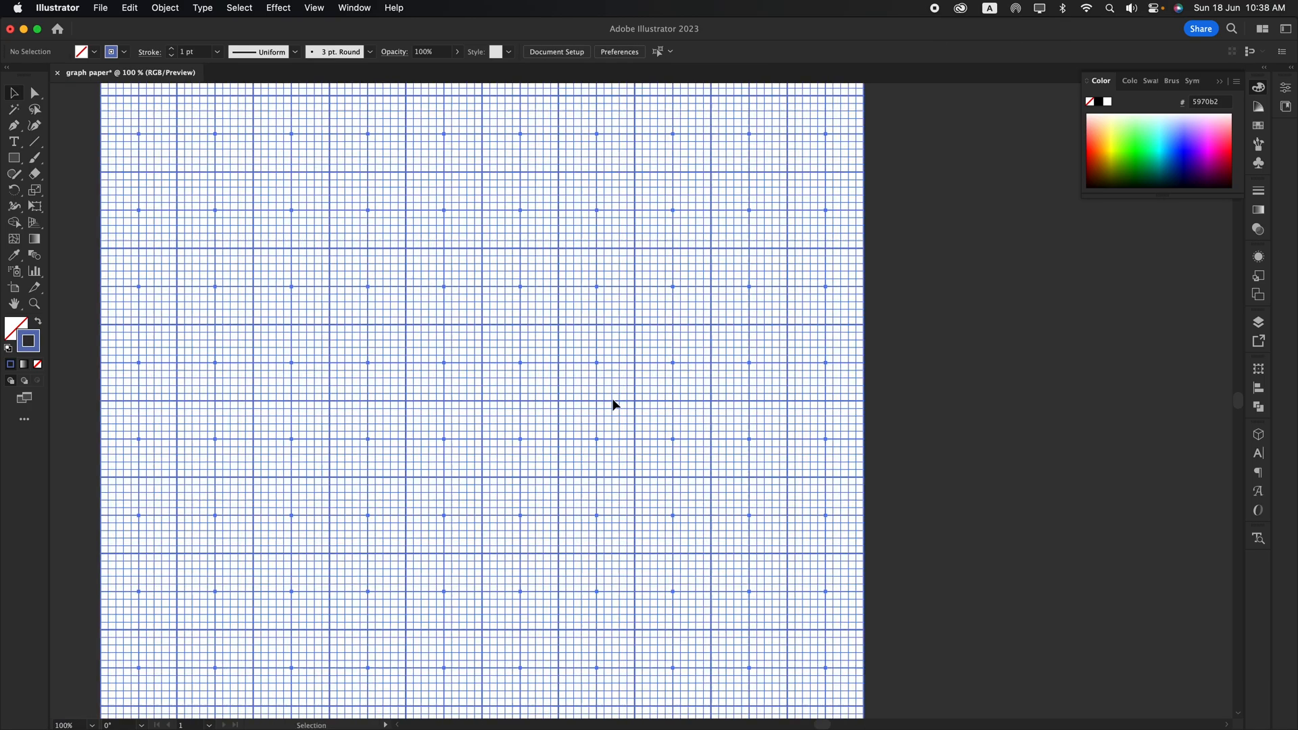
# Step: Recolour the other lines green and switch to editing the artboards
pyautogui.doubleClick(27, 340)
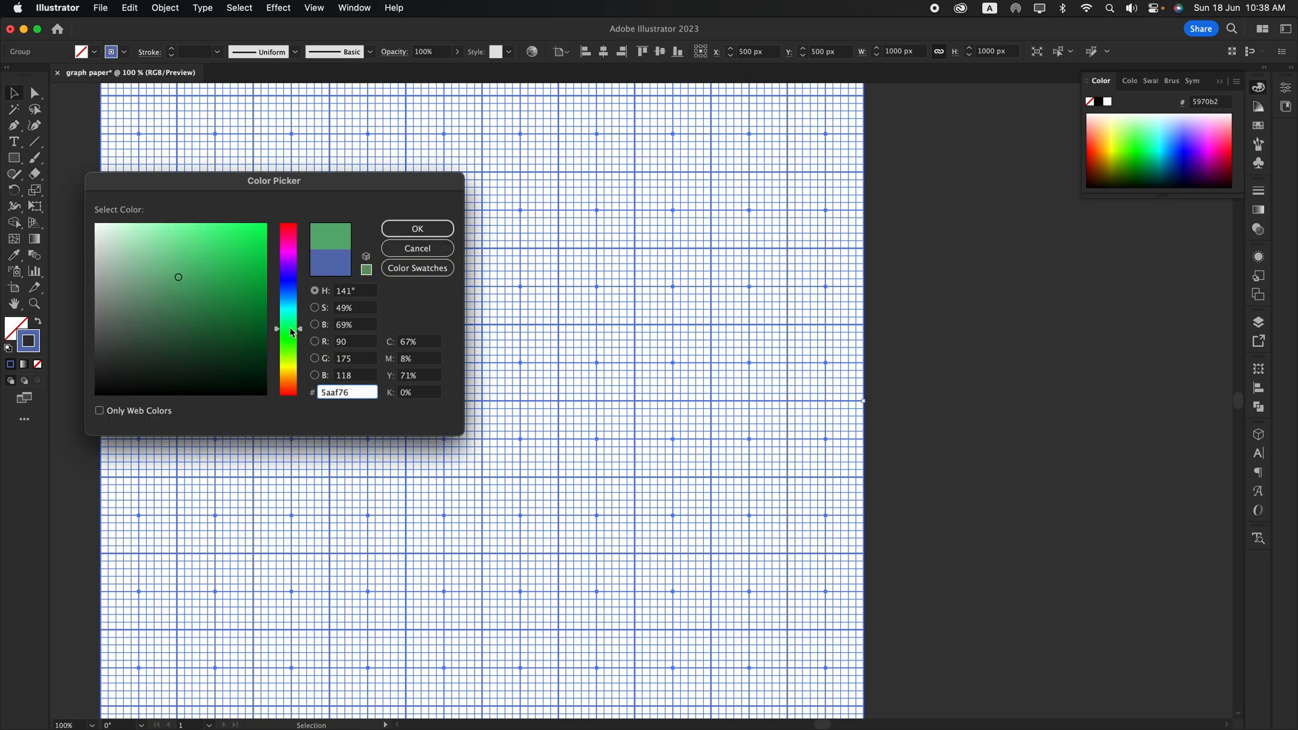
pyautogui.click(417, 228)
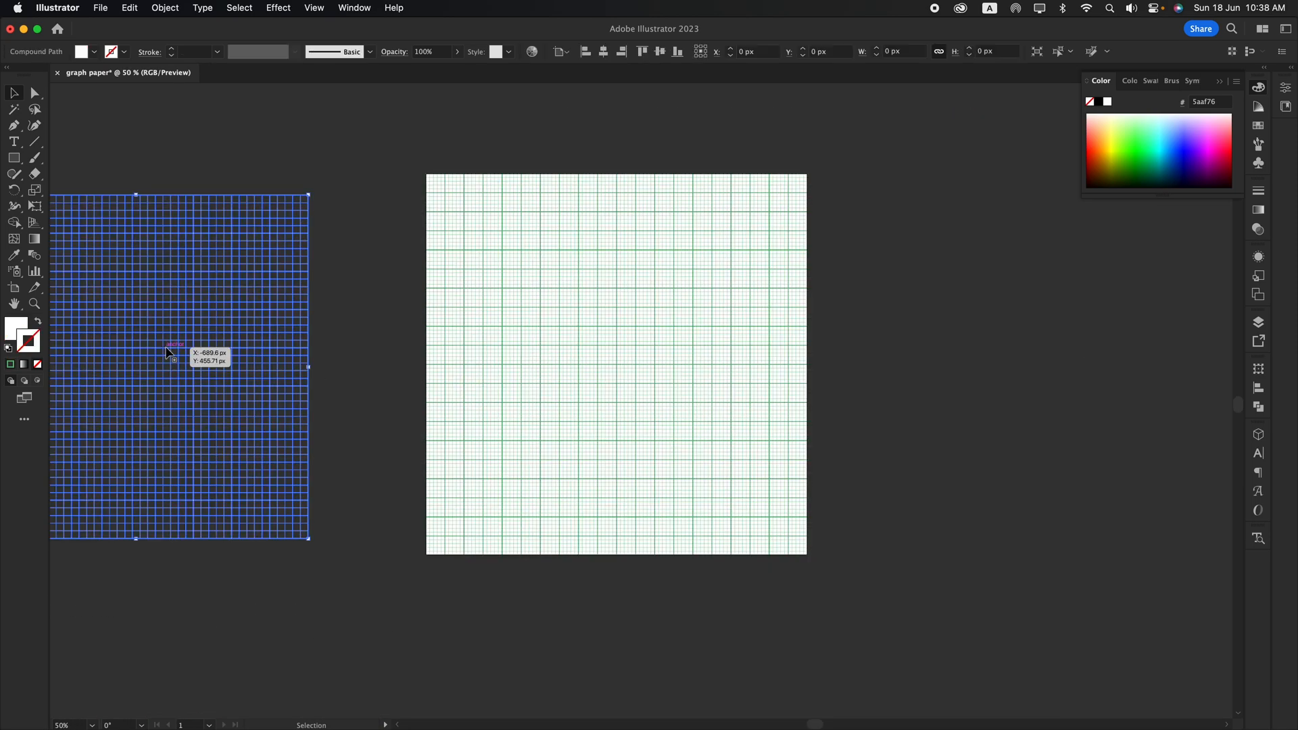
pyautogui.click(35, 93)
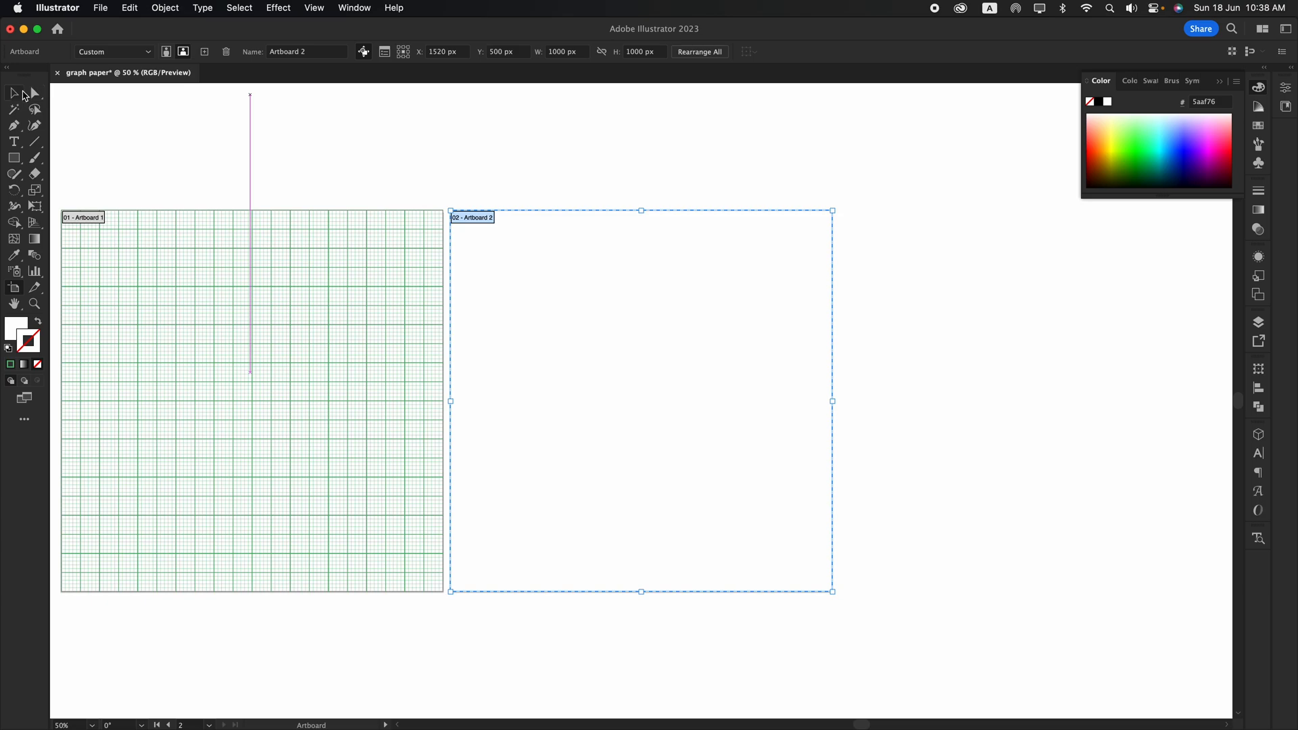